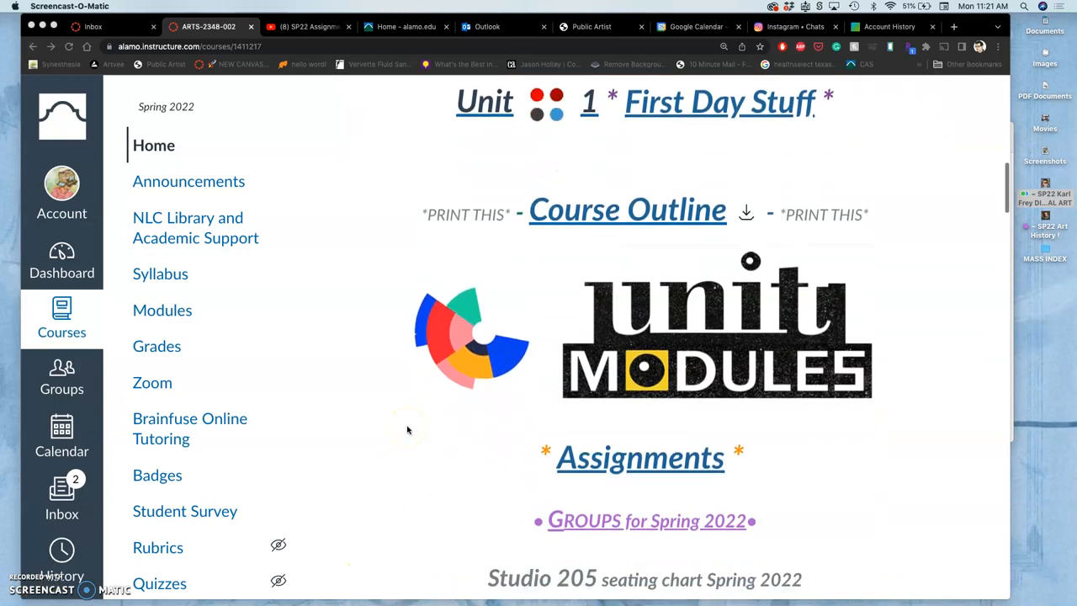
Step: Switch to the ARTS-2348-002 Assignment Sheets page with the Digital Media & Imaging sheets
scroll(down, 3)
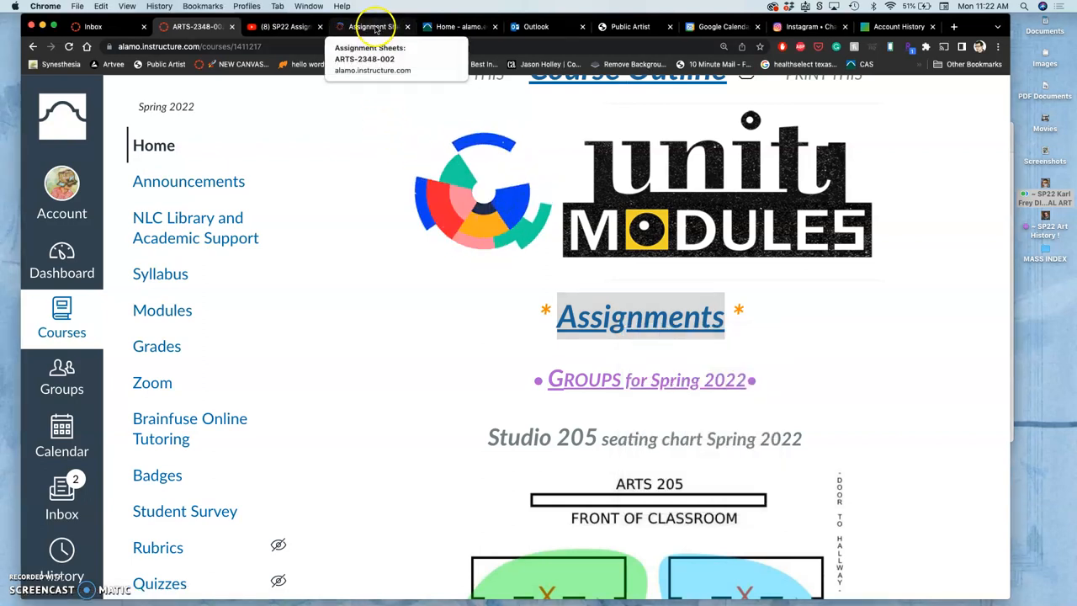
click(370, 26)
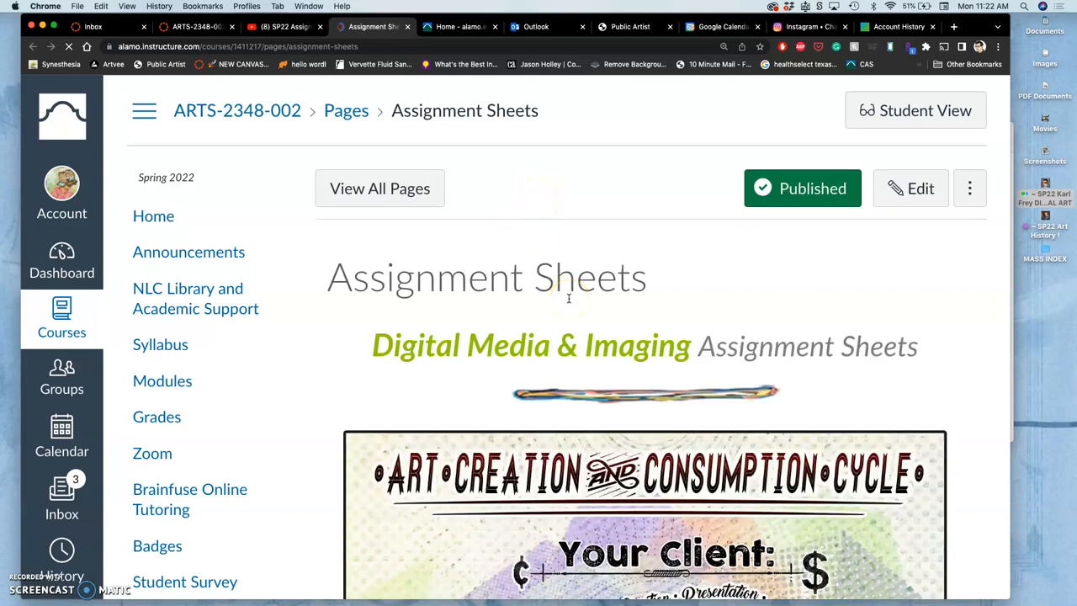
scroll(down, 3)
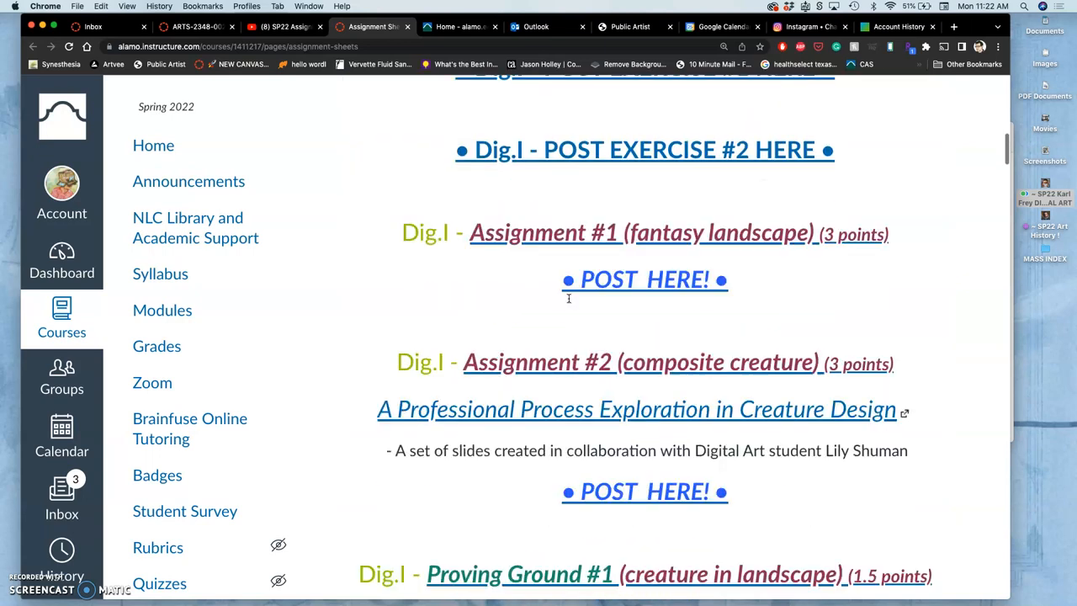
scroll(down, 3)
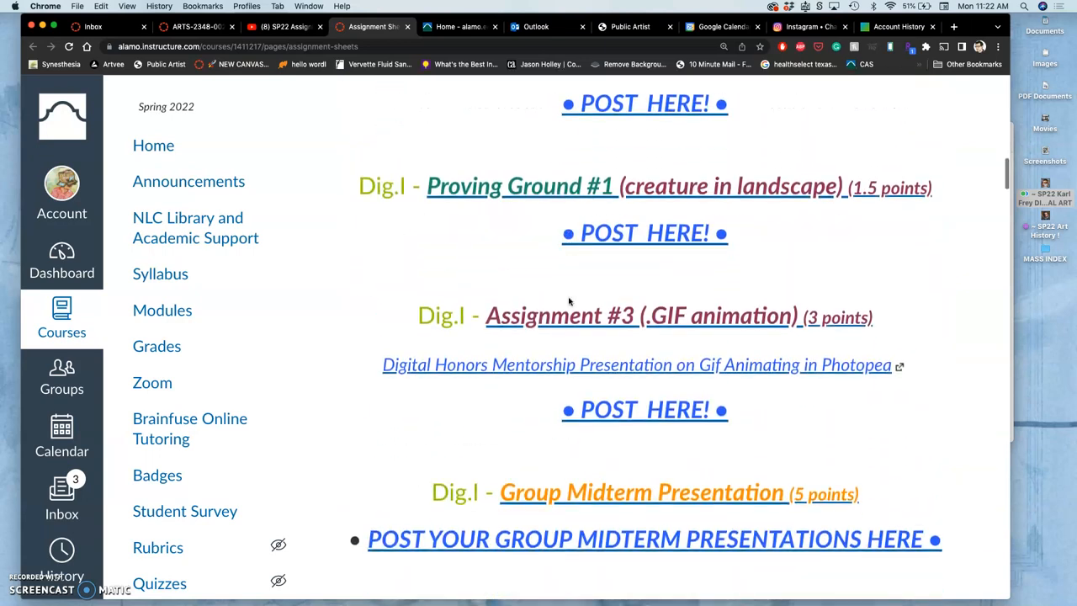
scroll(down, 3)
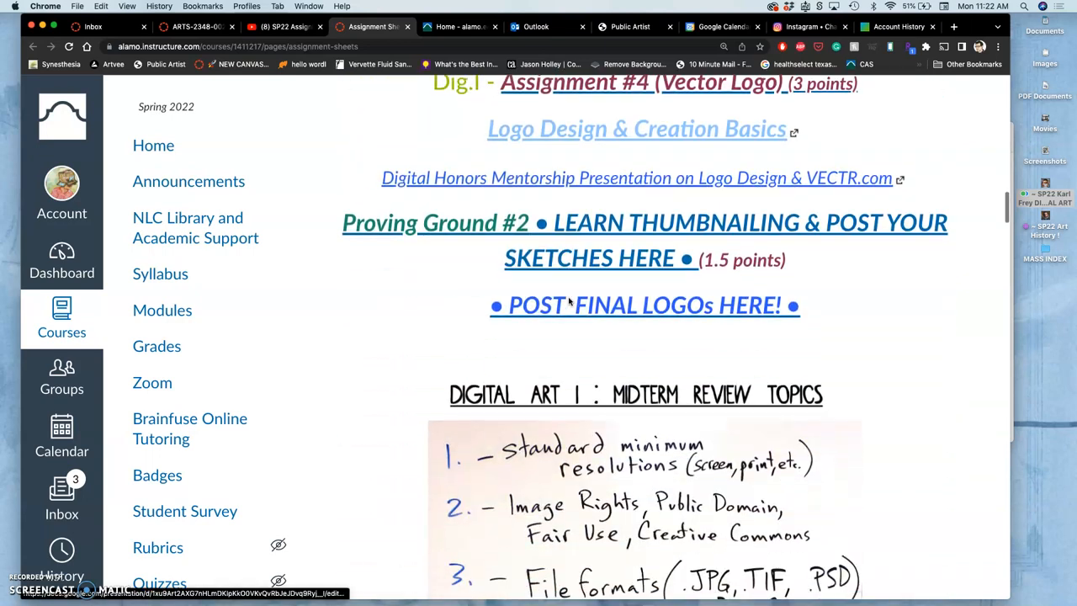
scroll(down, 3)
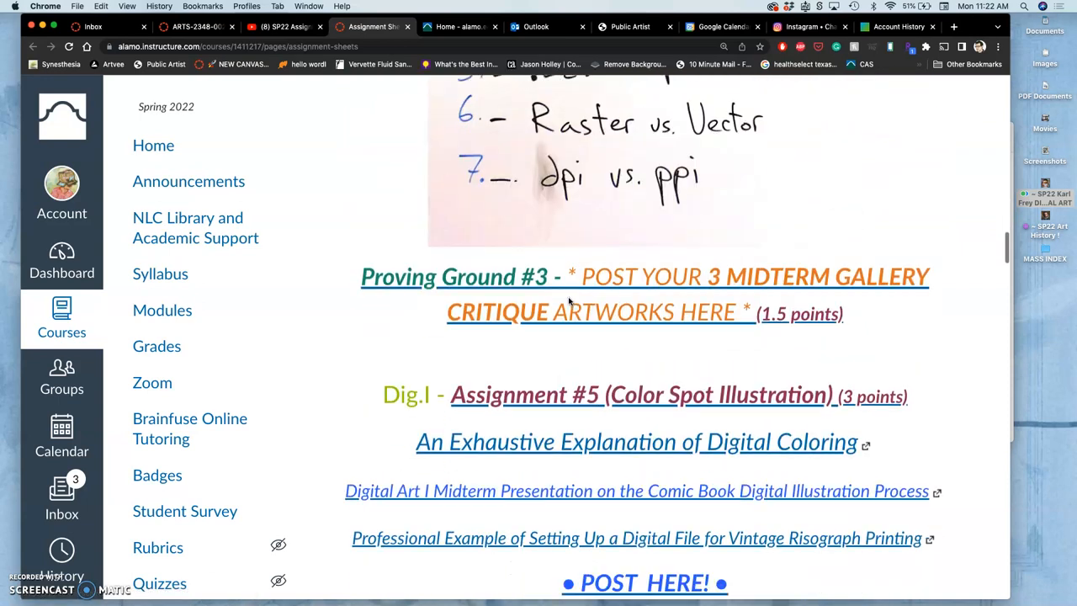
scroll(down, 3)
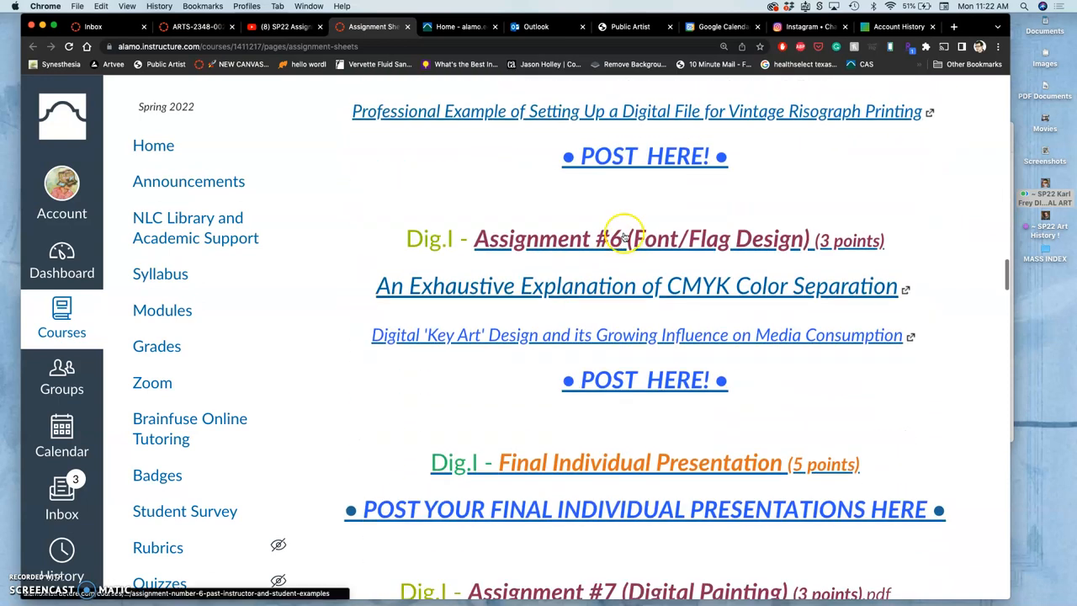
scroll(up, 3)
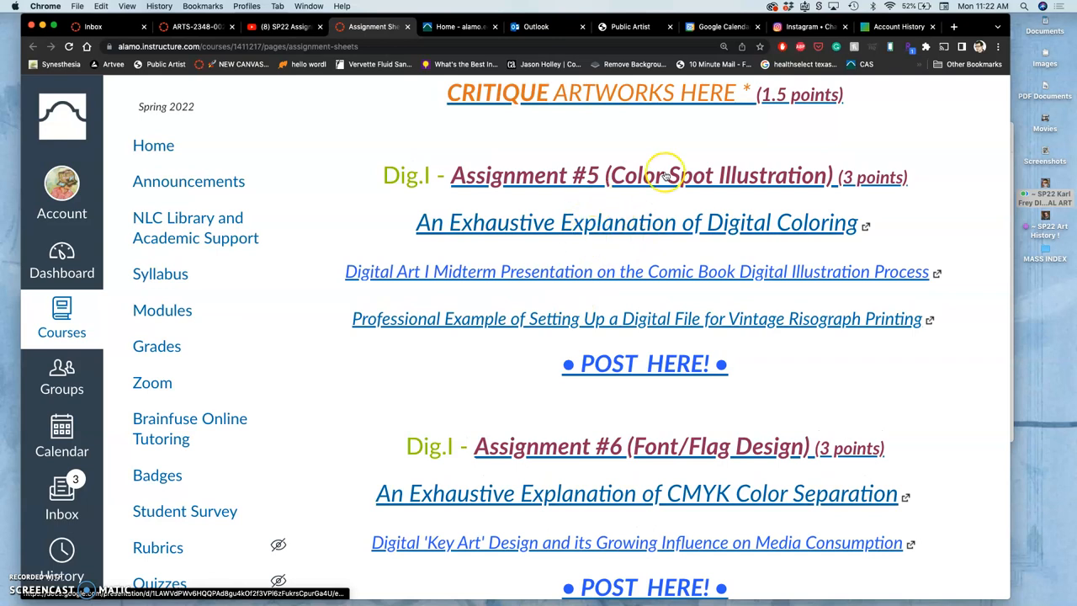
scroll(down, 3)
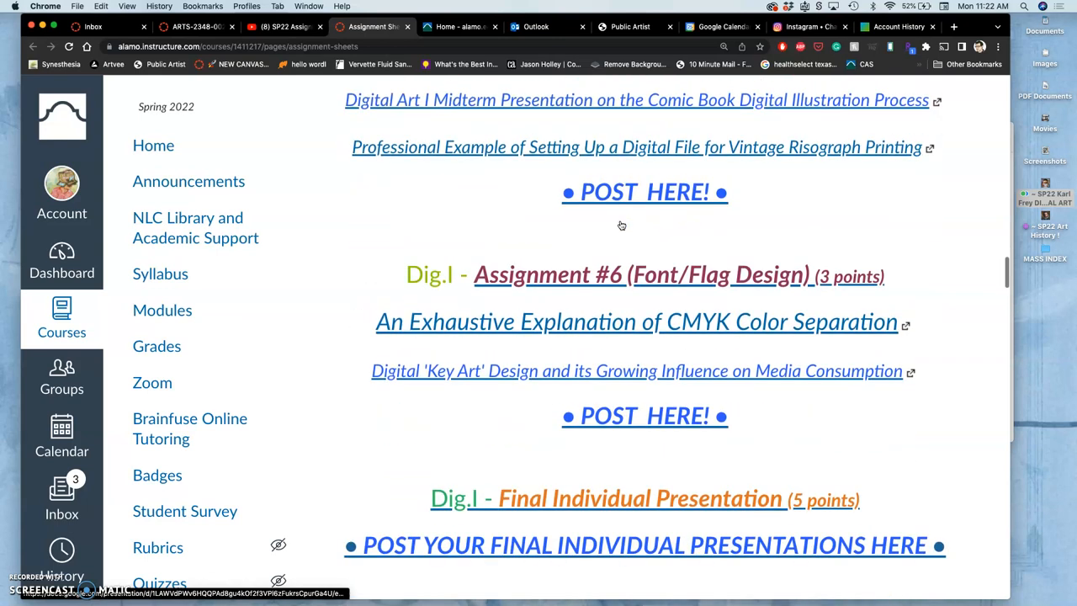
scroll(down, 3)
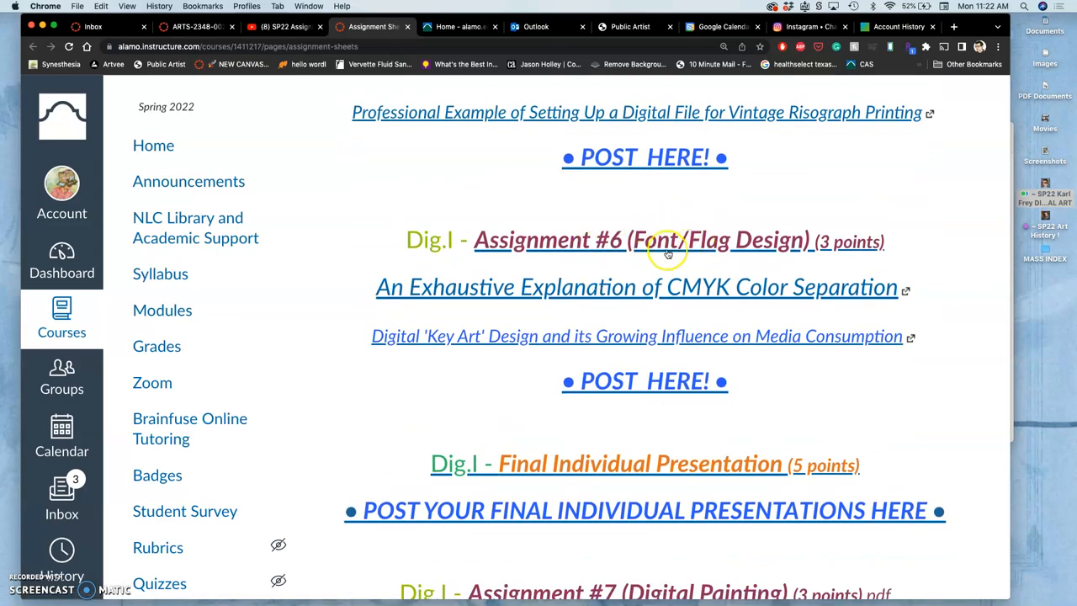
scroll(down, 3)
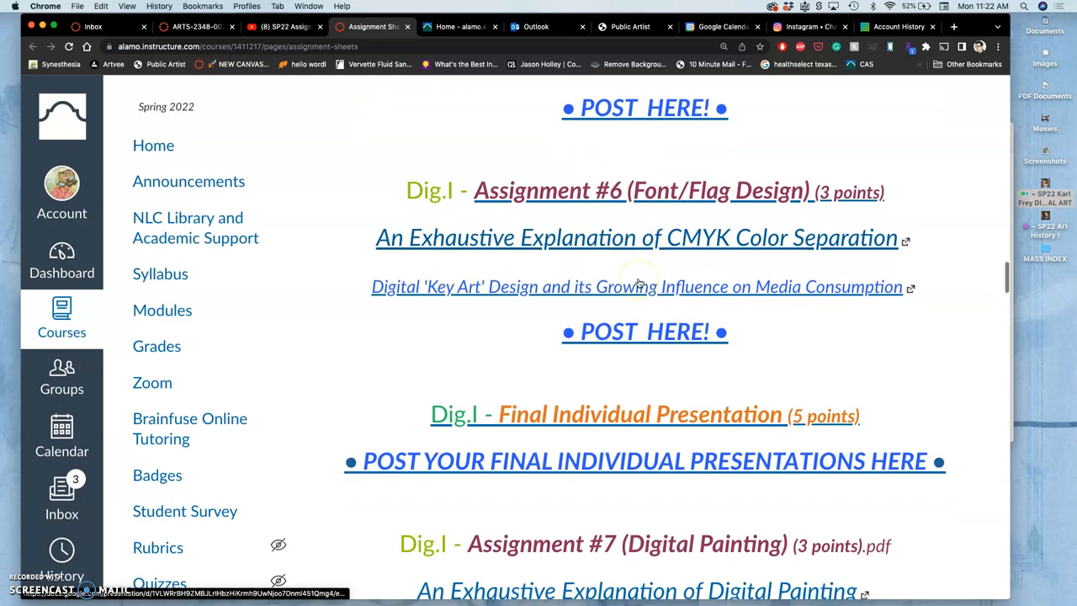
scroll(down, 3)
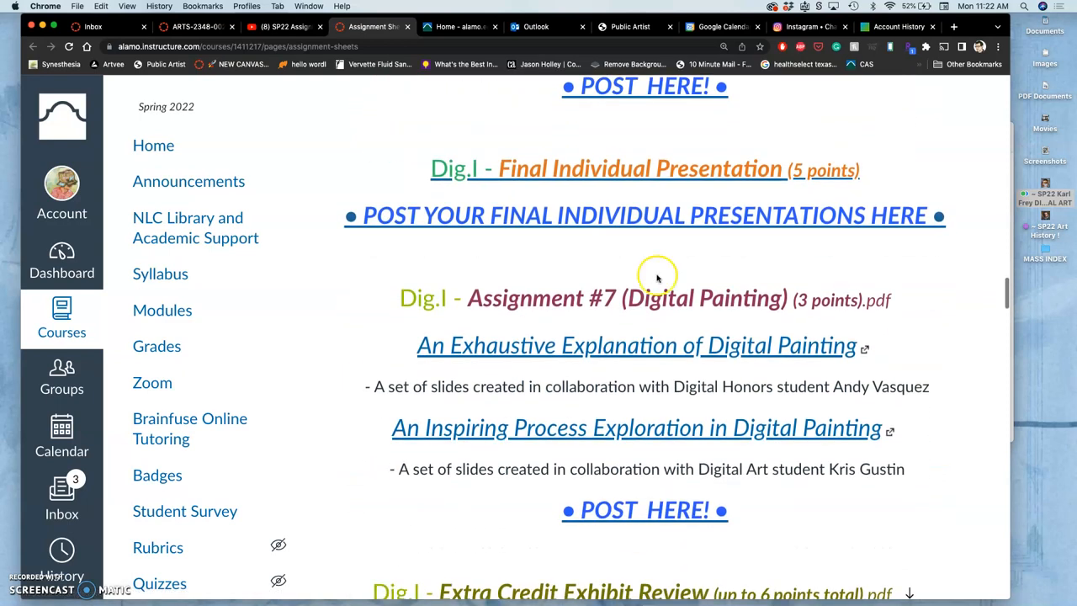
scroll(up, 3)
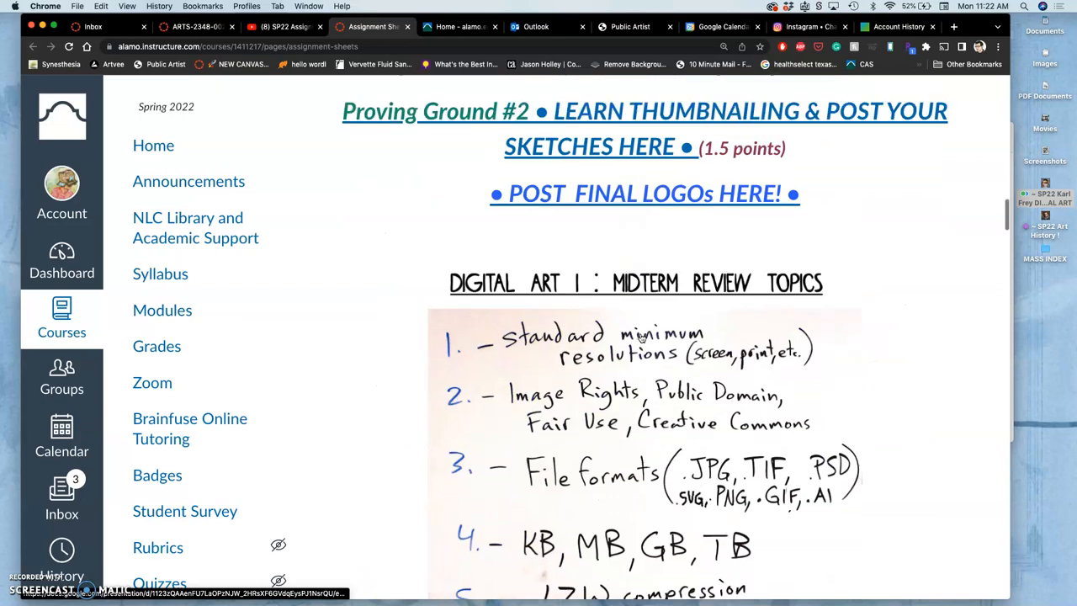
scroll(up, 3)
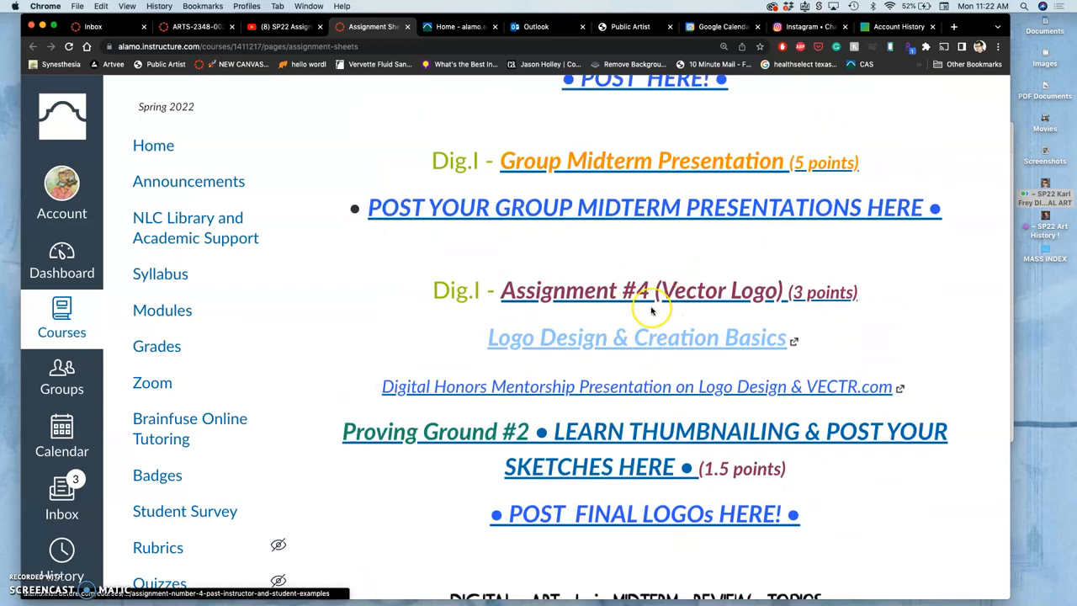
scroll(up, 3)
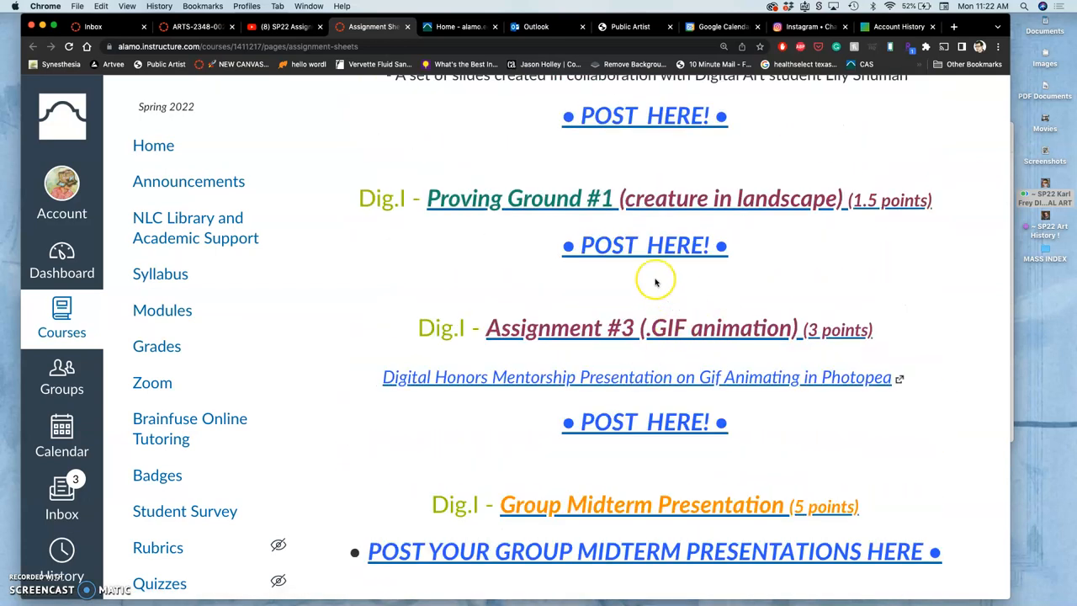
scroll(up, 3)
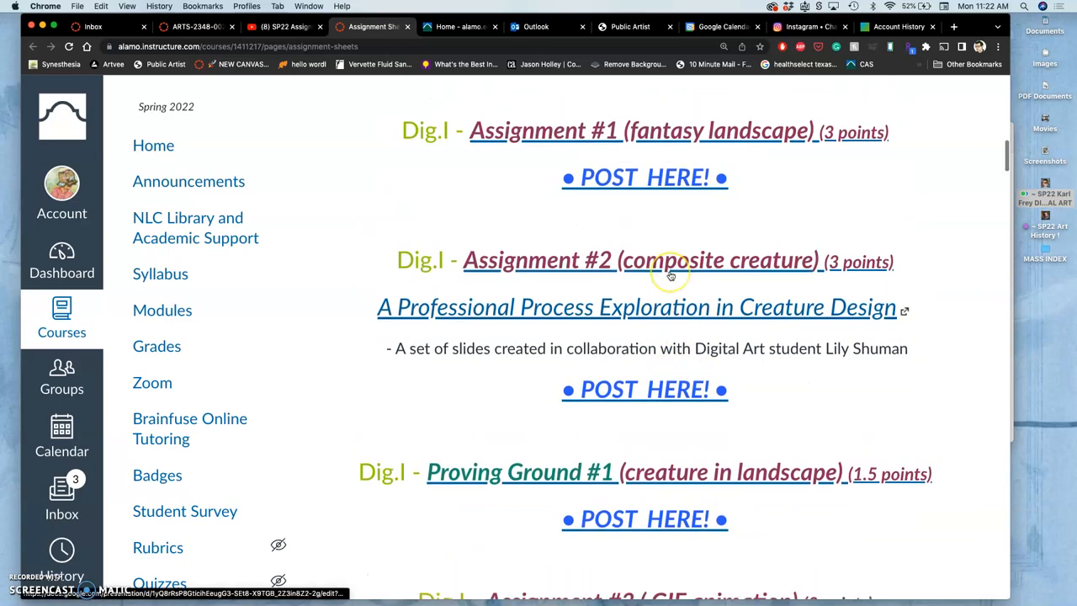
scroll(down, 3)
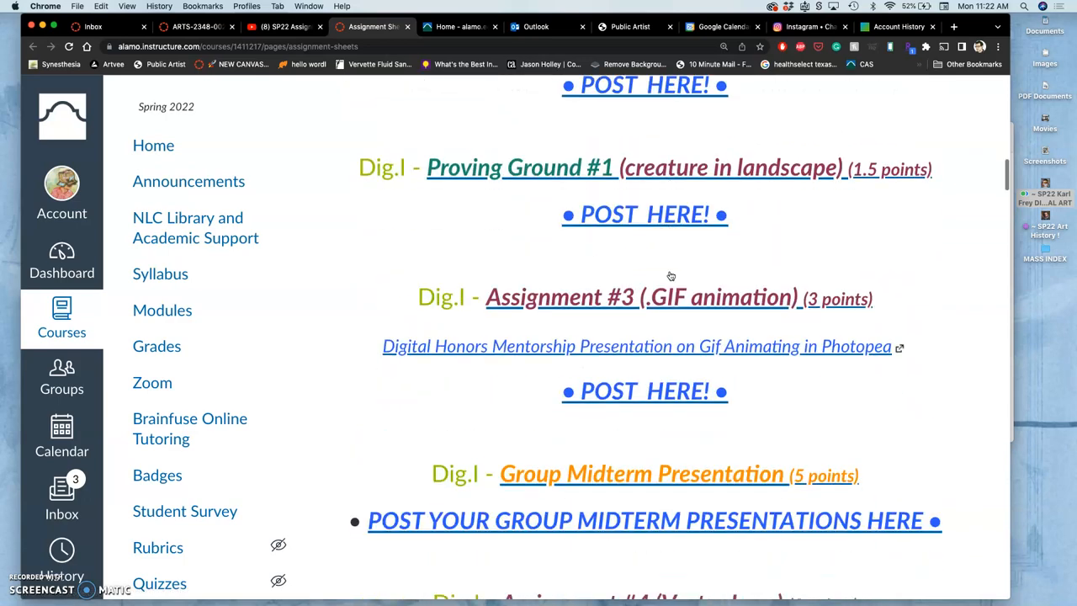
scroll(down, 3)
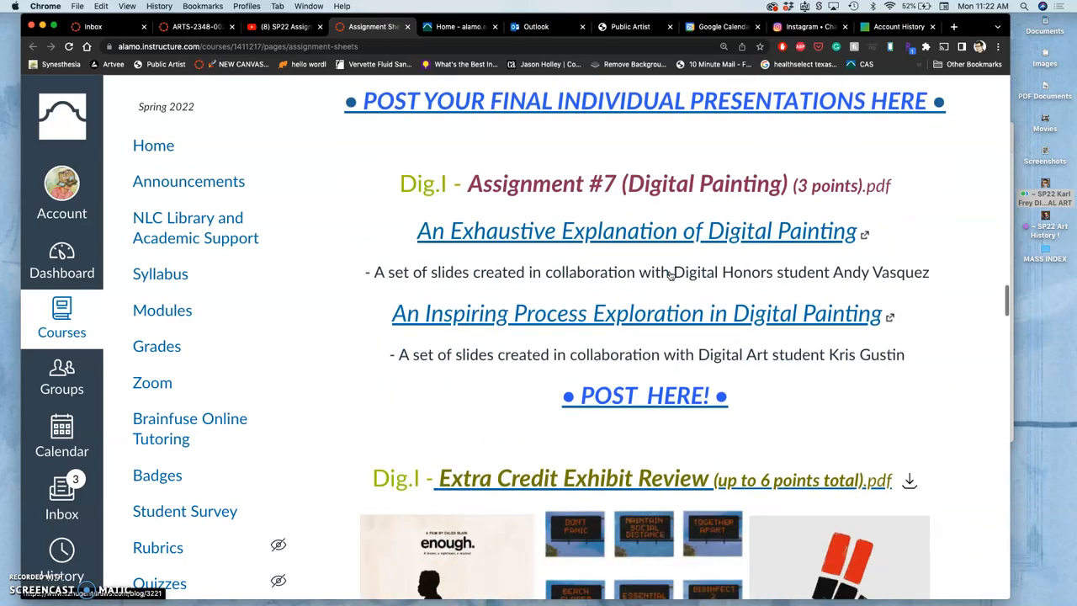
Step: Show the flag, skull and ballot box protest images above the Anti-Censorship theme heading
scroll(down, 3)
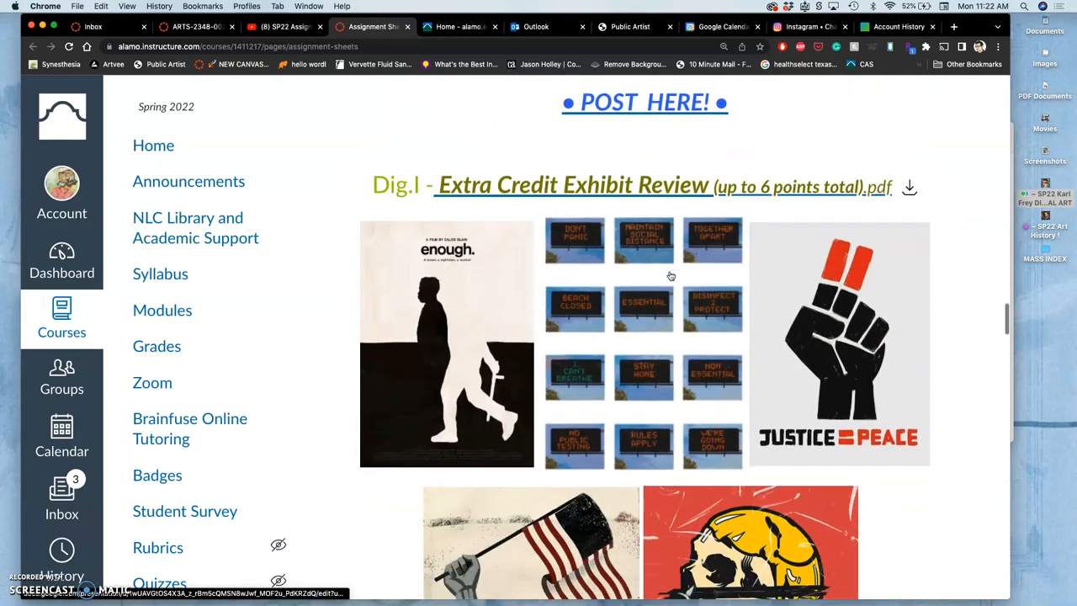
scroll(down, 3)
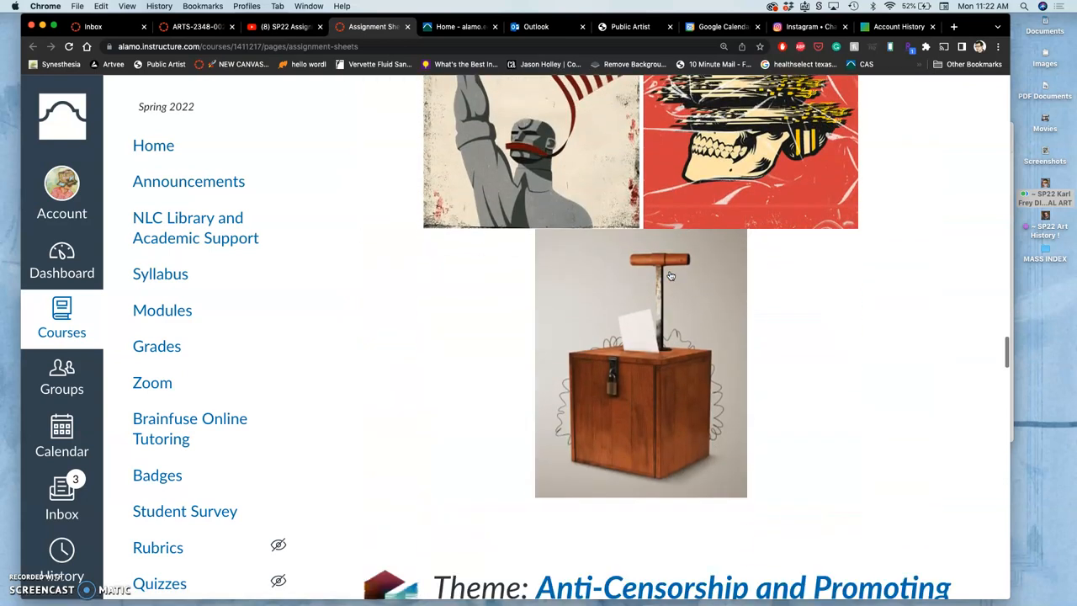
scroll(down, 3)
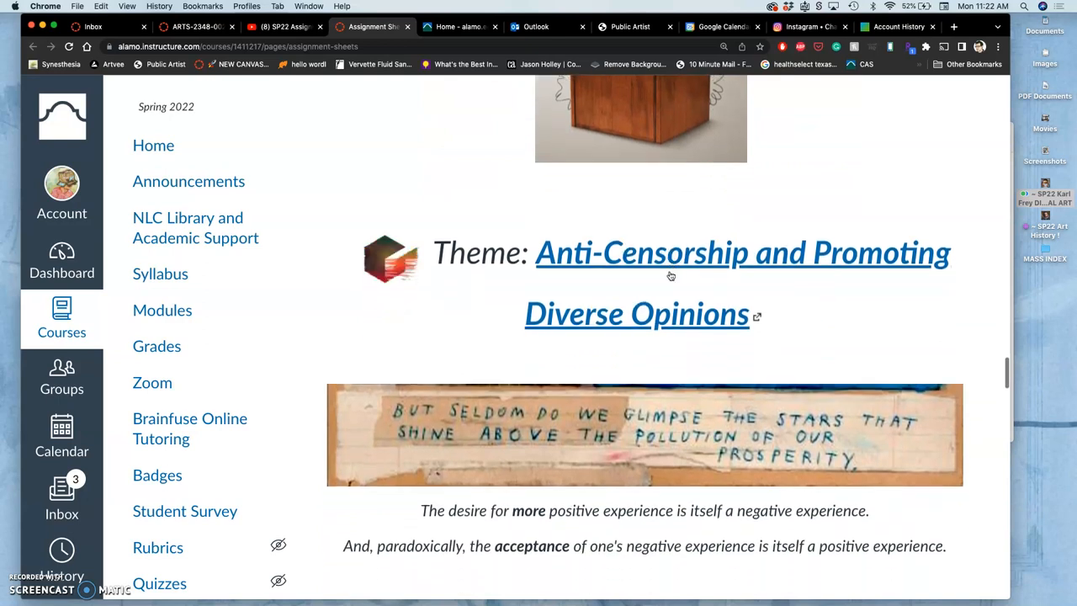
scroll(down, 3)
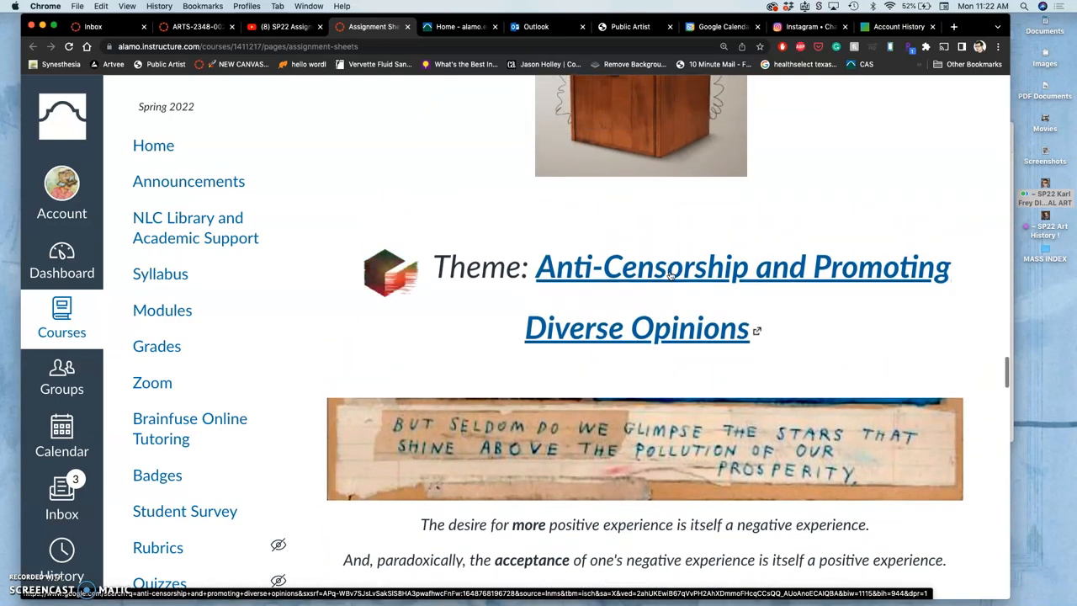
scroll(up, 3)
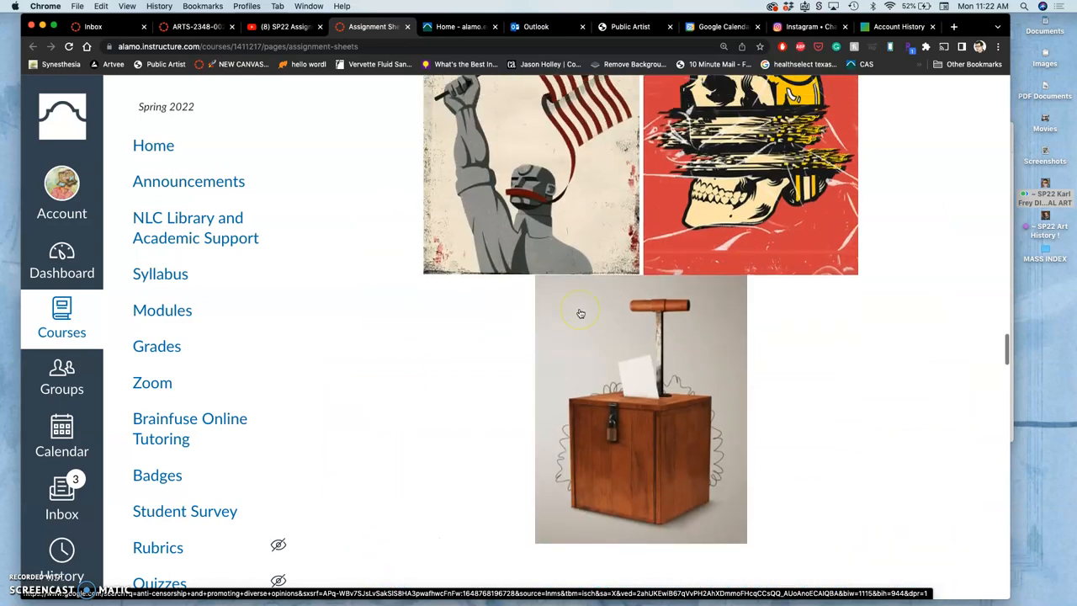
scroll(down, 3)
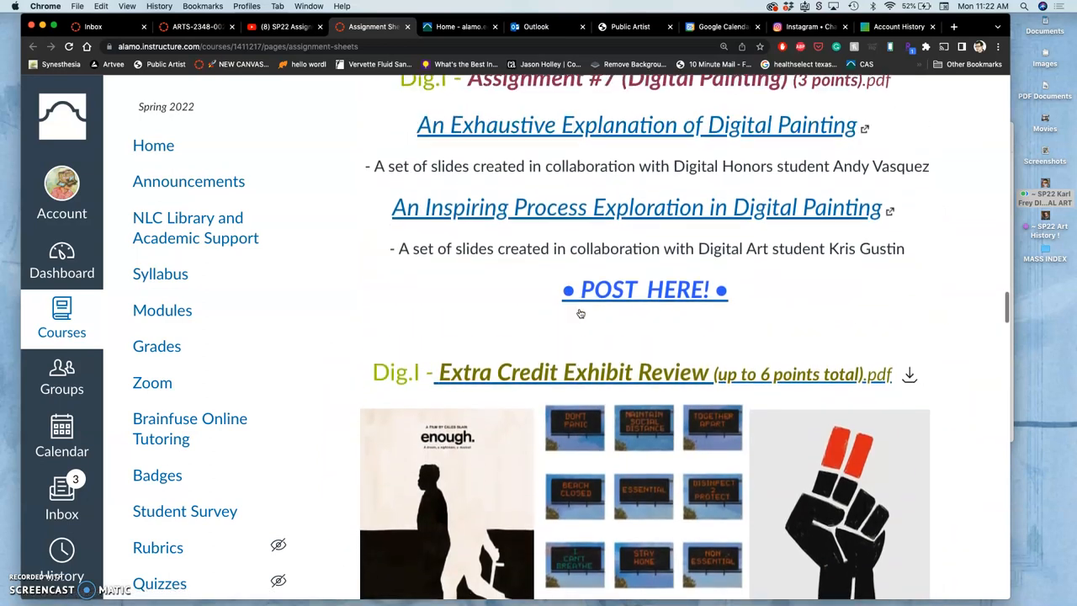
scroll(down, 3)
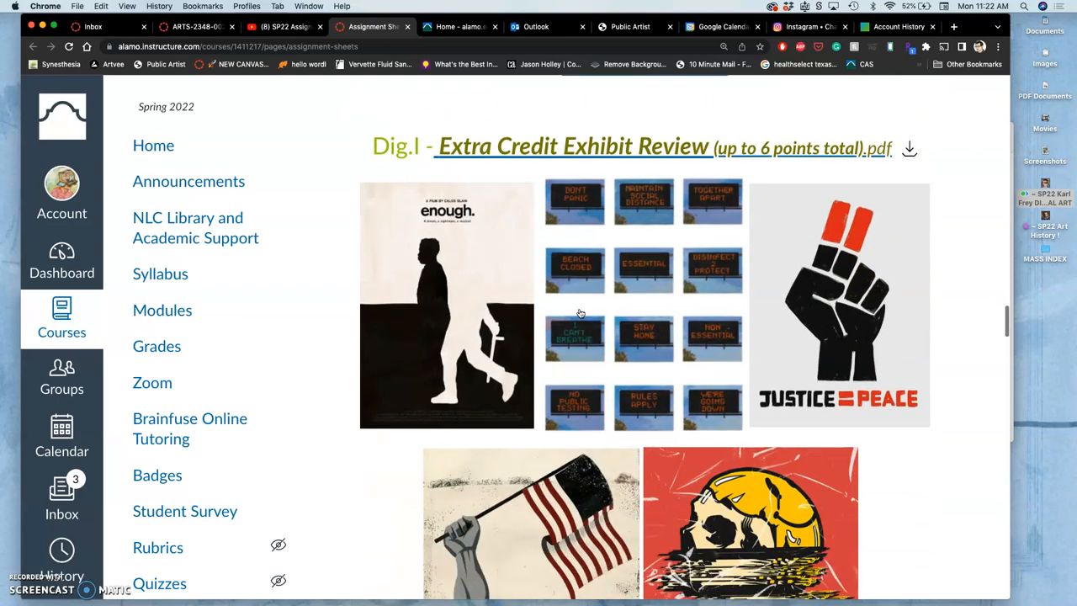
scroll(down, 3)
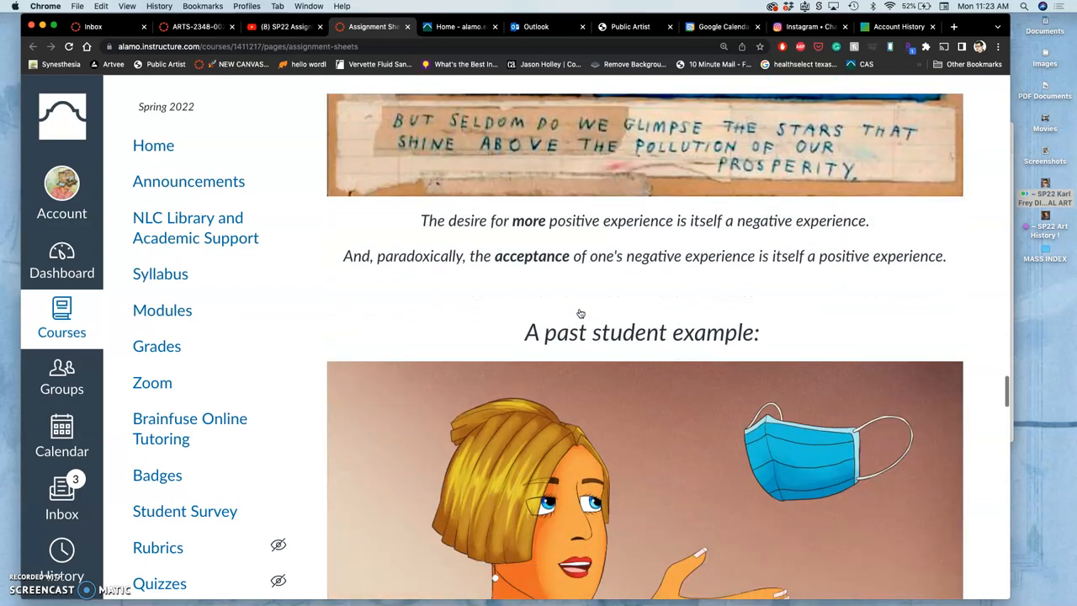
scroll(up, 3)
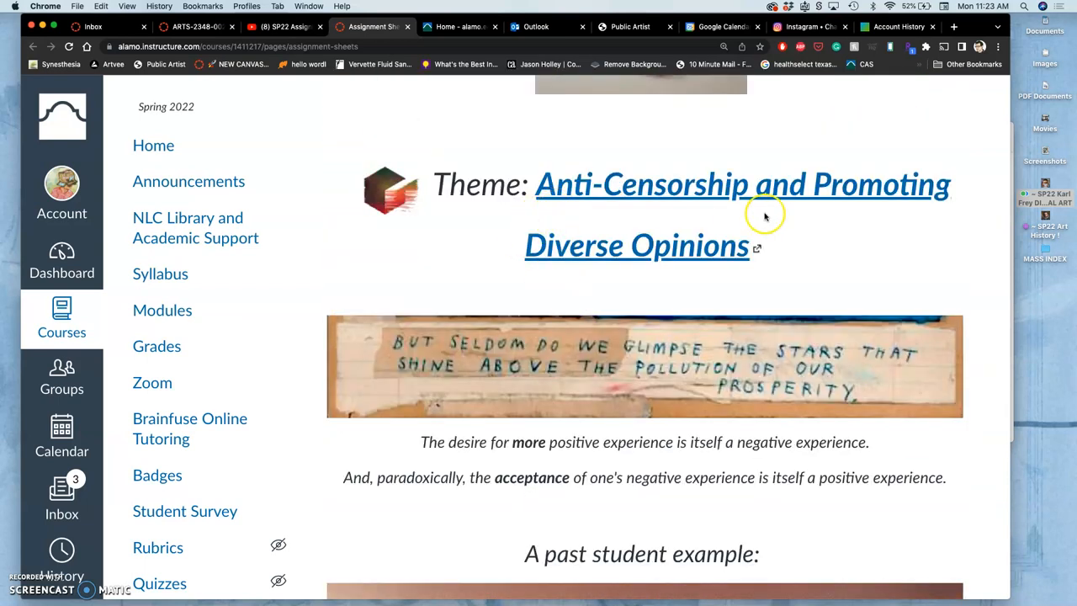
mouse_move(810, 233)
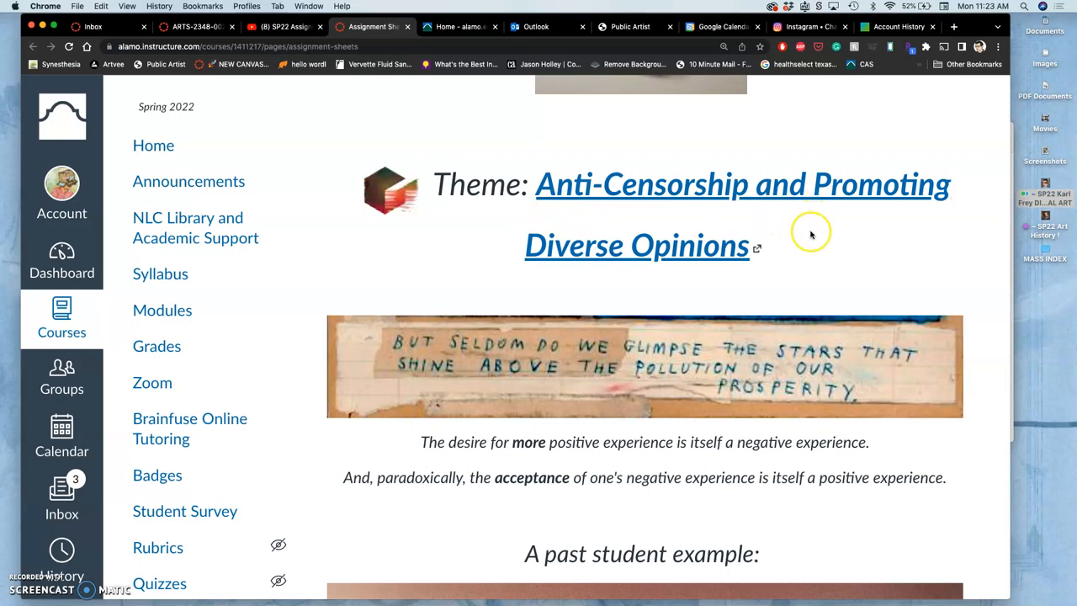
scroll(down, 3)
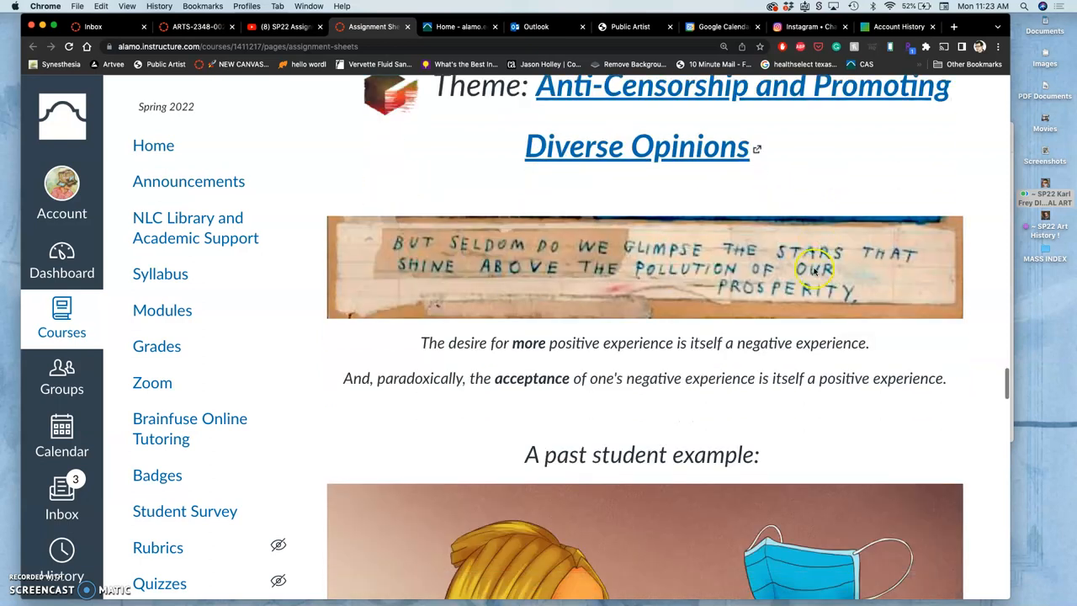
mouse_move(732, 433)
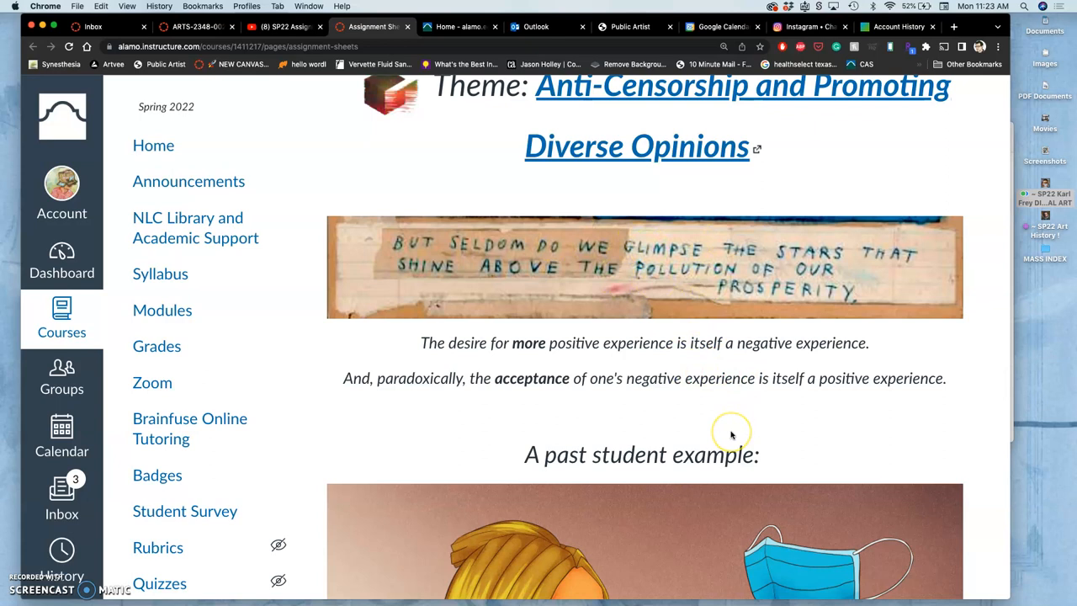
mouse_move(731, 431)
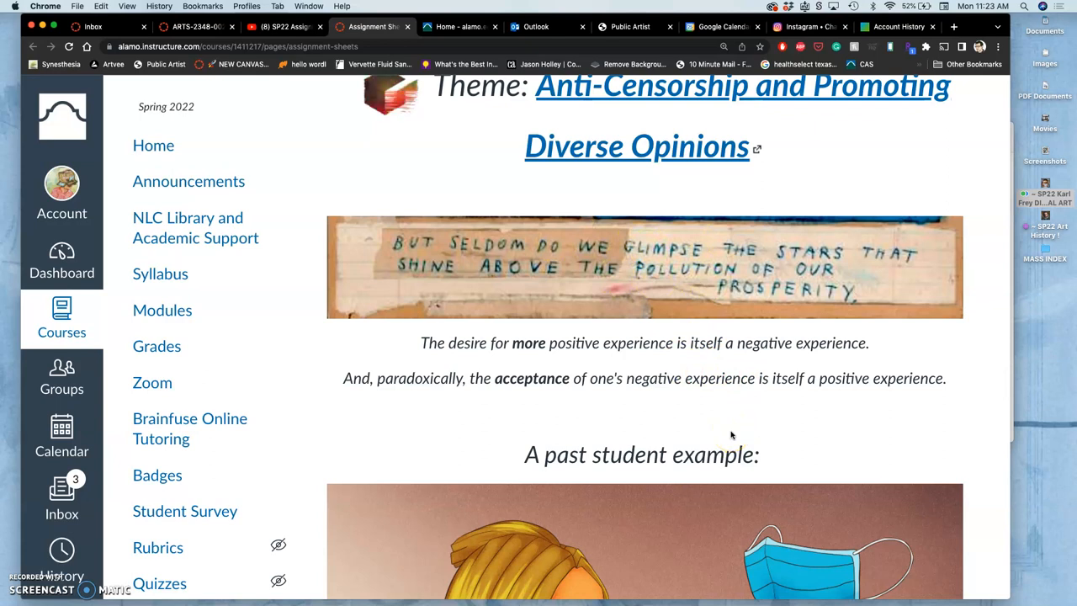
scroll(down, 3)
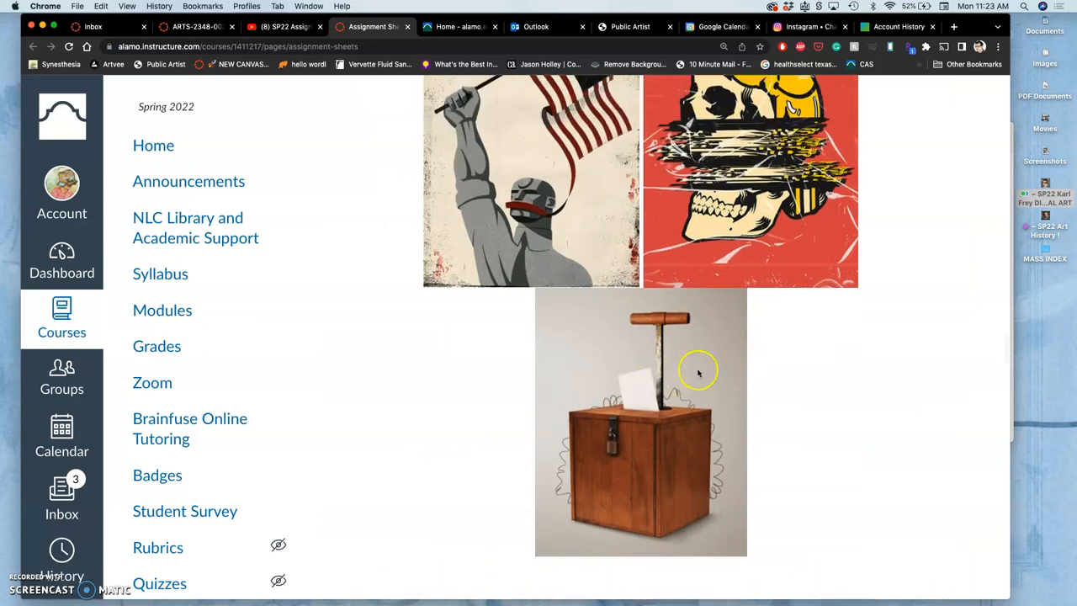
Step: Show the Extra Credit Exhibit Review's 'Anti-Censorship and Promoting Diverse Opinions' theme heading
scroll(down, 3)
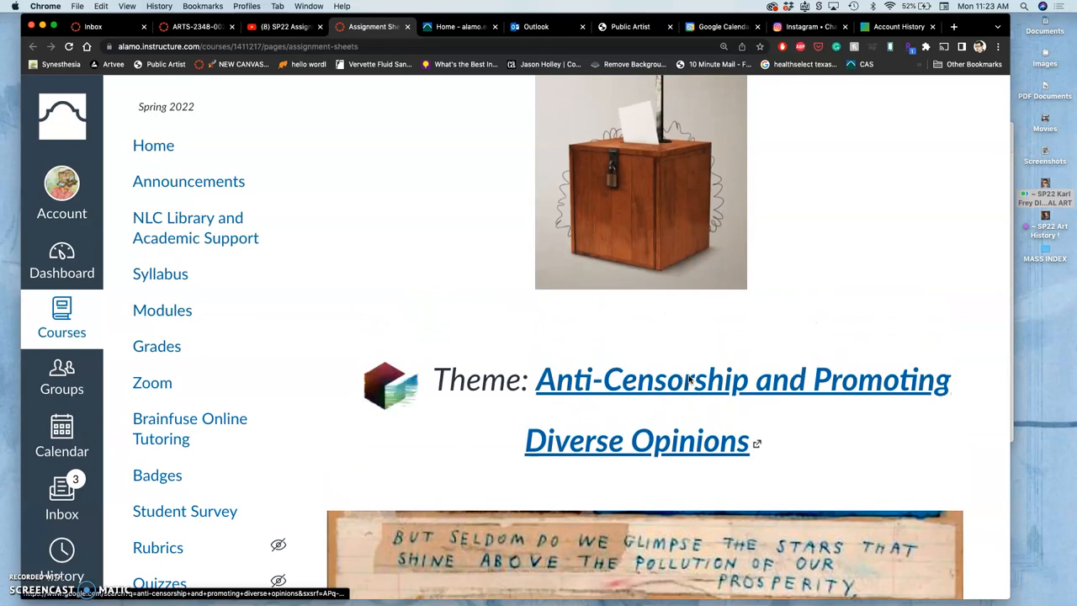
mouse_move(852, 438)
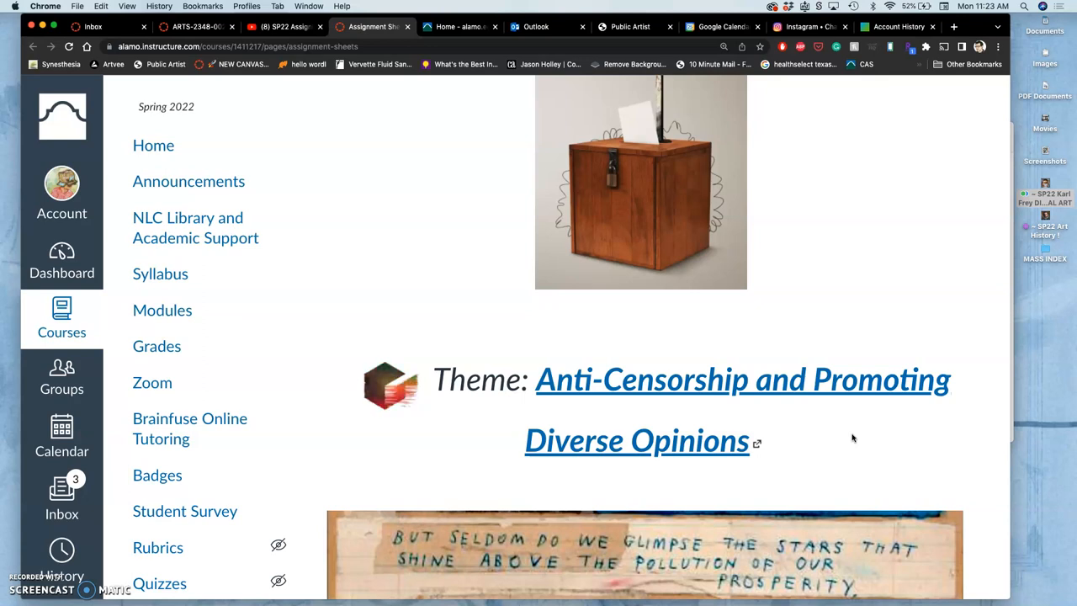
mouse_move(830, 436)
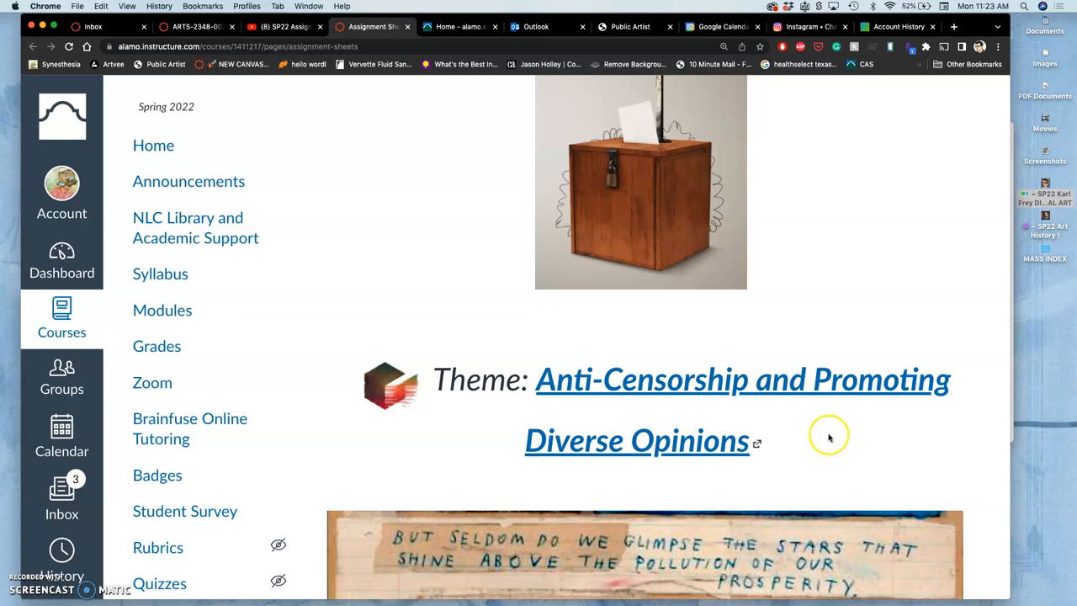
mouse_move(834, 439)
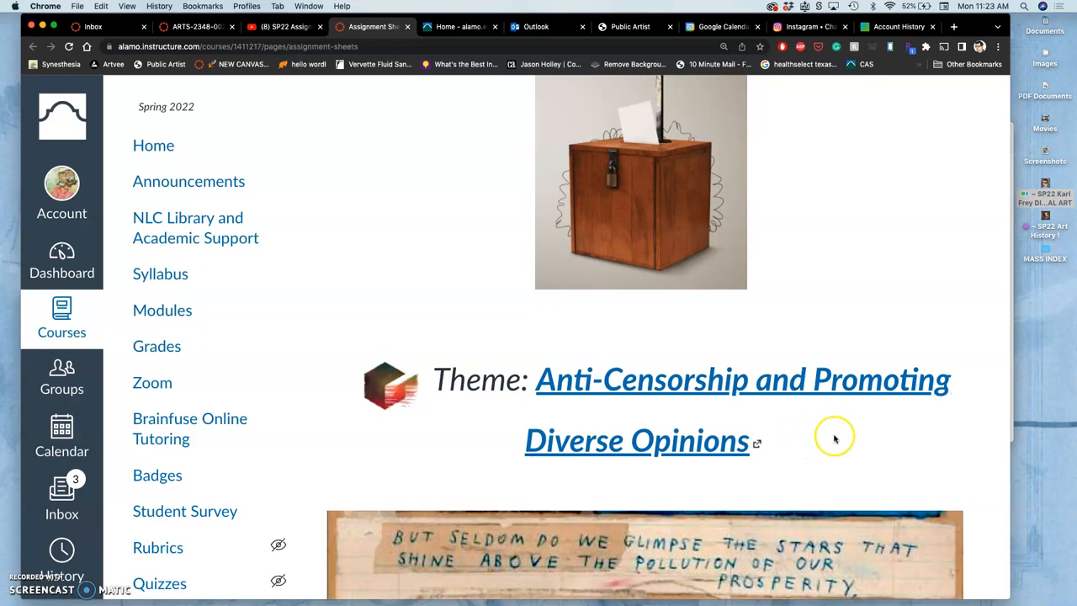
mouse_move(833, 439)
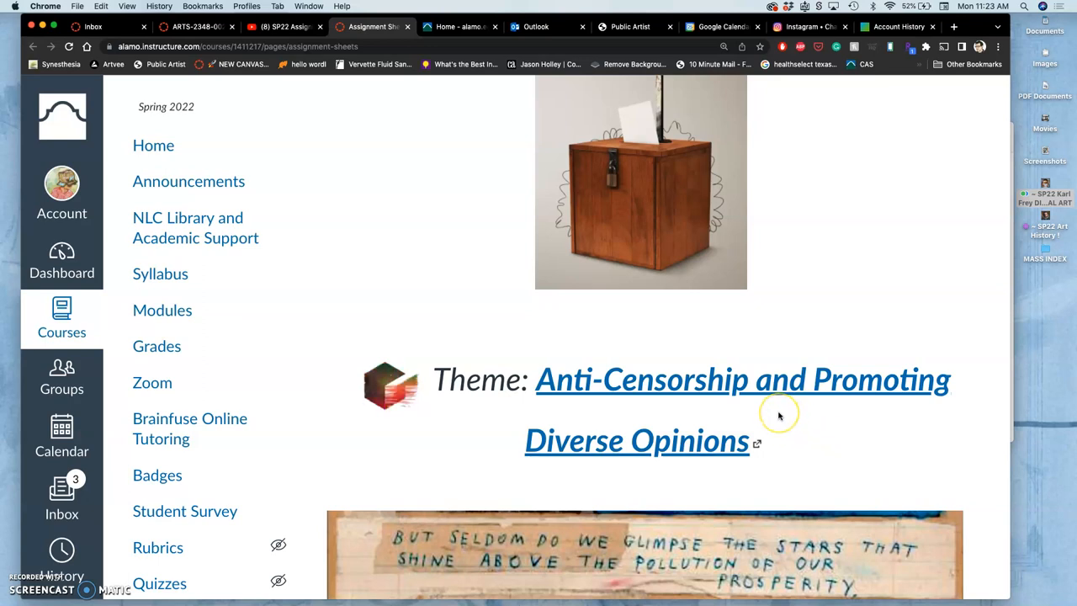
mouse_move(778, 412)
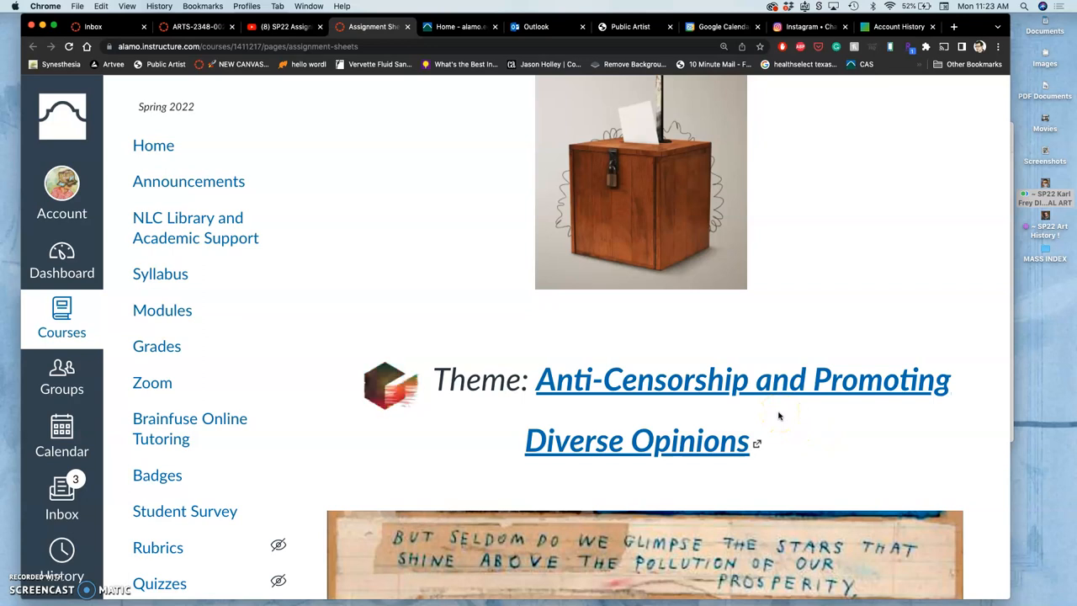
mouse_move(799, 420)
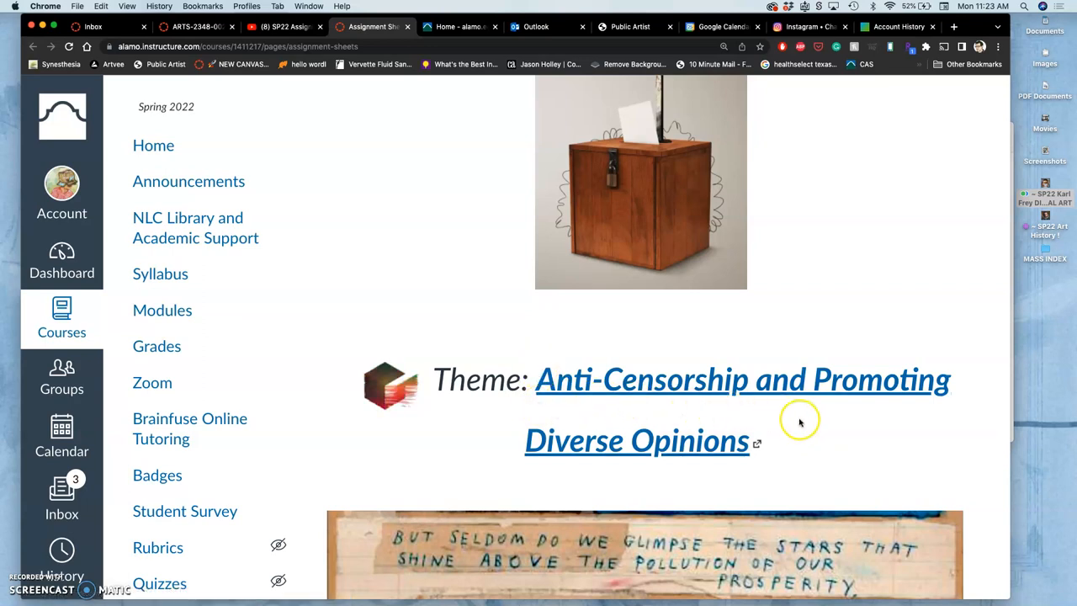
mouse_move(771, 424)
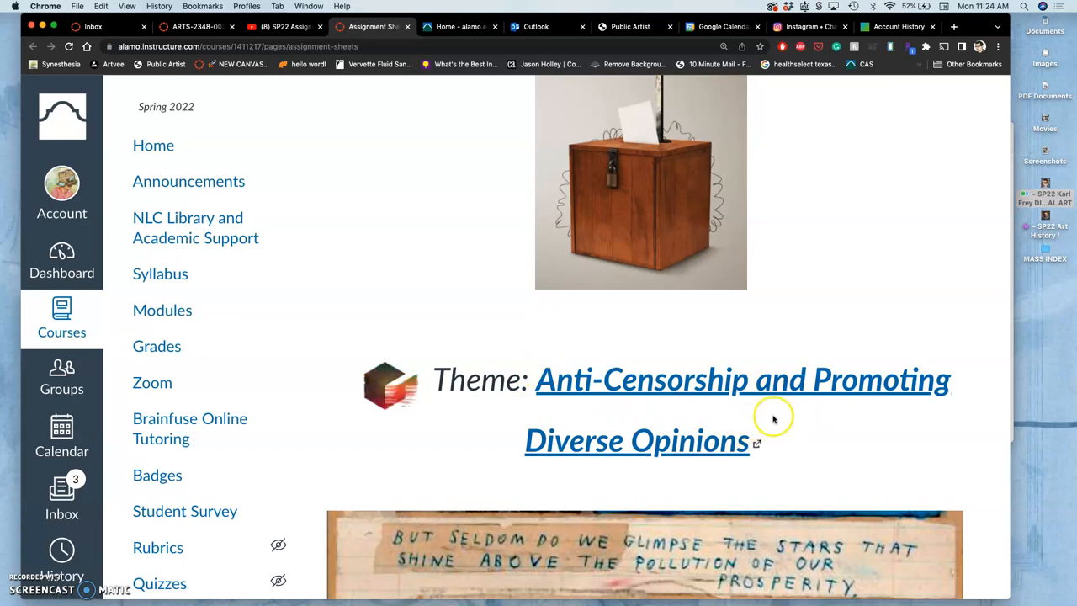
mouse_move(629, 403)
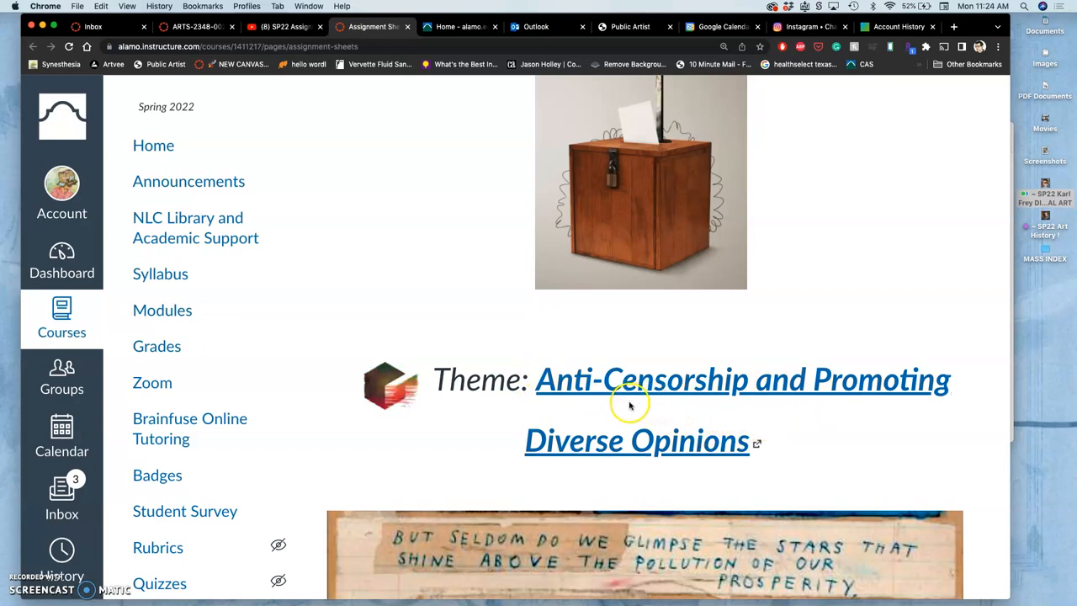
mouse_move(626, 407)
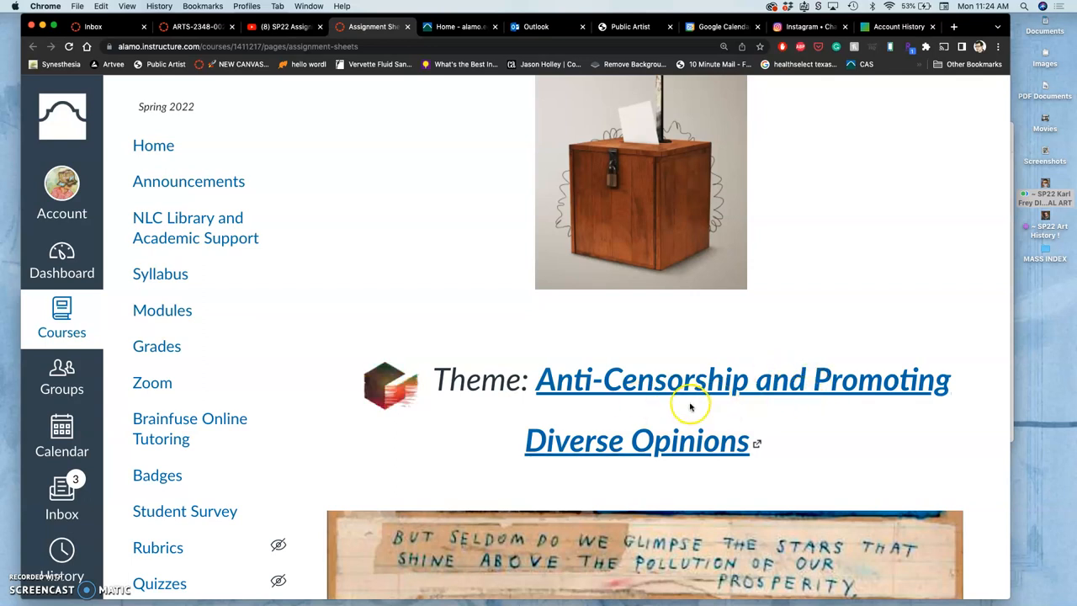
mouse_move(700, 468)
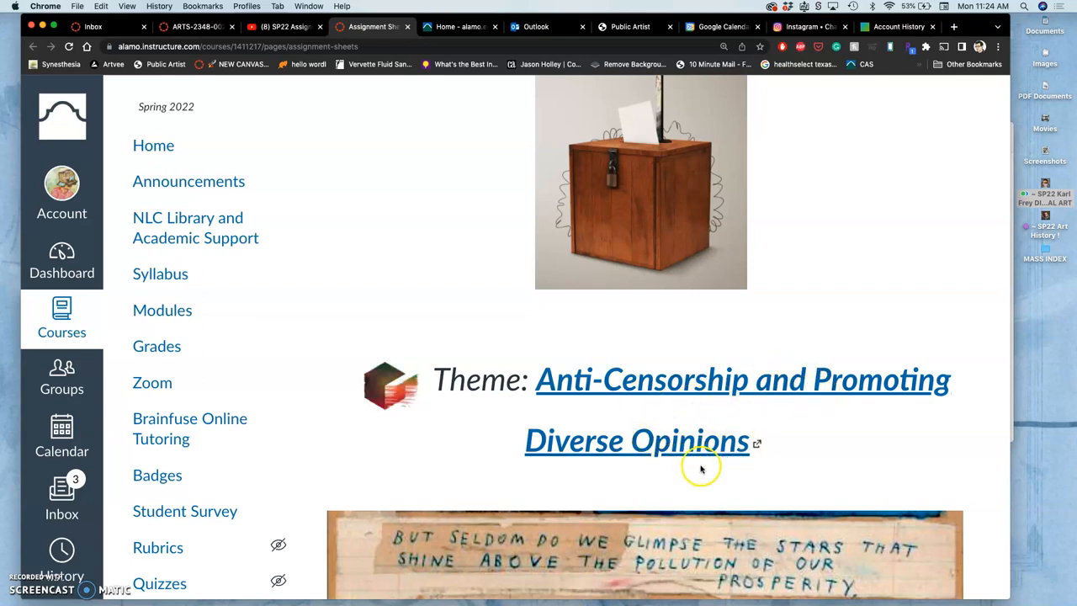
mouse_move(694, 411)
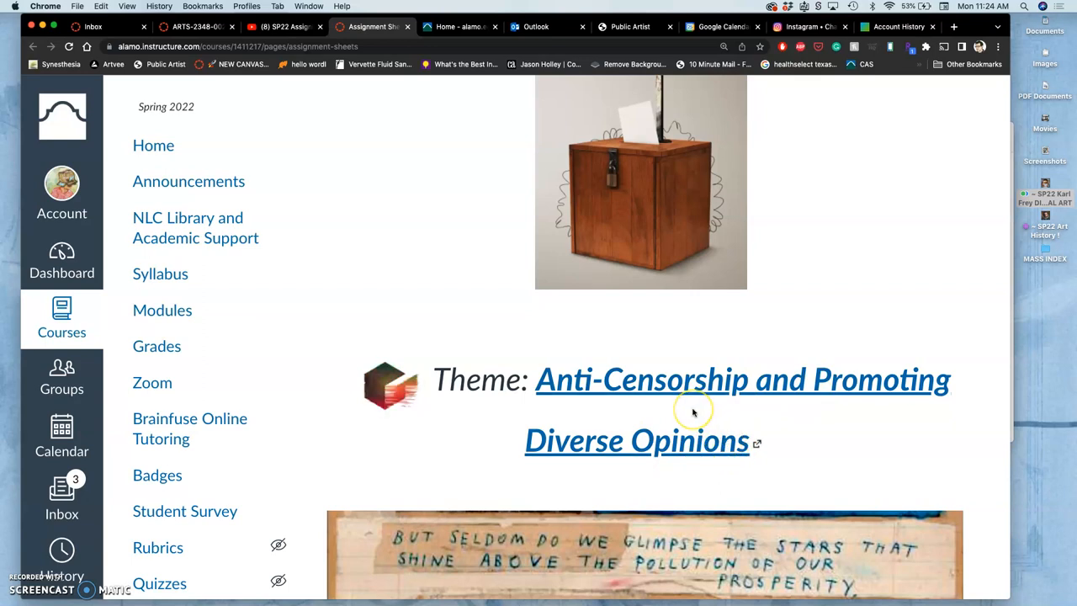
mouse_move(693, 412)
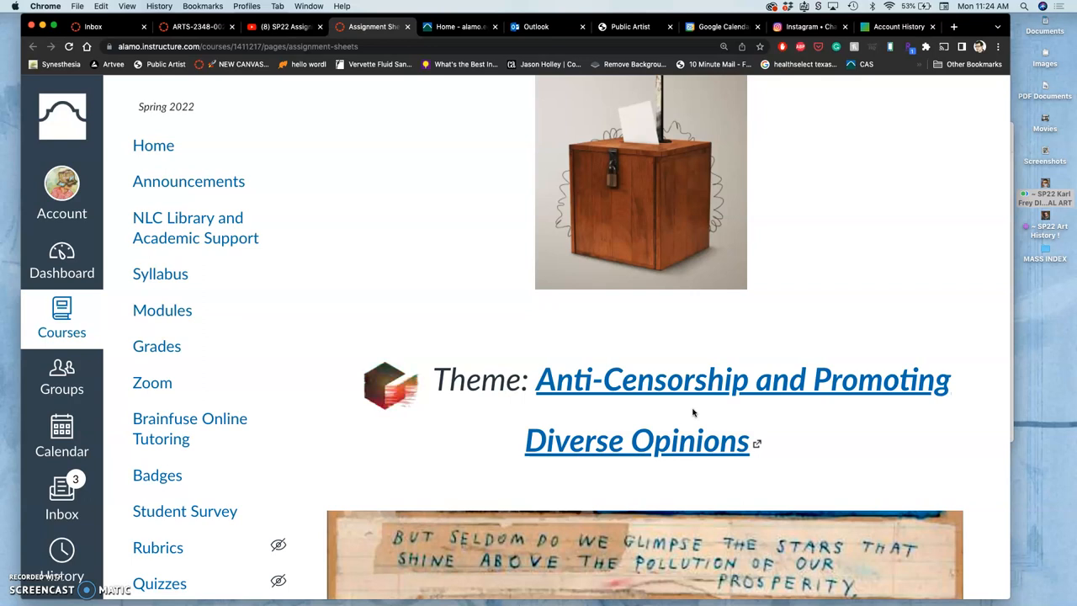
scroll(down, 3)
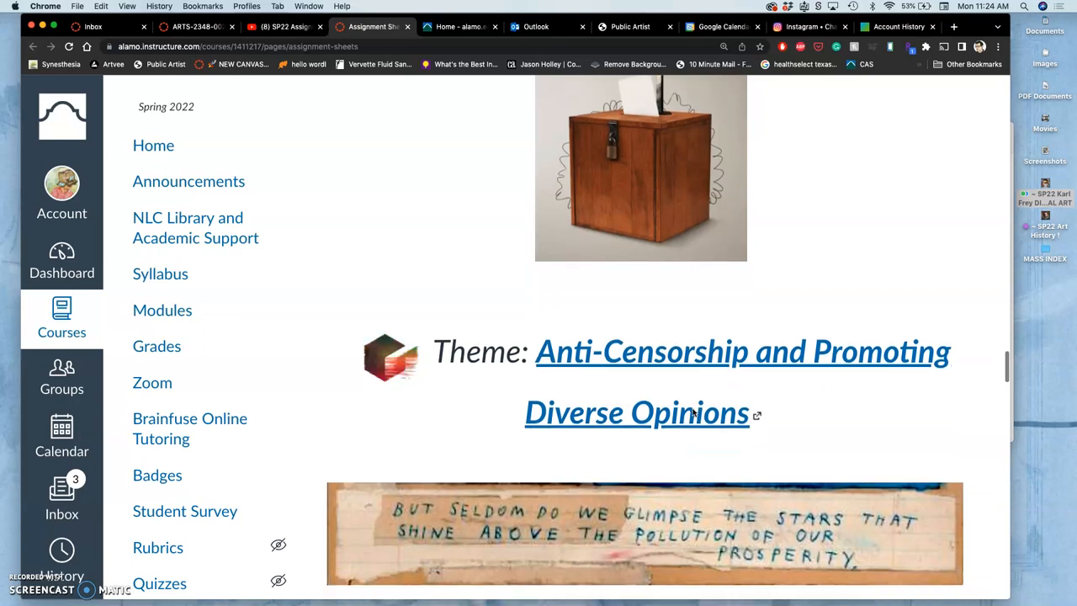
scroll(down, 3)
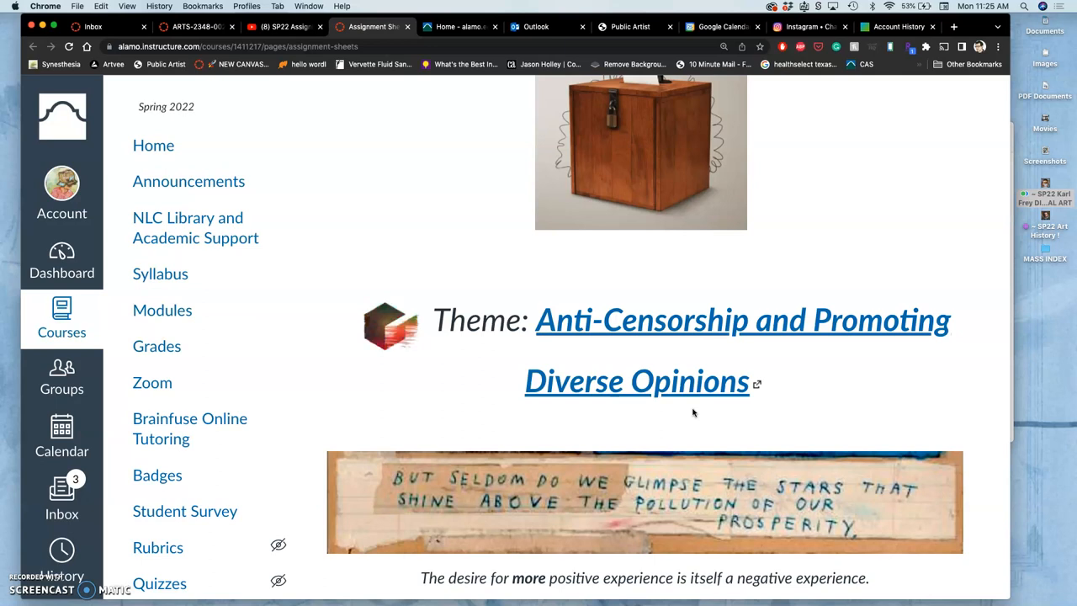
scroll(down, 3)
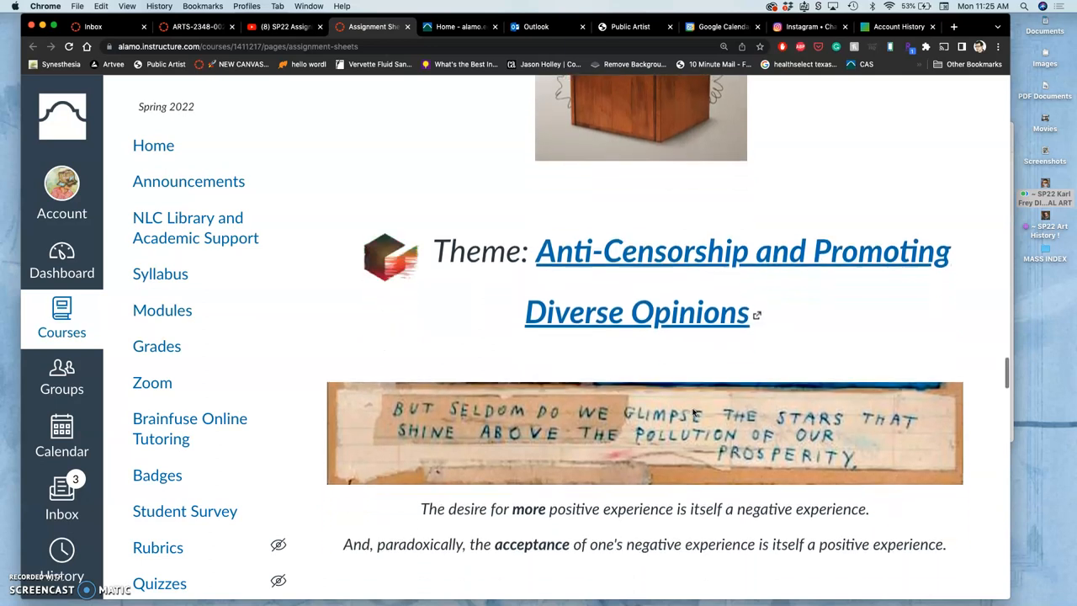
scroll(down, 3)
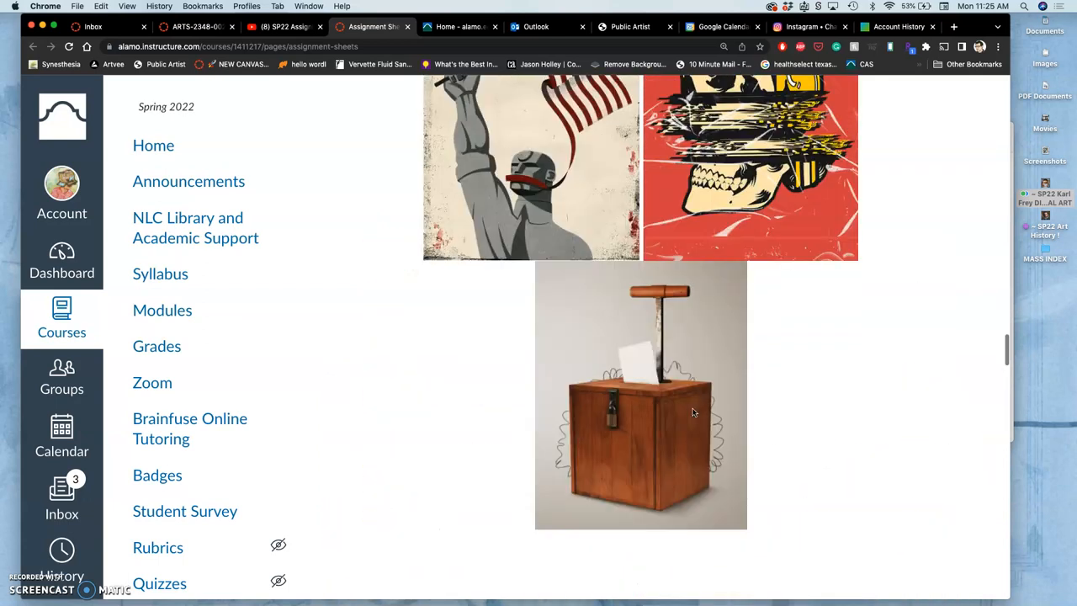
scroll(up, 3)
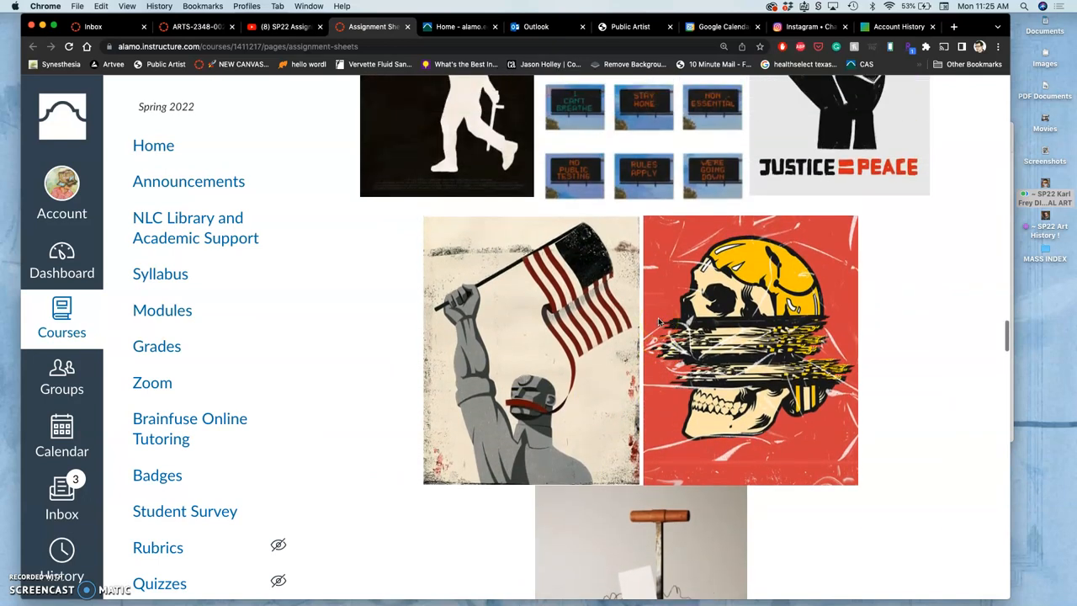
scroll(up, 3)
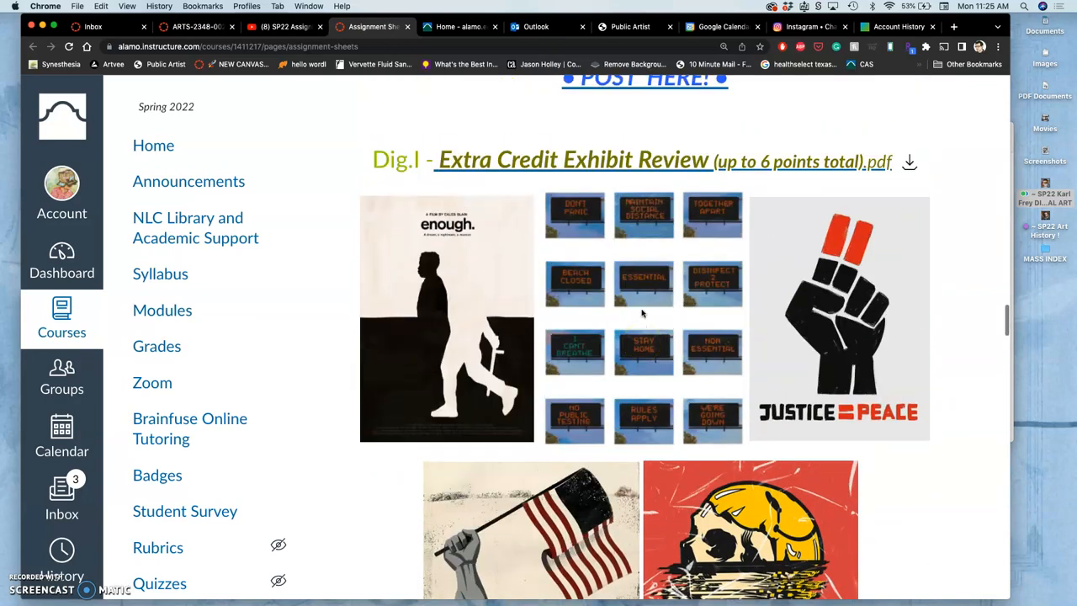
scroll(up, 3)
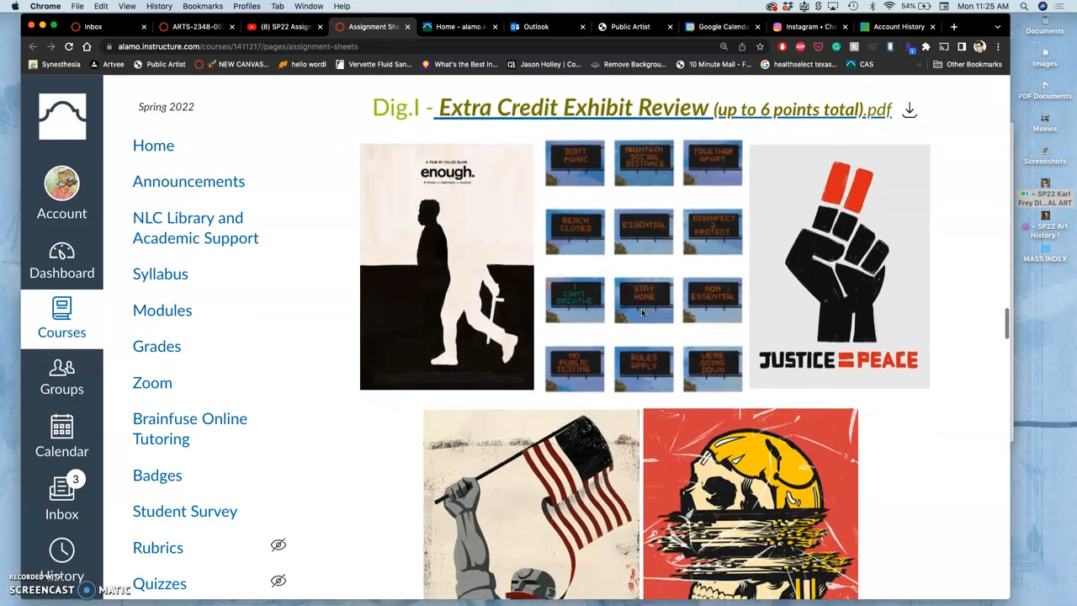
scroll(up, 3)
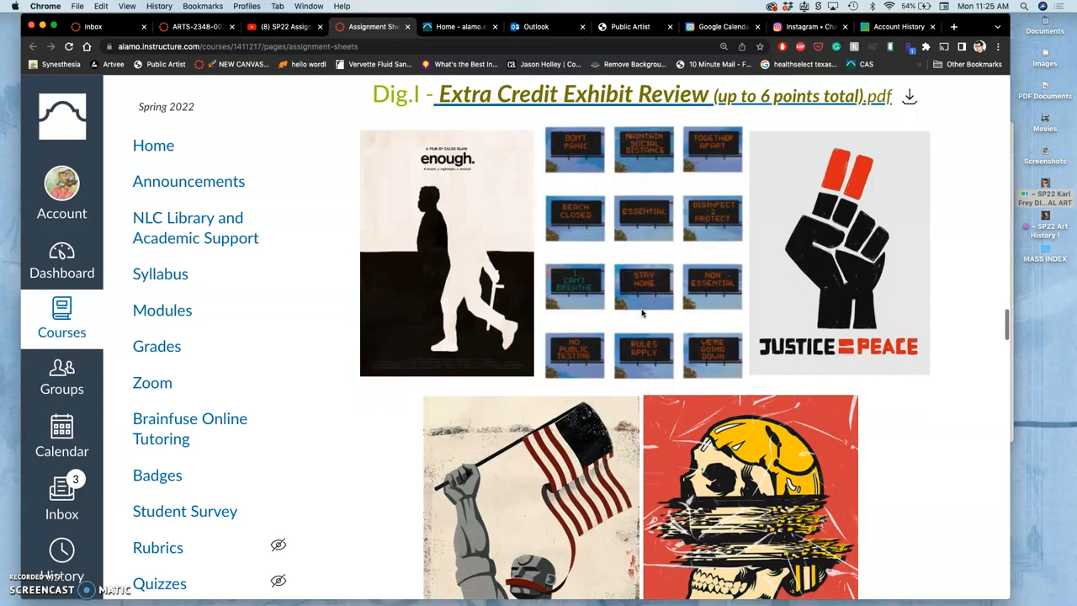
scroll(down, 3)
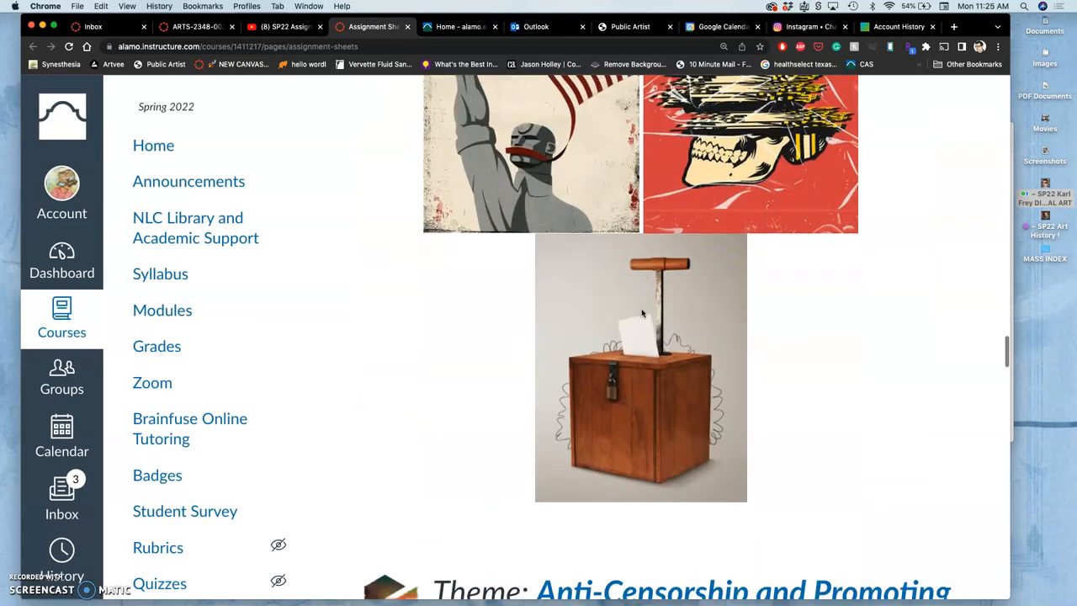
scroll(down, 3)
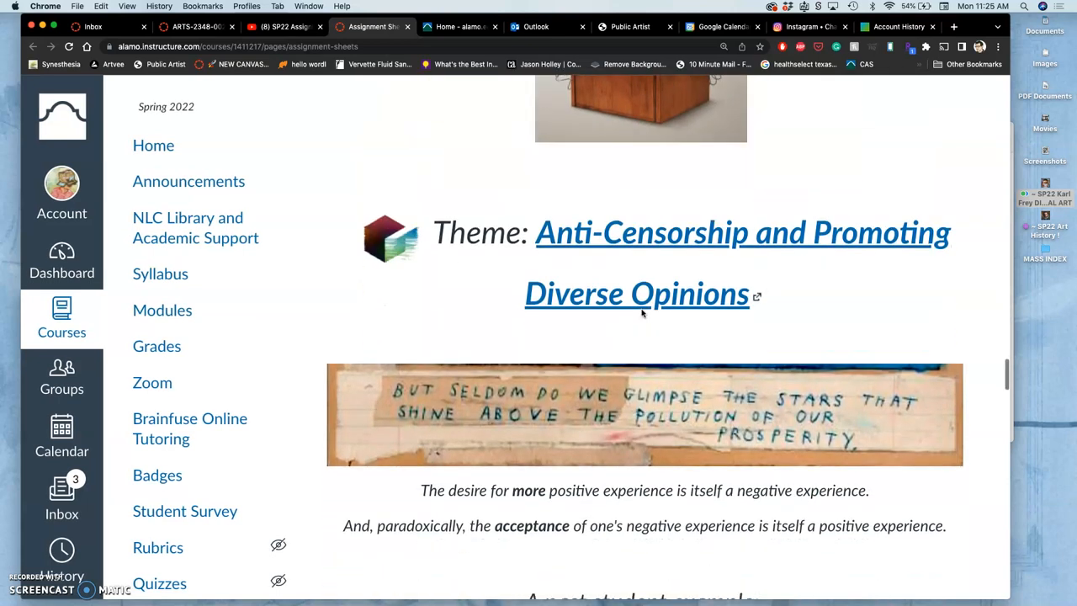
scroll(down, 3)
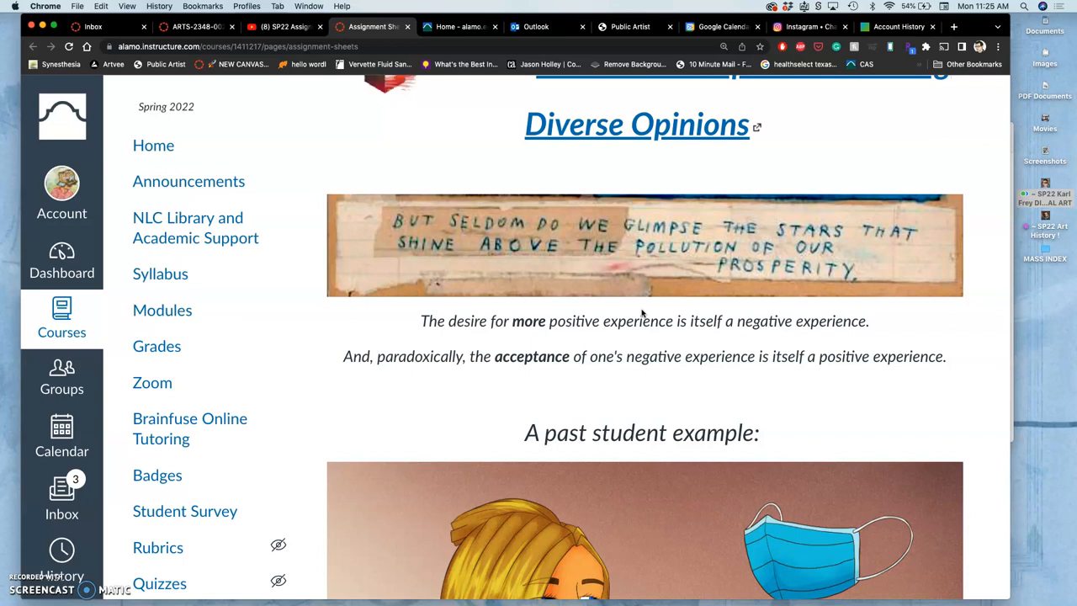
scroll(up, 3)
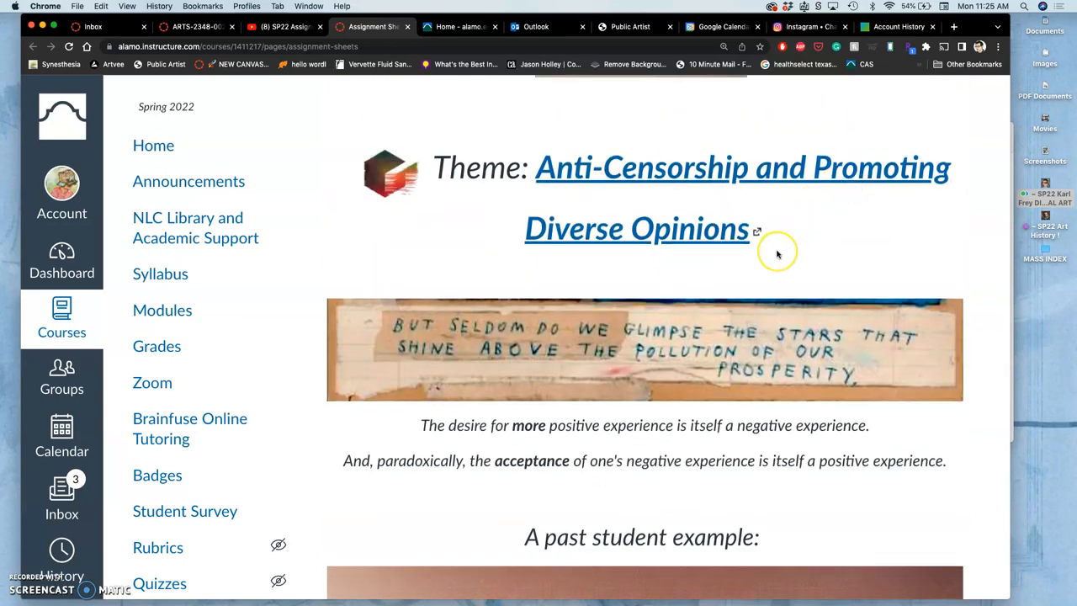
mouse_move(777, 254)
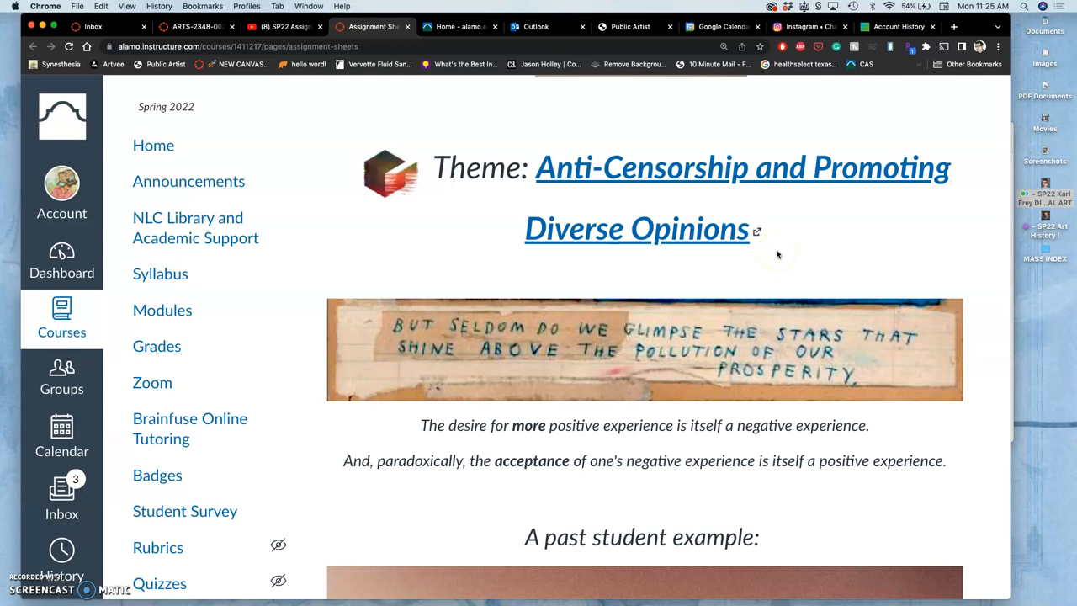
Step: Show the 'Karen vs the masks of tyranny' example by Guersom Narvarro with its caption
scroll(down, 3)
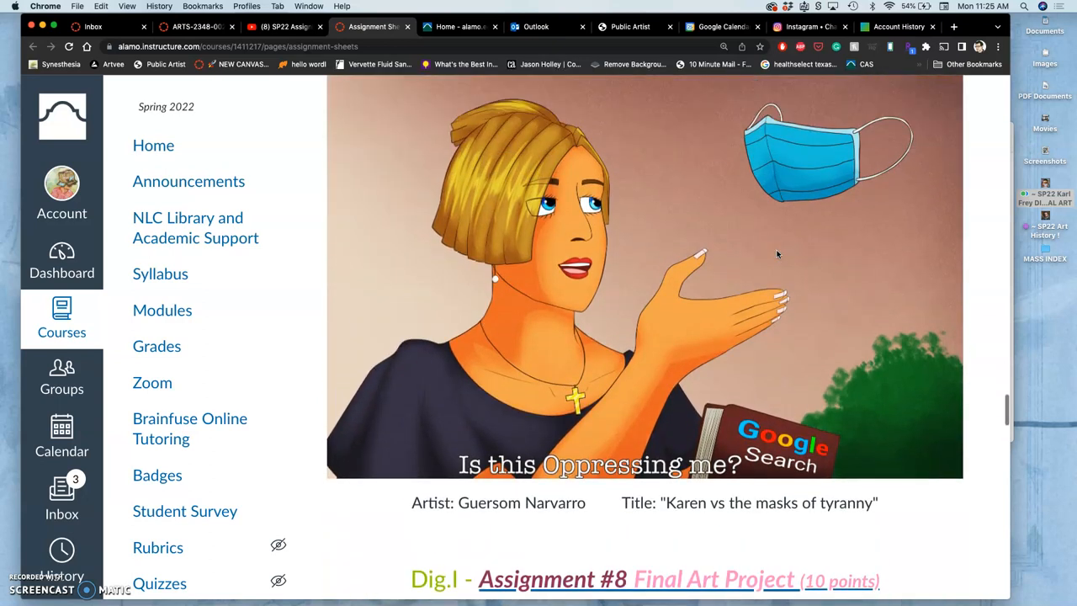
scroll(up, 3)
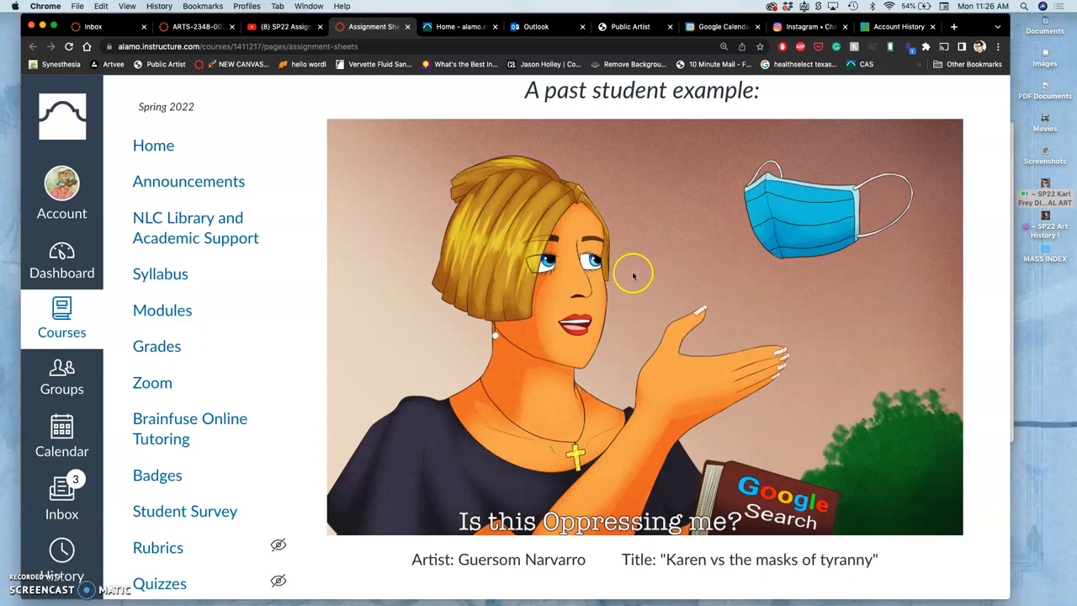
mouse_move(742, 241)
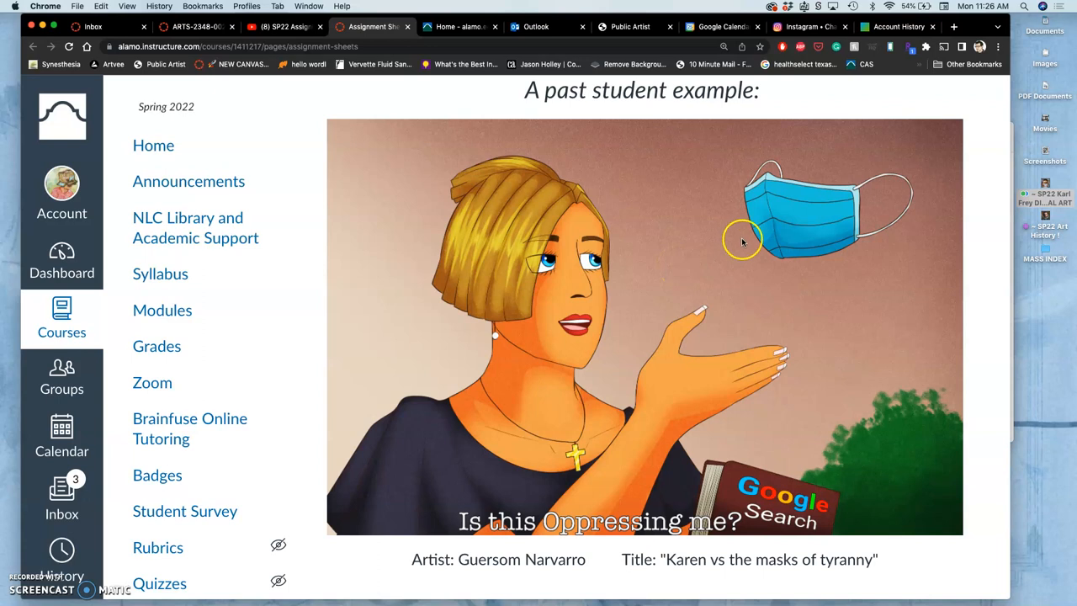
mouse_move(861, 275)
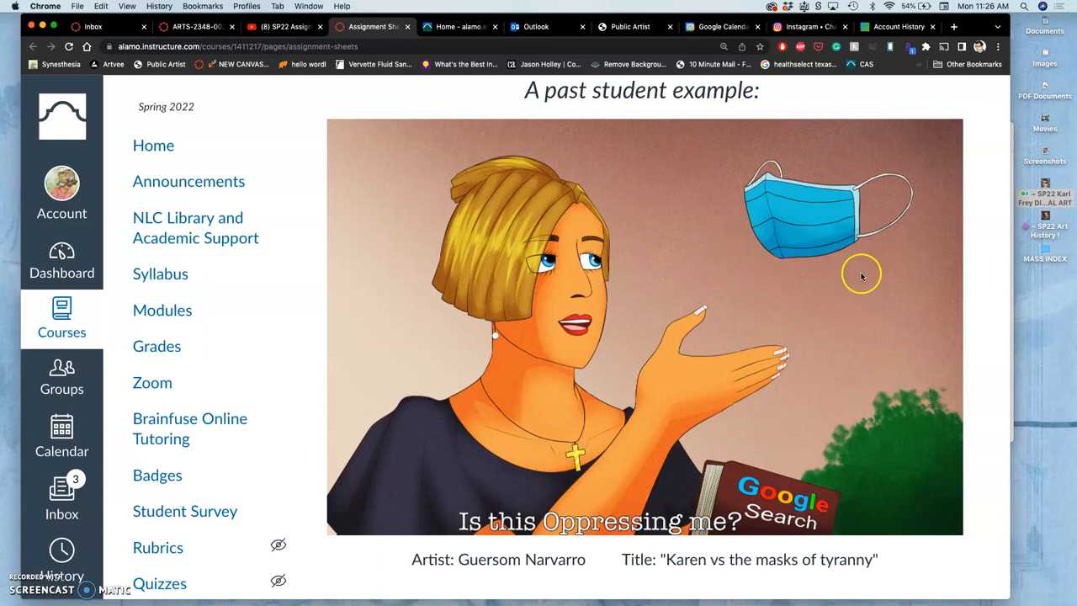
mouse_move(991, 403)
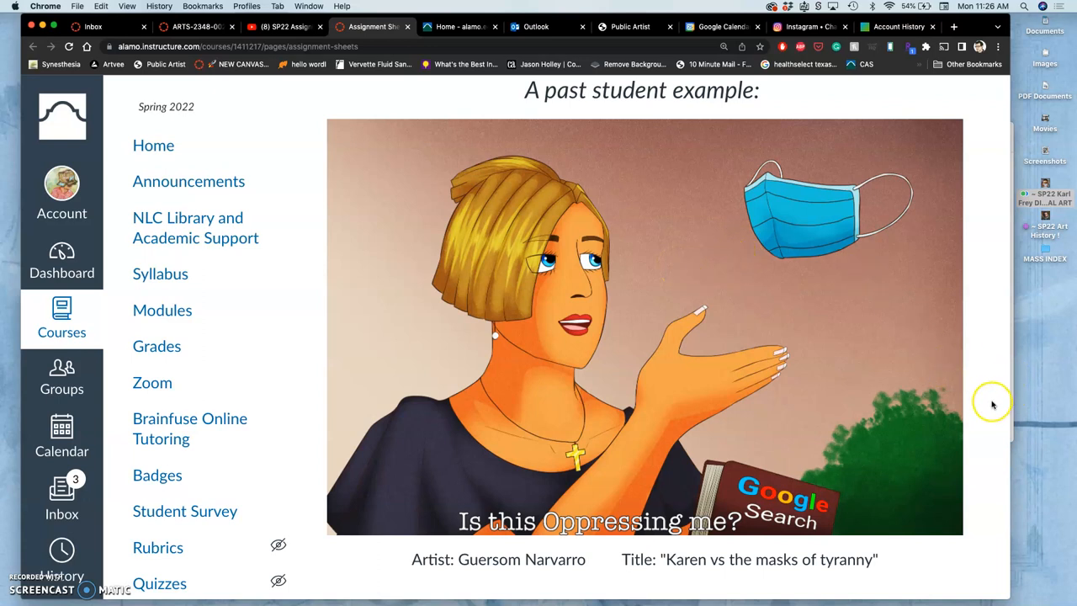
mouse_move(760, 515)
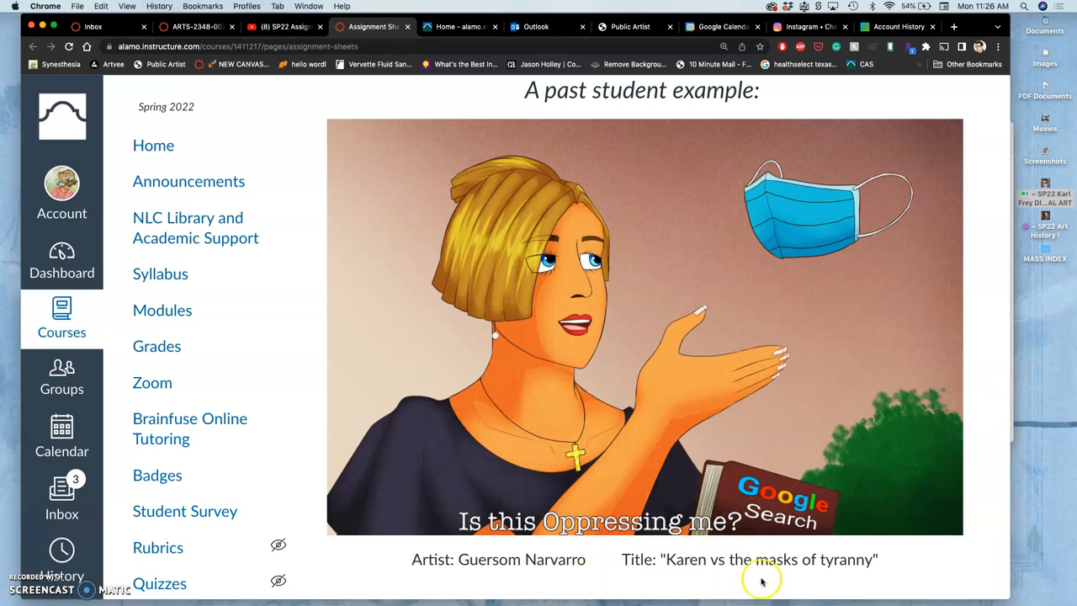
mouse_move(845, 587)
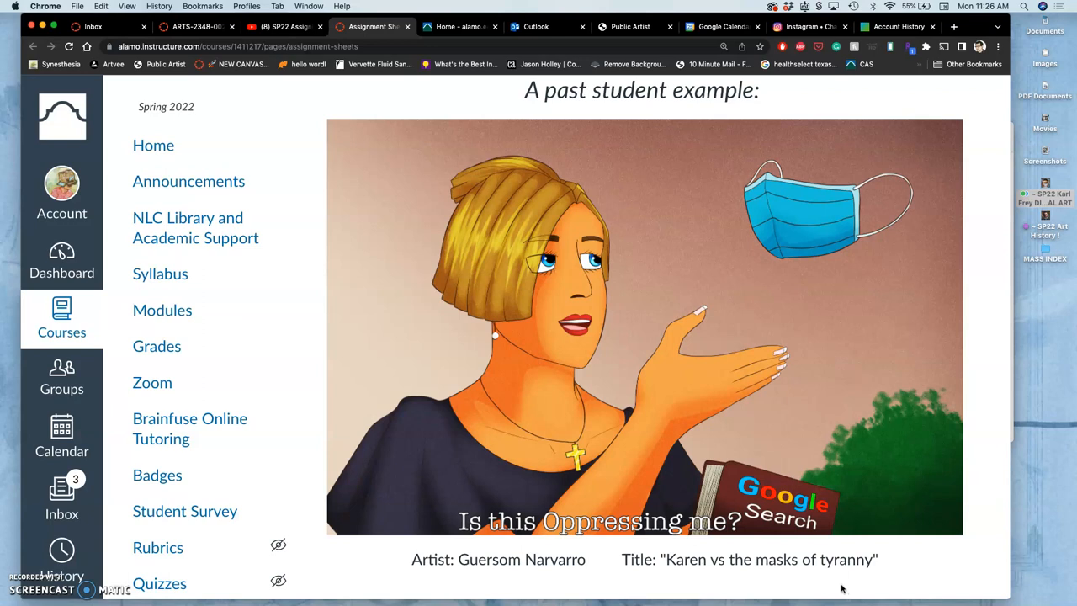
mouse_move(758, 577)
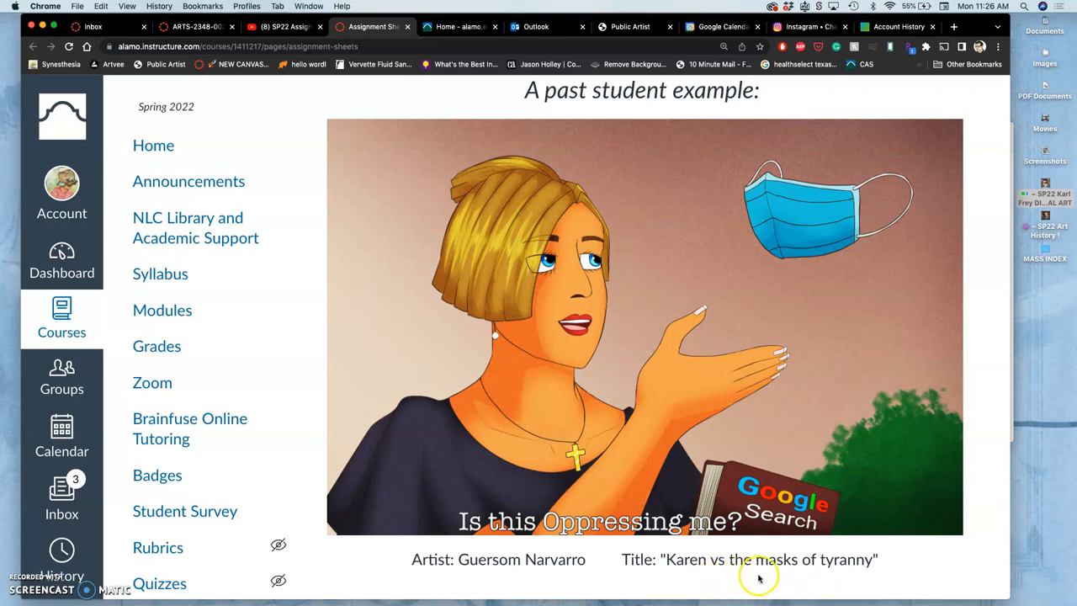
mouse_move(354, 439)
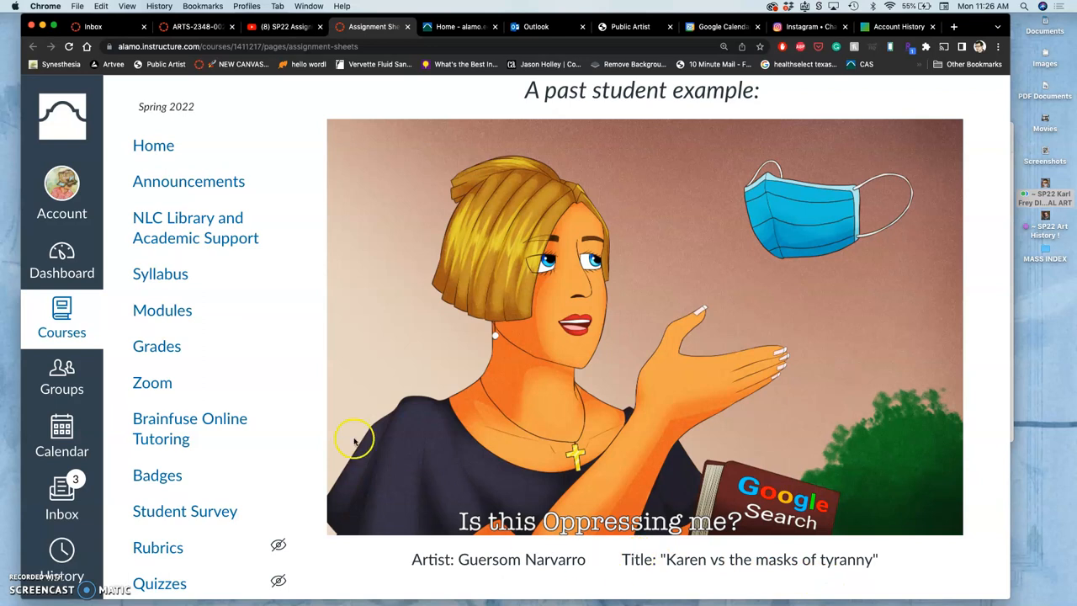
scroll(down, 3)
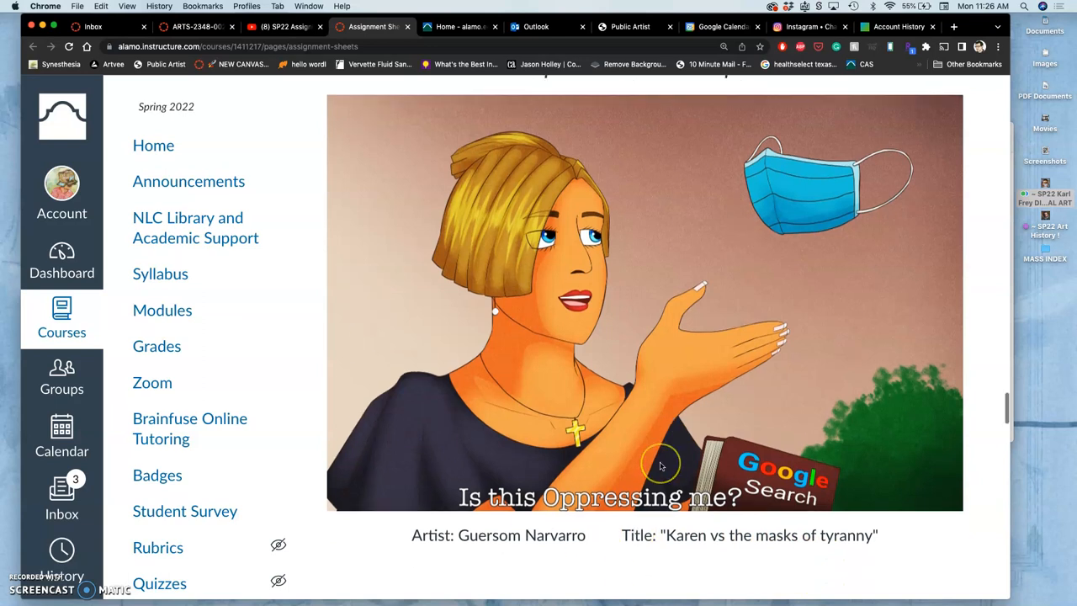
mouse_move(660, 465)
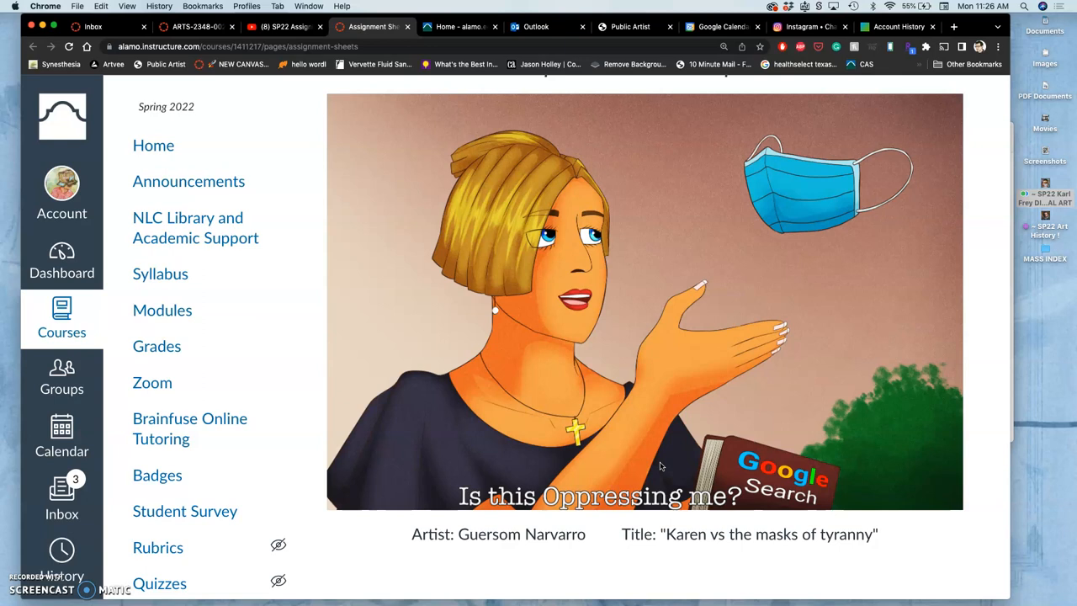
Step: Move past the Assignment #8 Final Art Project resources to the Proving Ground #4 link
scroll(down, 3)
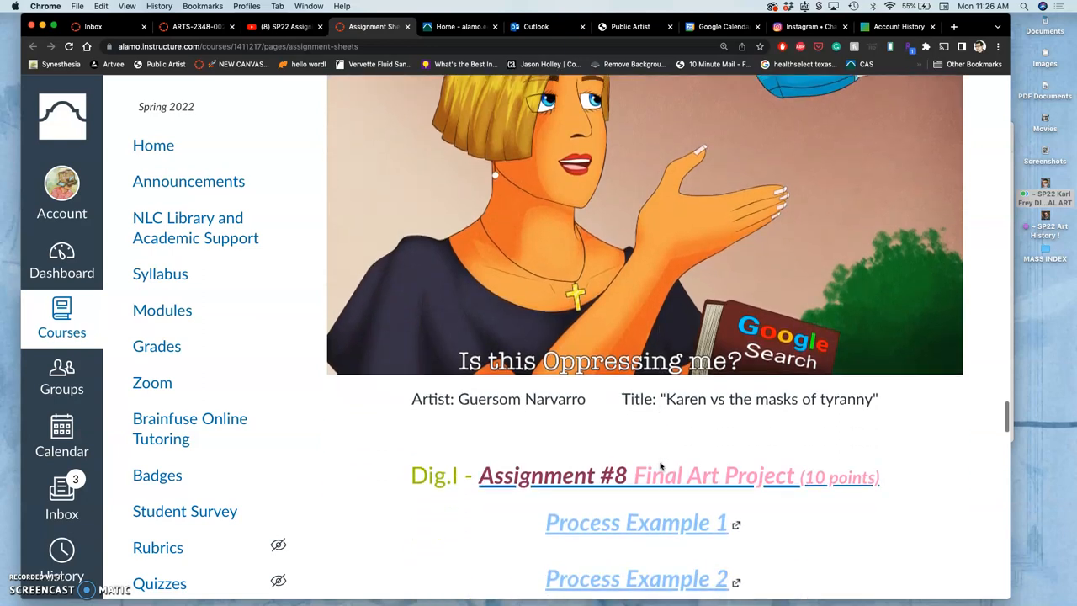
scroll(down, 3)
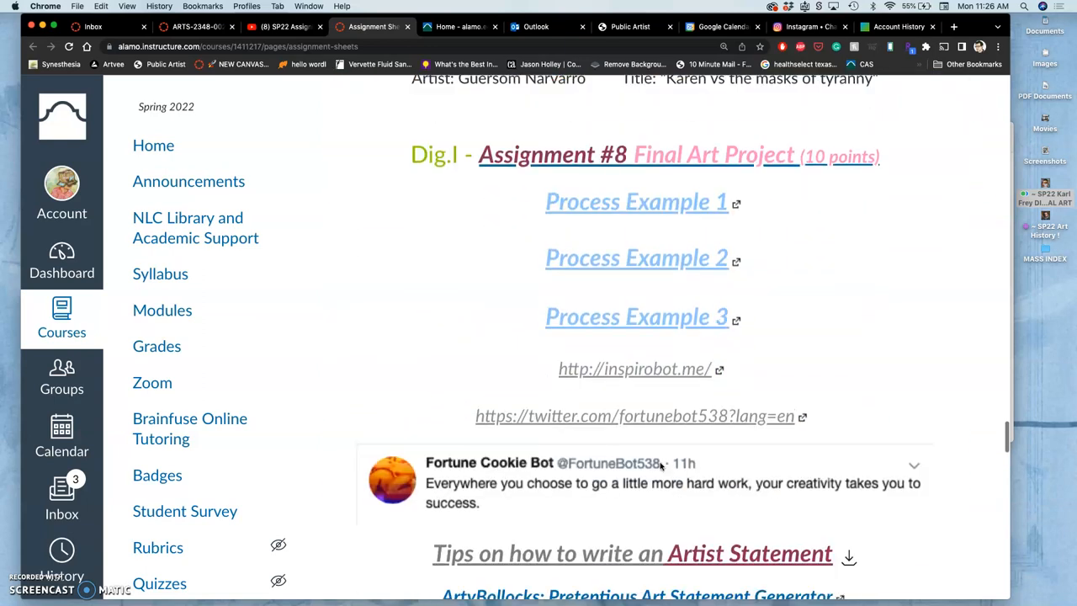
scroll(down, 3)
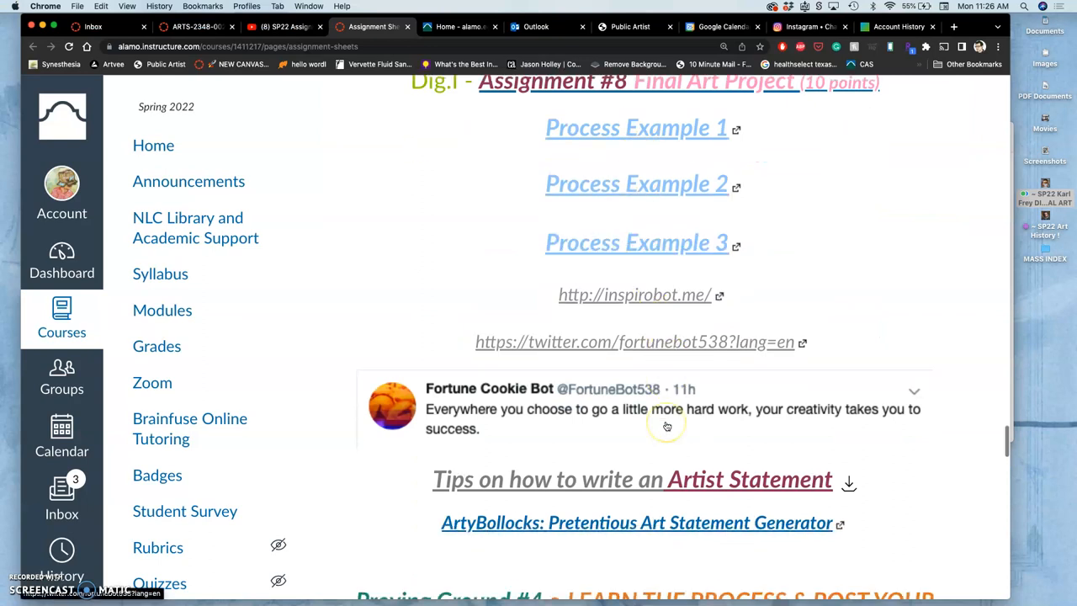
scroll(down, 3)
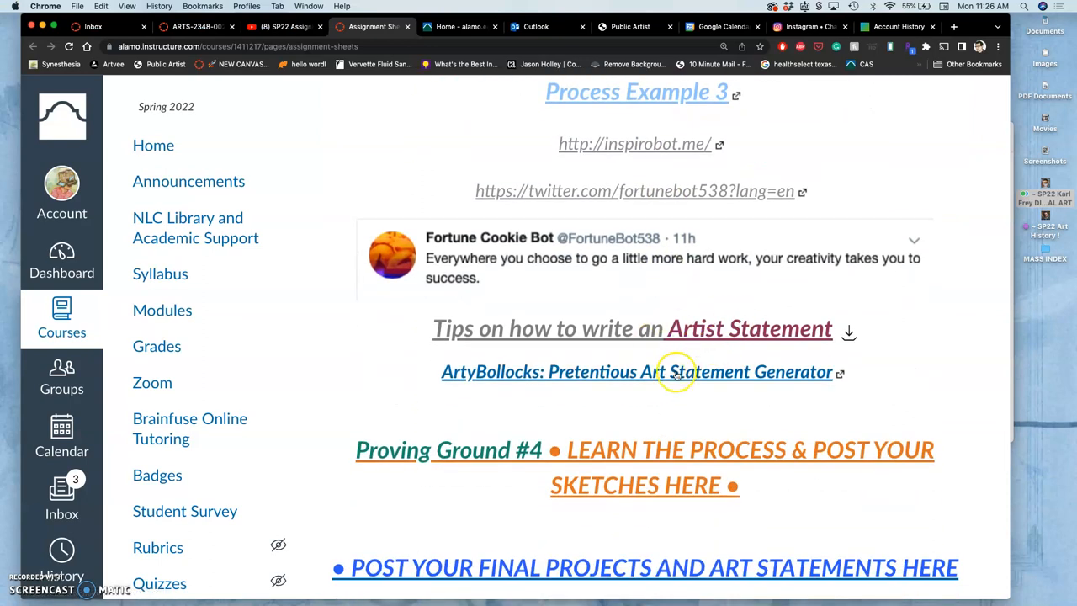
scroll(down, 3)
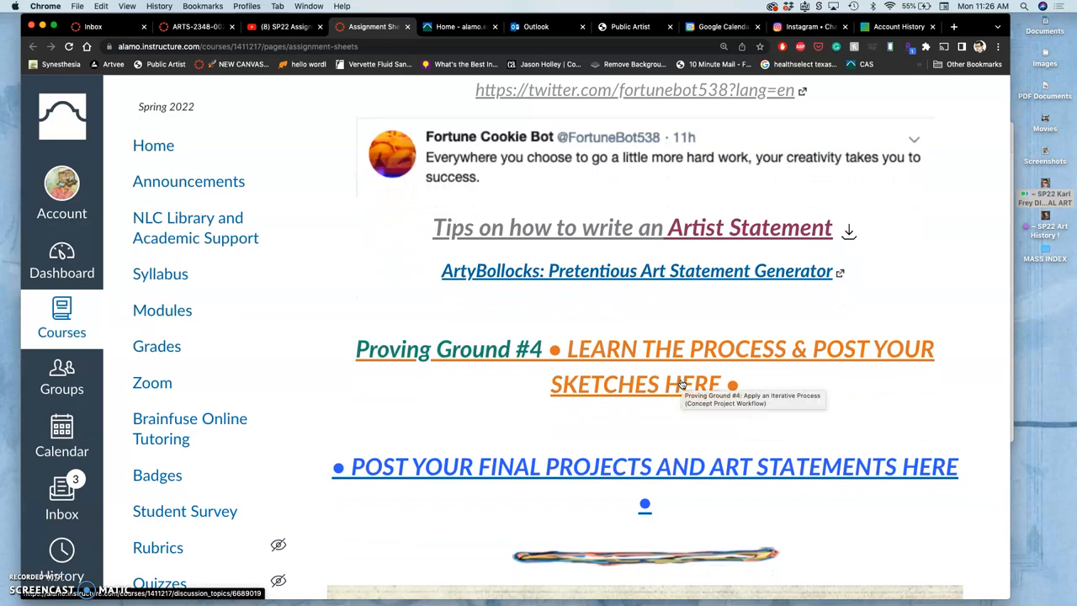
scroll(down, 3)
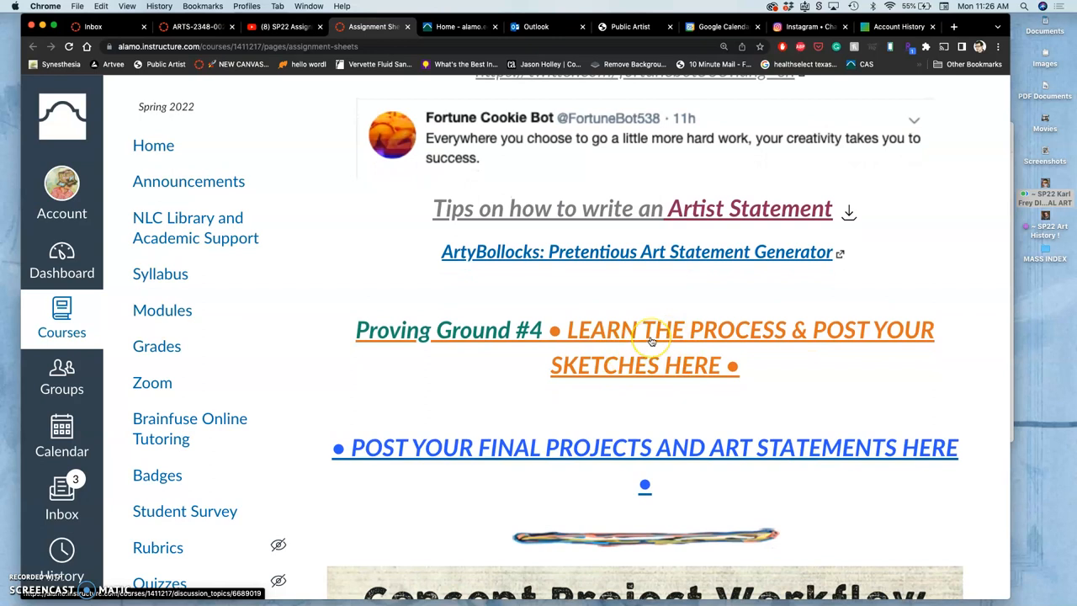
Step: Open the Proving Ground #4: Apply an Iterative Process discussion to its Overview and Directions
click(645, 329)
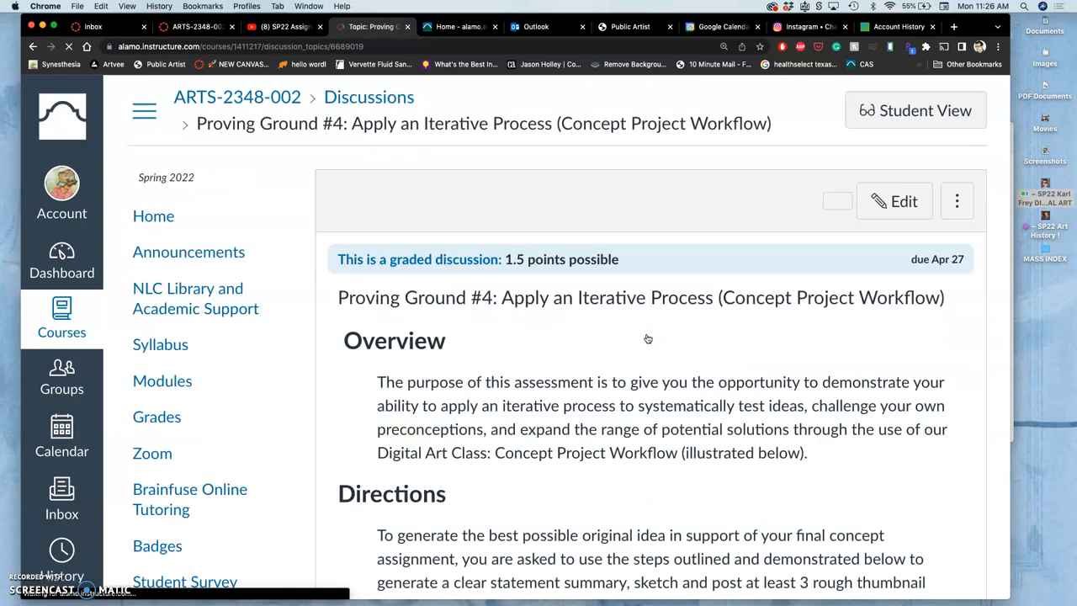
click(837, 201)
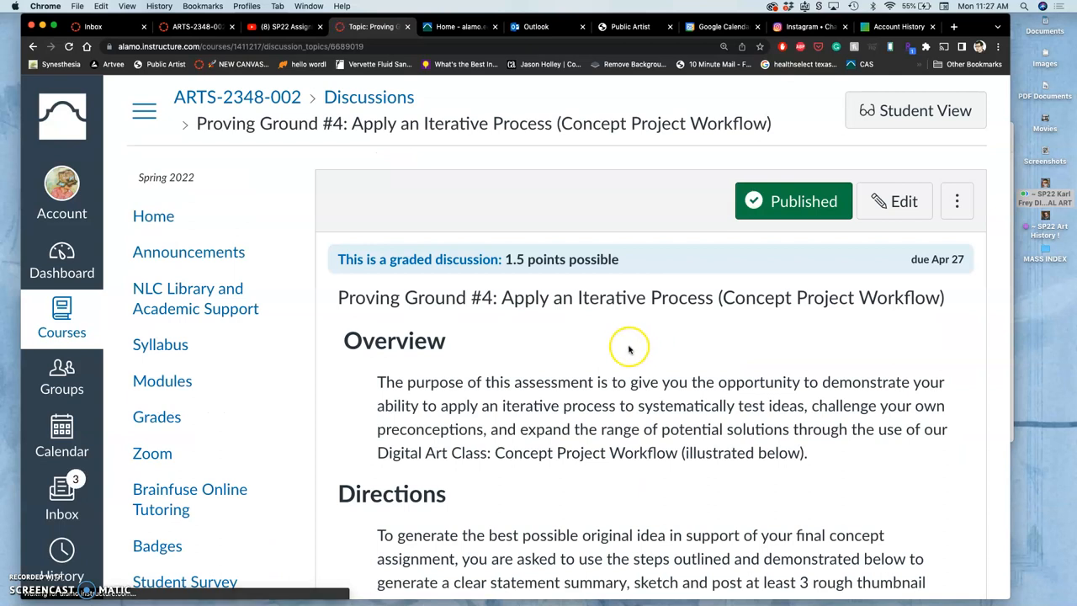
scroll(down, 3)
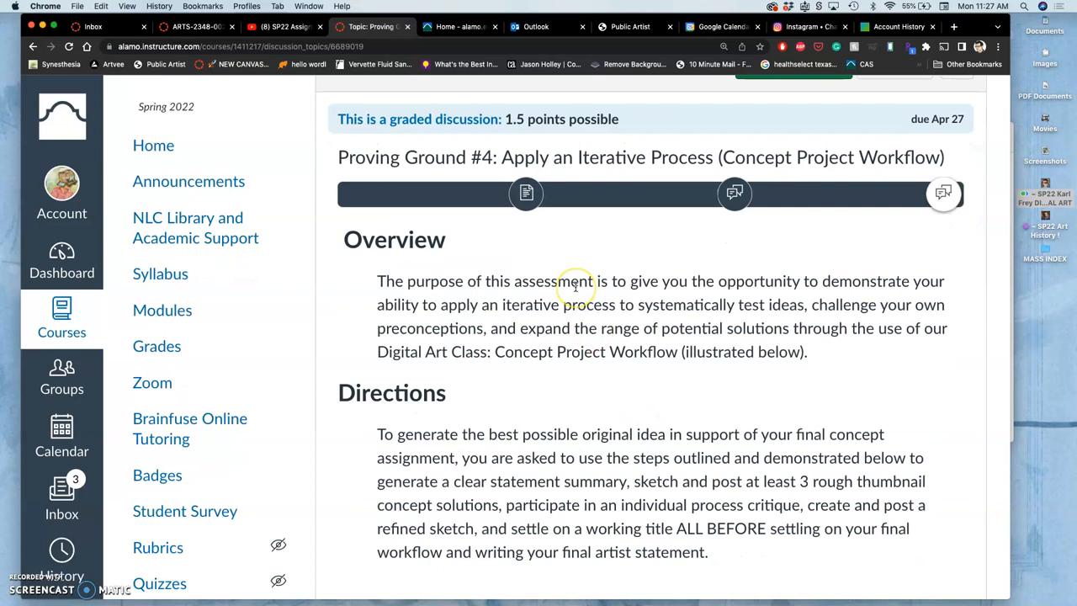
mouse_move(576, 286)
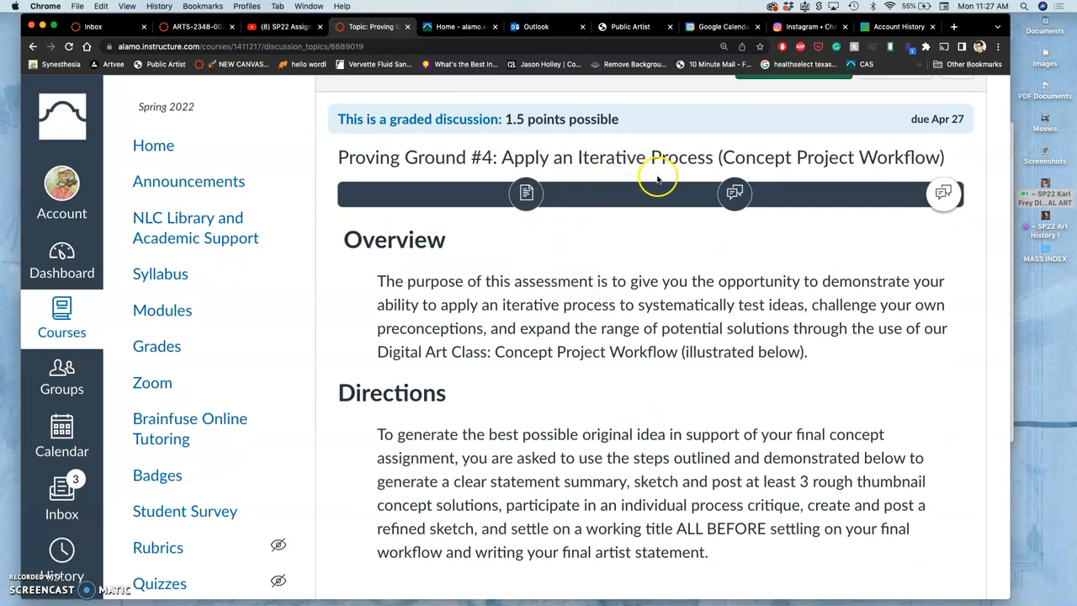
mouse_move(669, 181)
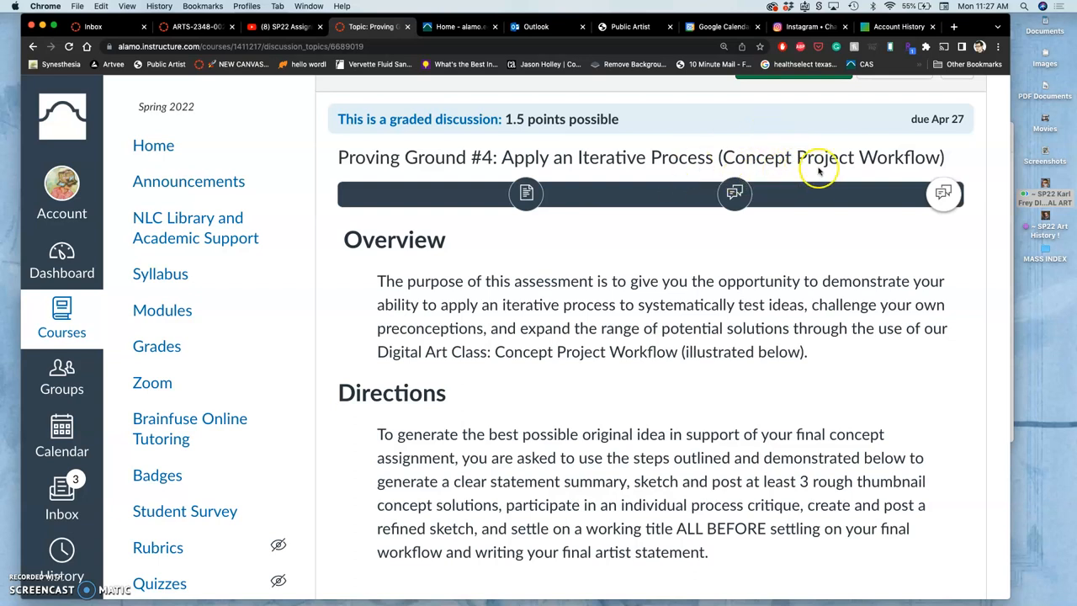
scroll(down, 3)
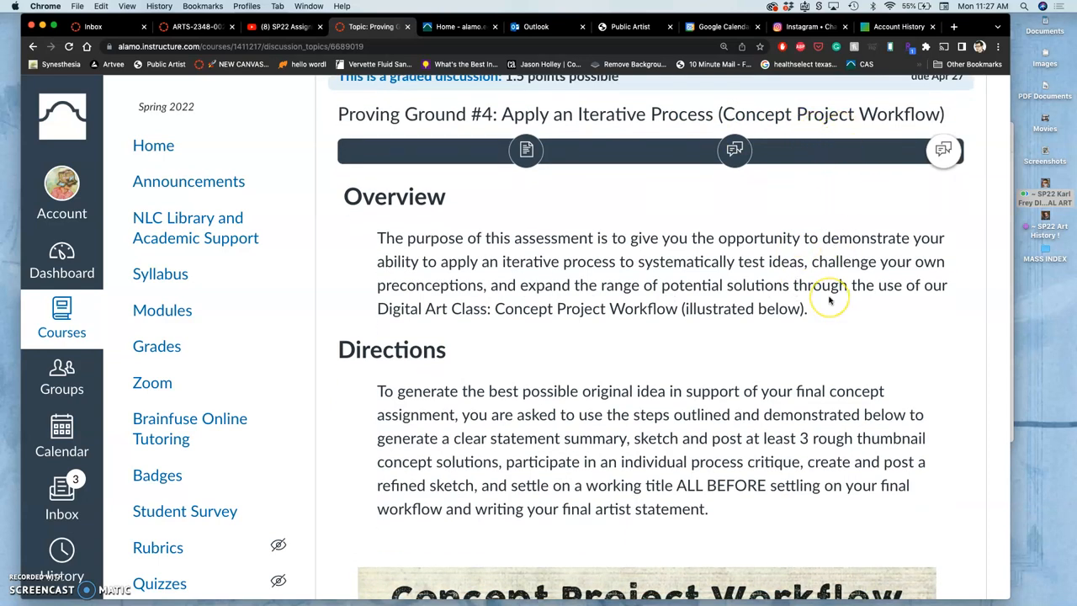
scroll(down, 3)
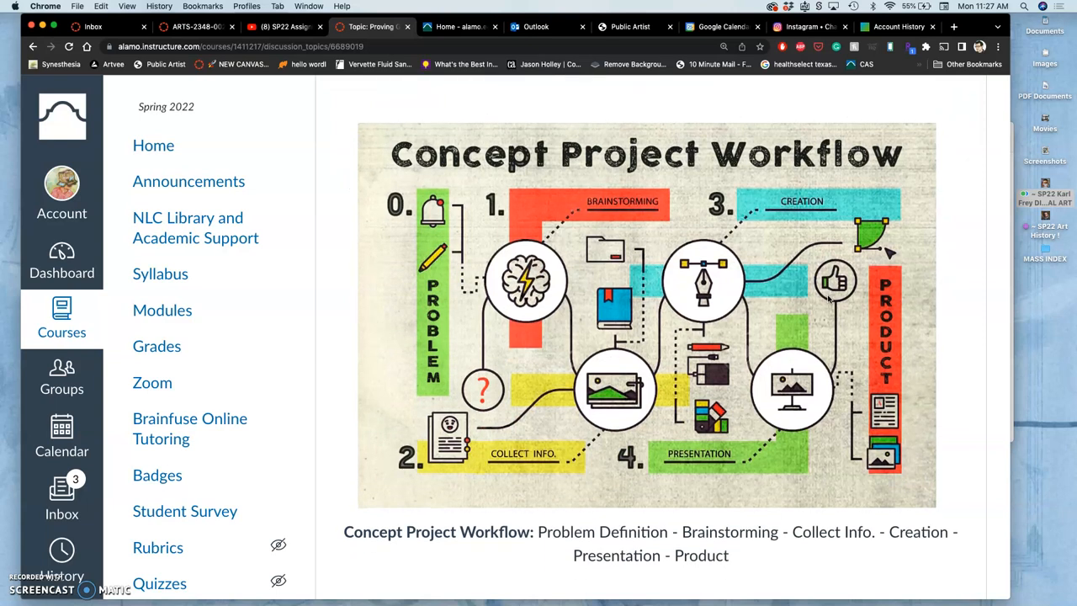
mouse_move(896, 366)
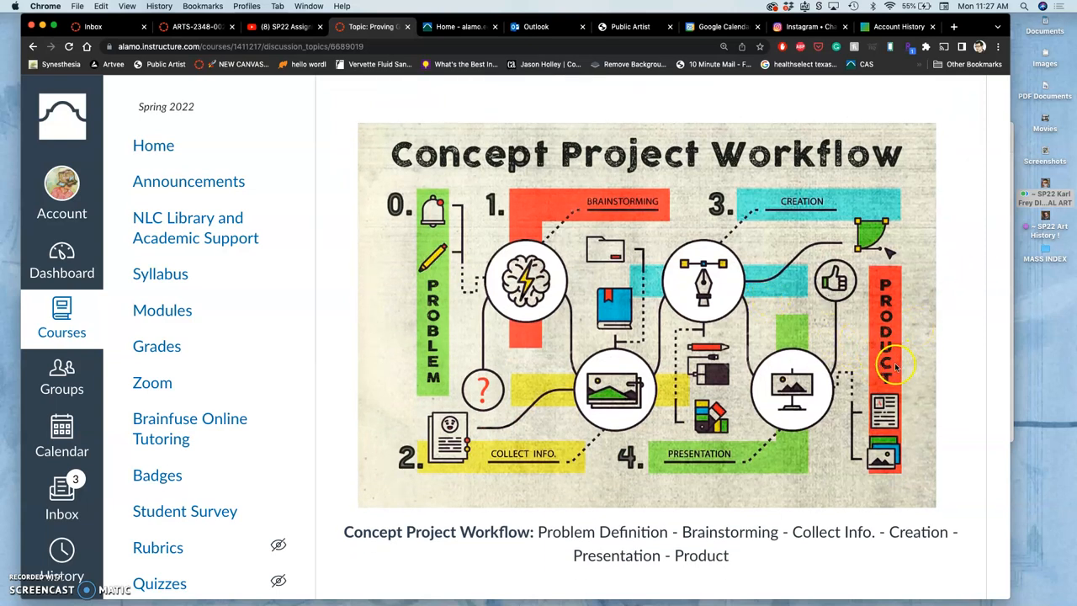
mouse_move(885, 363)
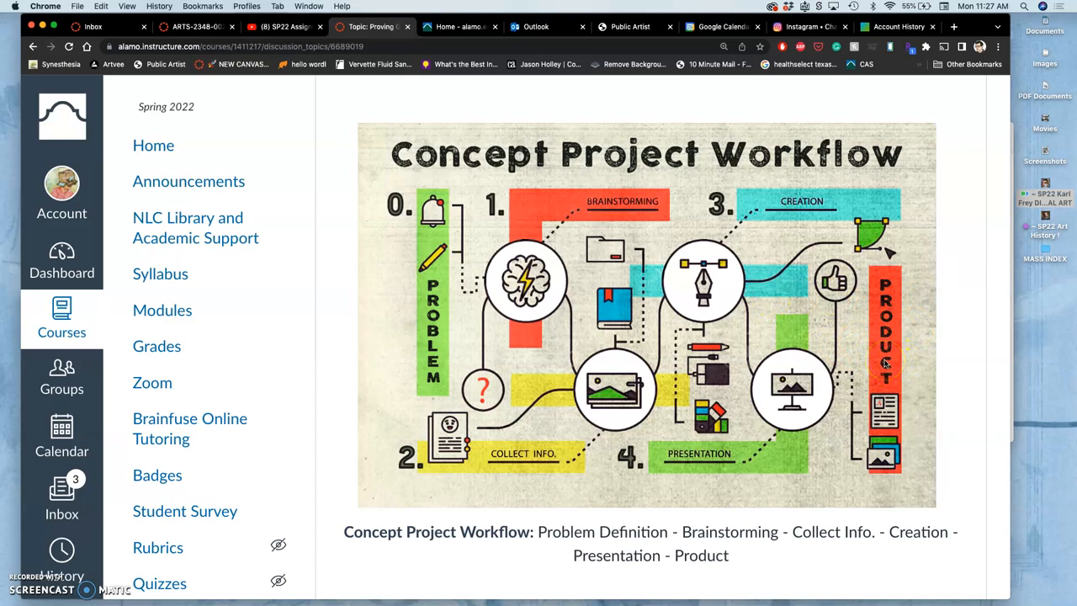
mouse_move(529, 200)
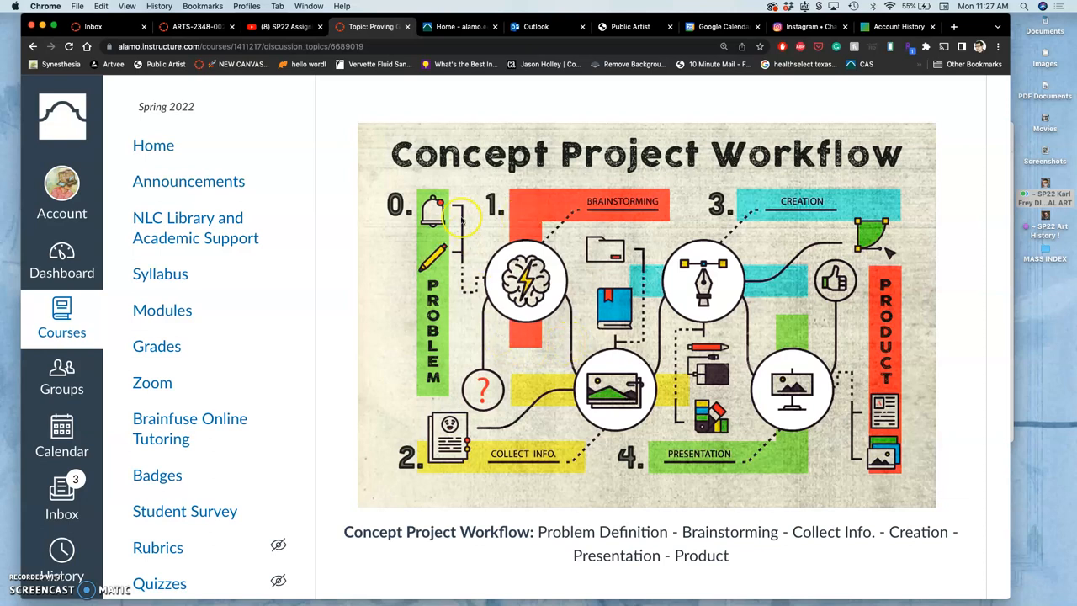
mouse_move(404, 321)
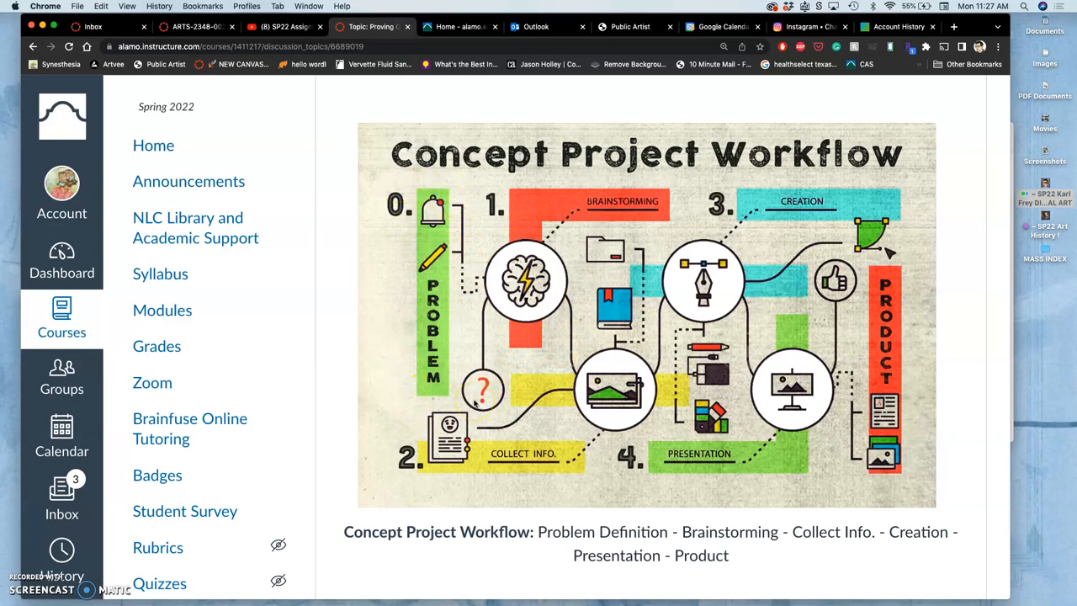
mouse_move(383, 413)
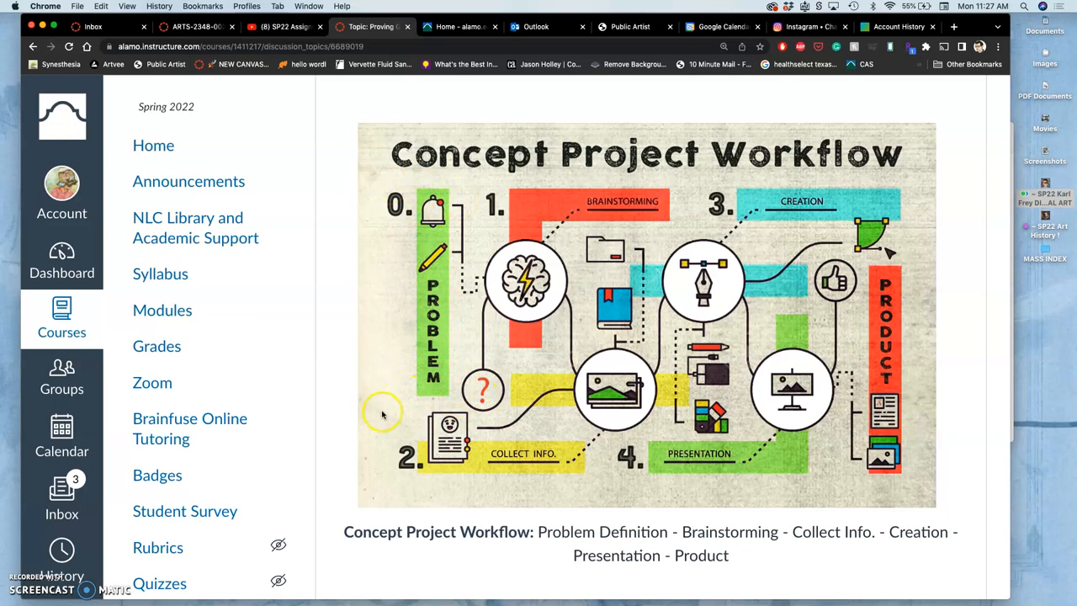
mouse_move(454, 385)
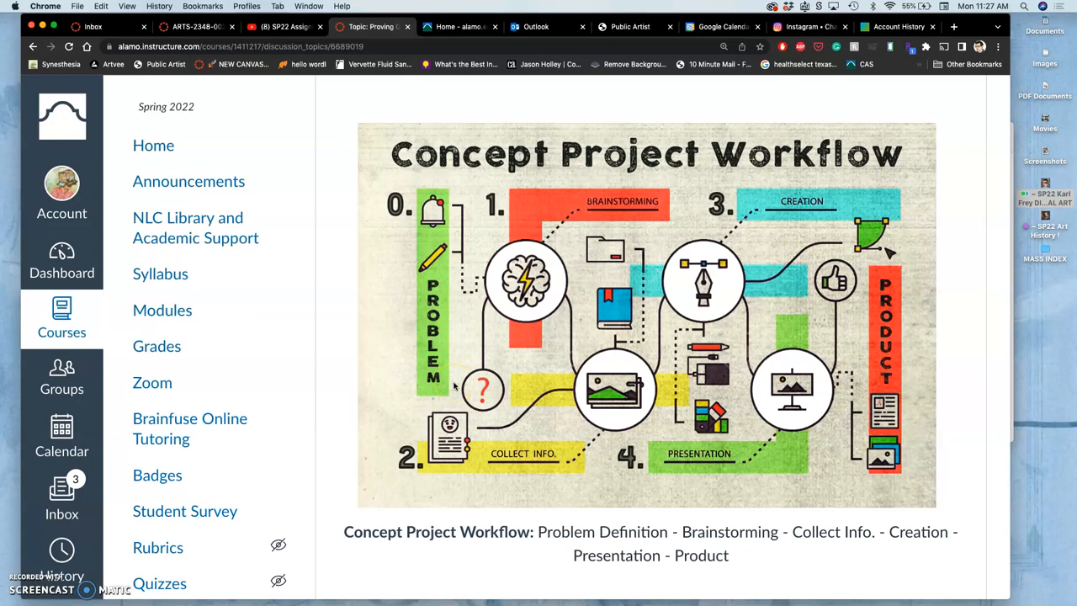
mouse_move(530, 427)
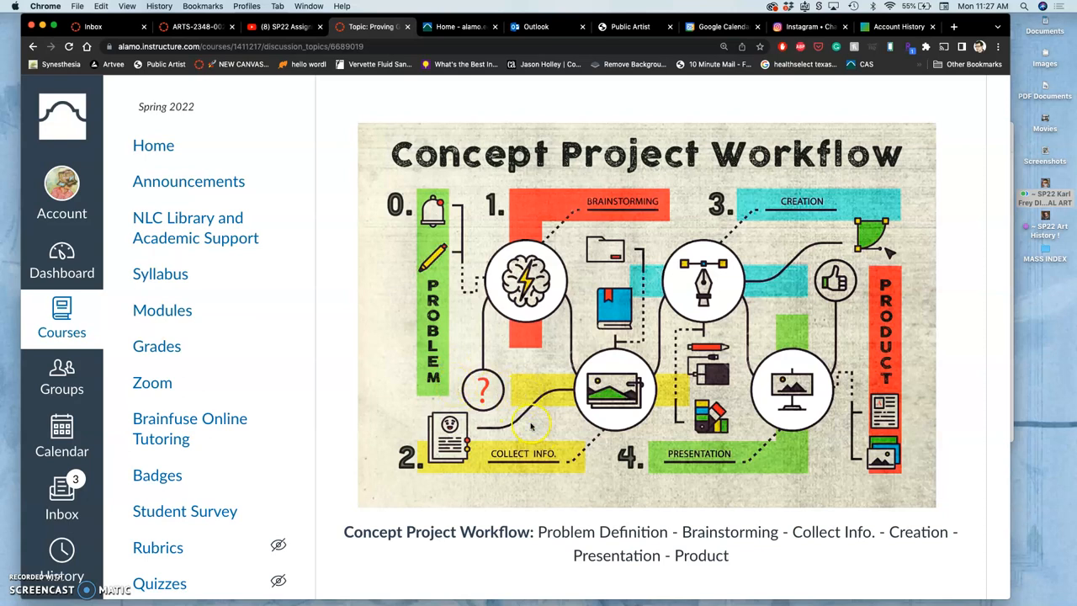
mouse_move(383, 307)
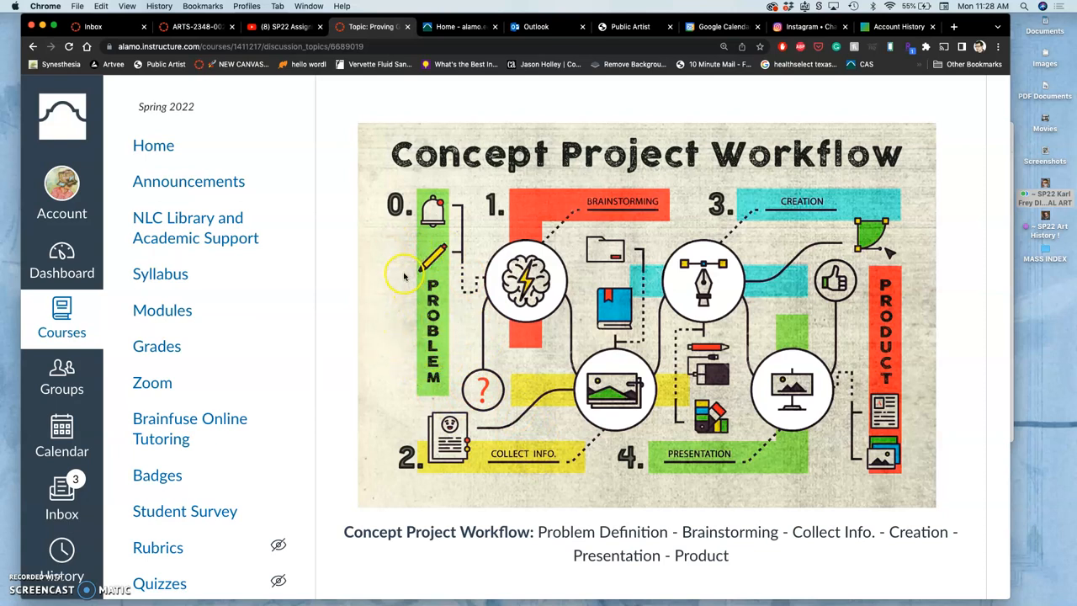
mouse_move(402, 271)
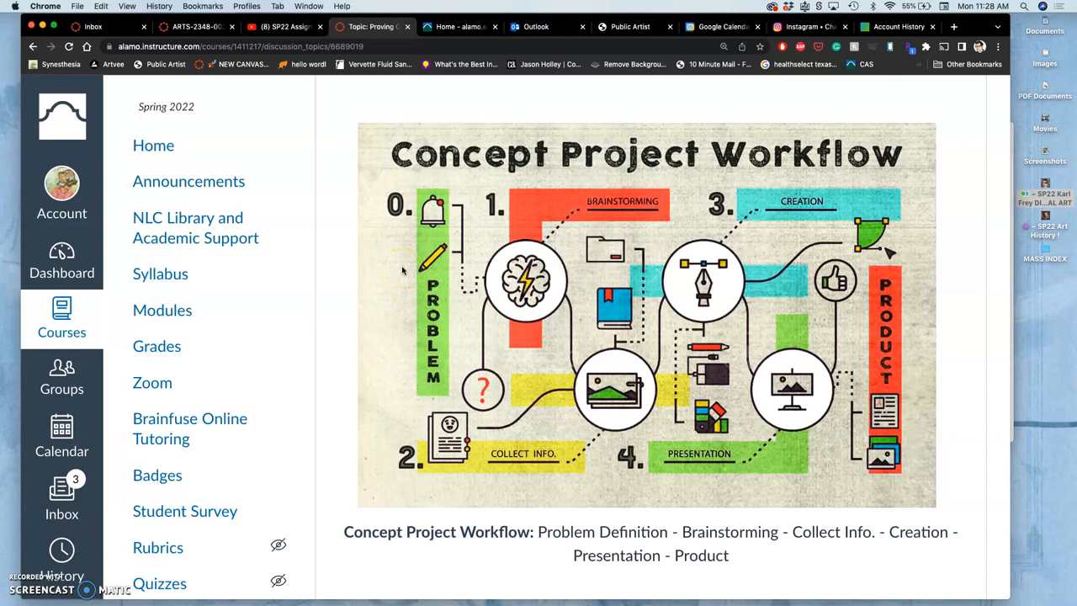
mouse_move(412, 343)
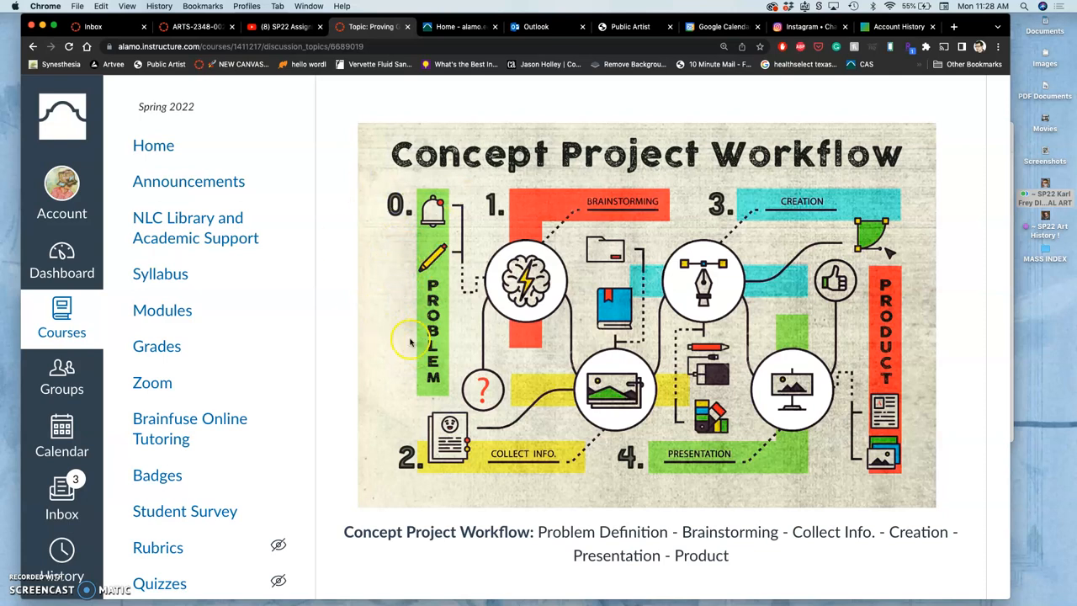
mouse_move(433, 334)
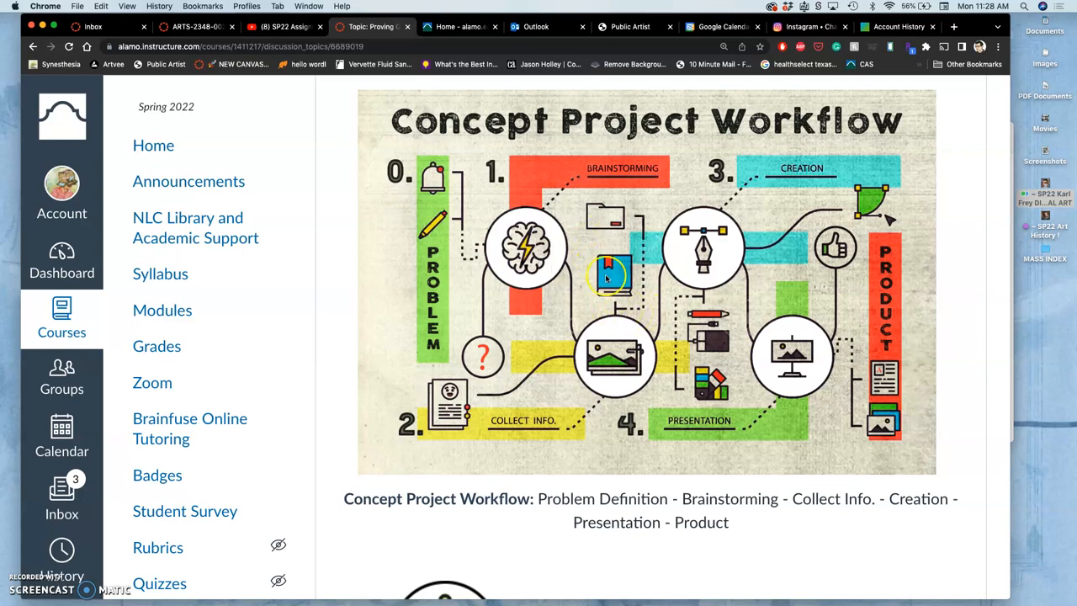
mouse_move(543, 413)
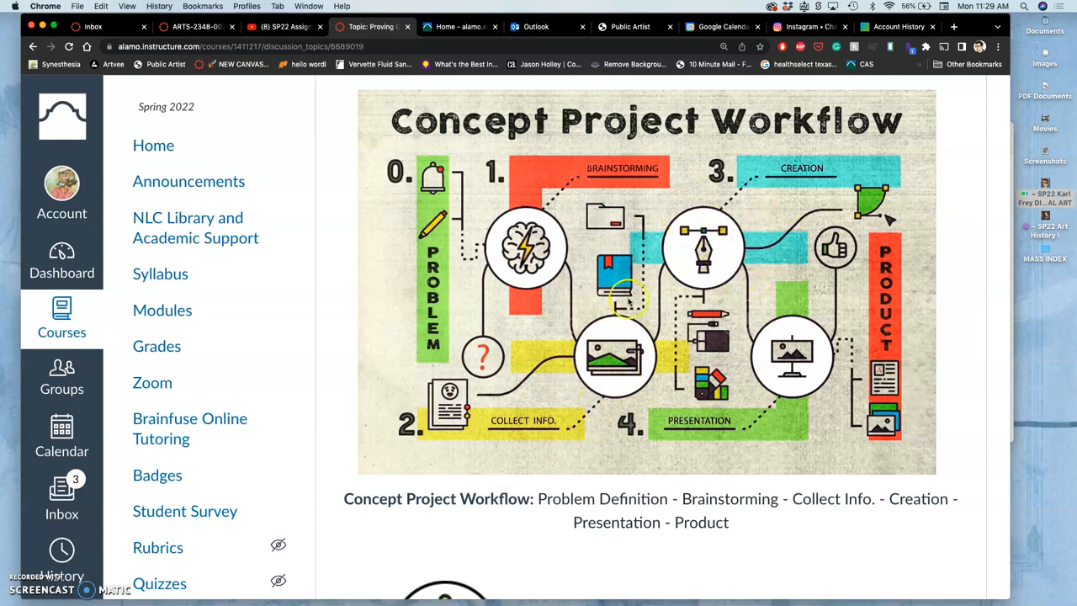
mouse_move(597, 290)
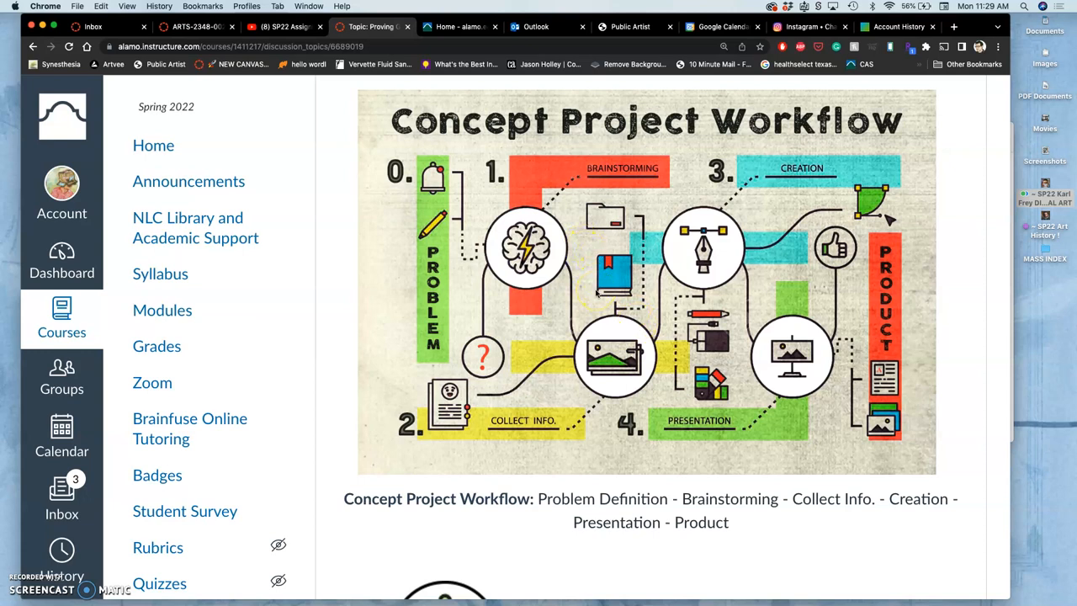
mouse_move(635, 348)
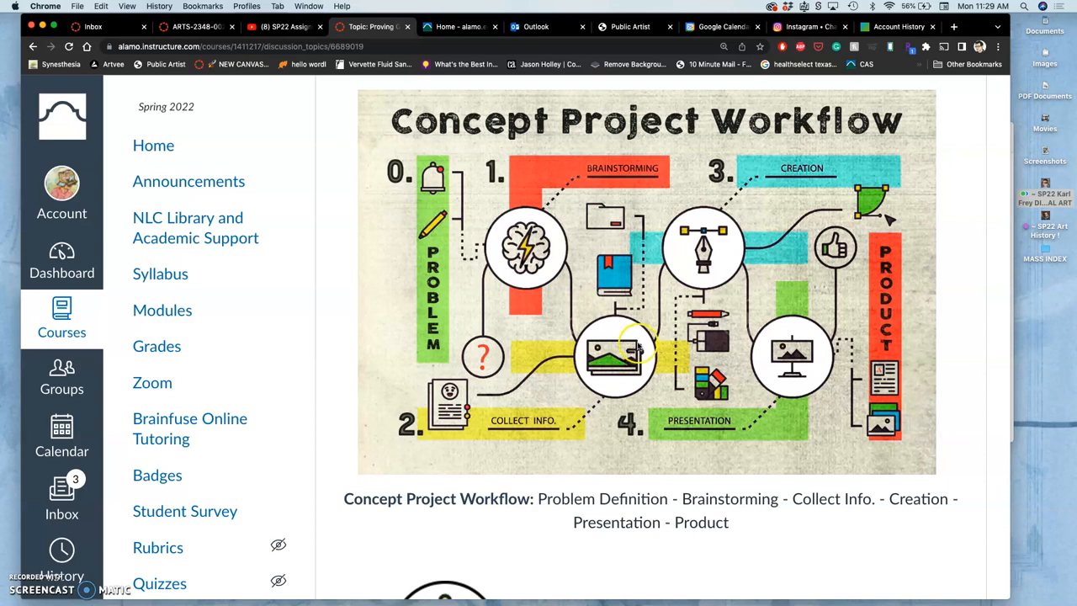
mouse_move(614, 371)
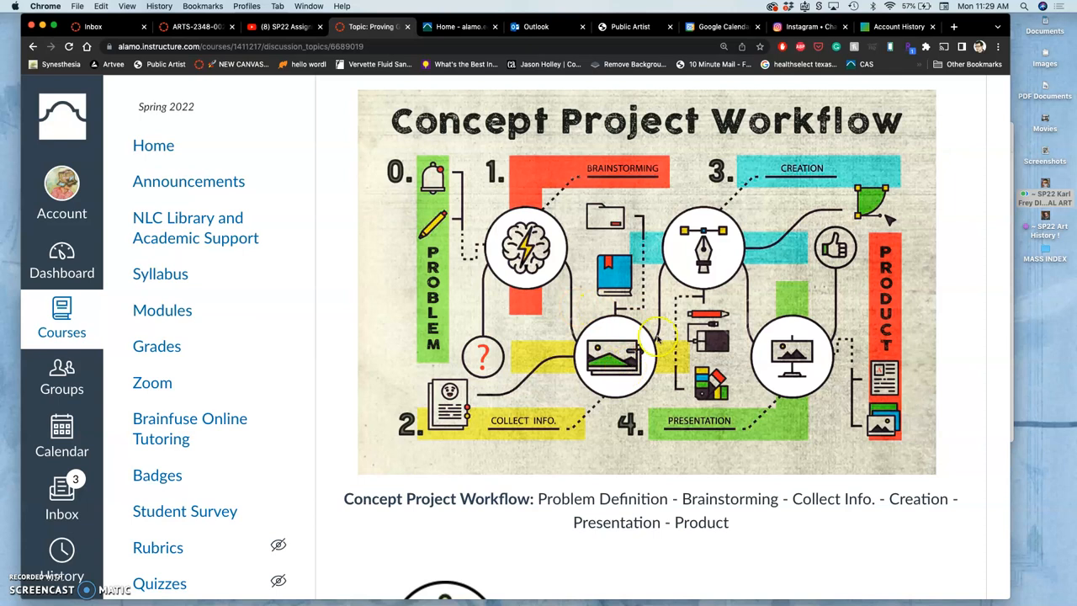
mouse_move(656, 379)
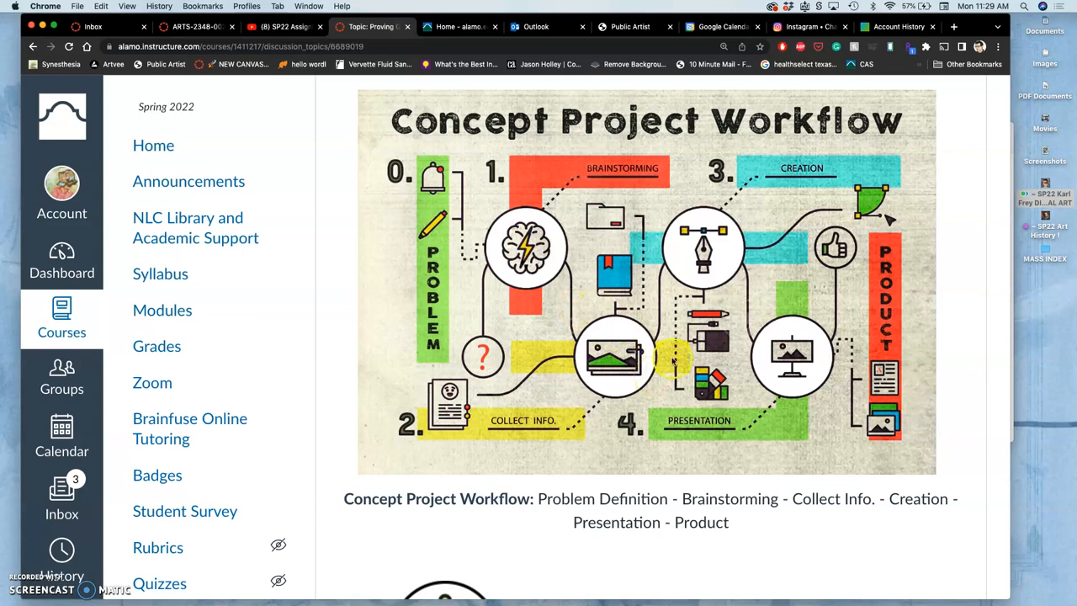
mouse_move(556, 390)
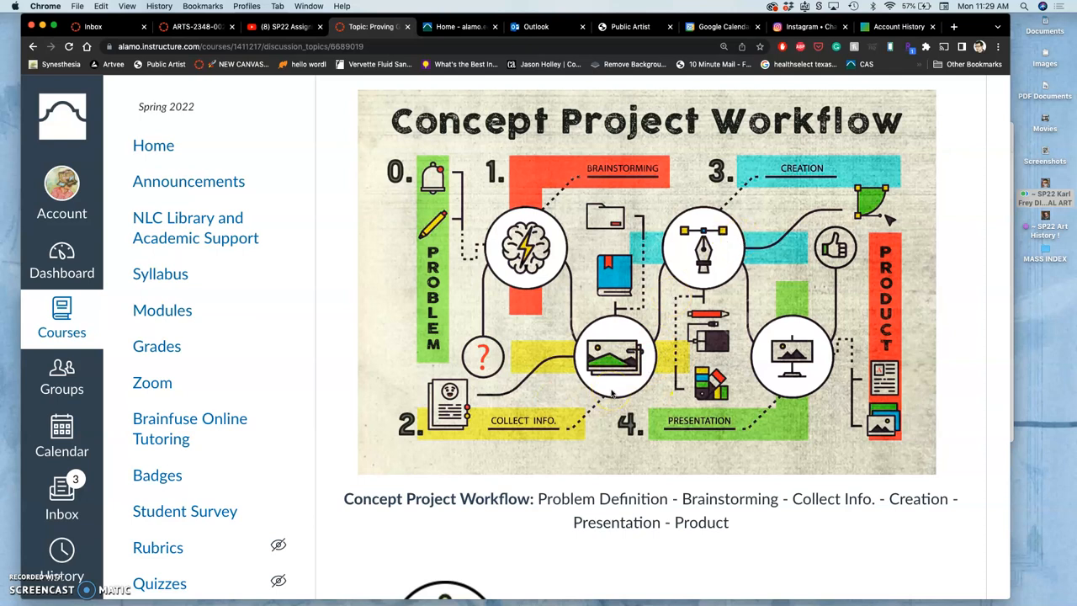
mouse_move(720, 235)
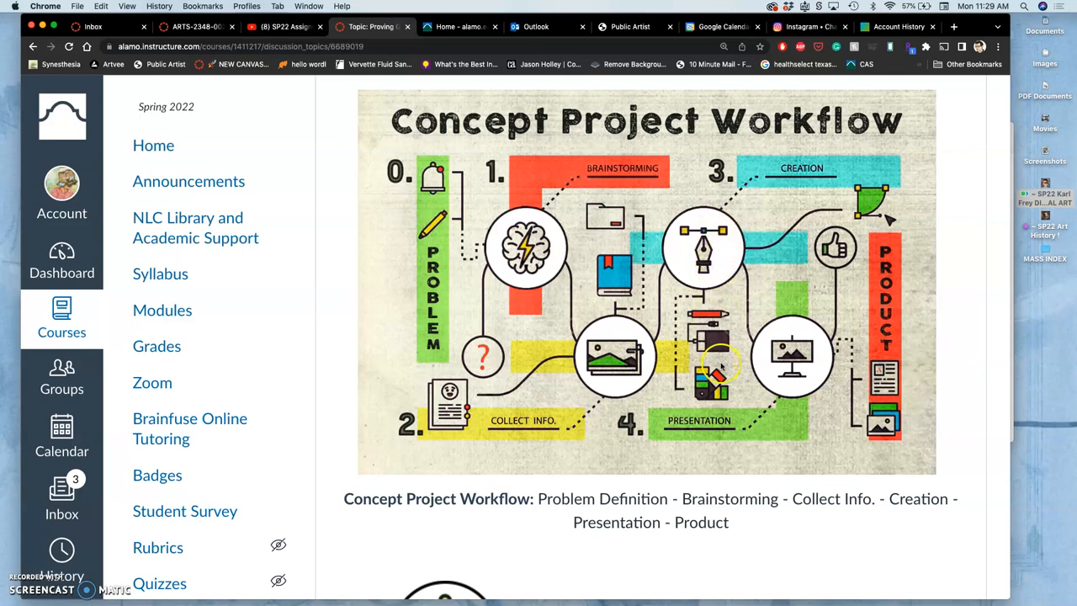
mouse_move(747, 307)
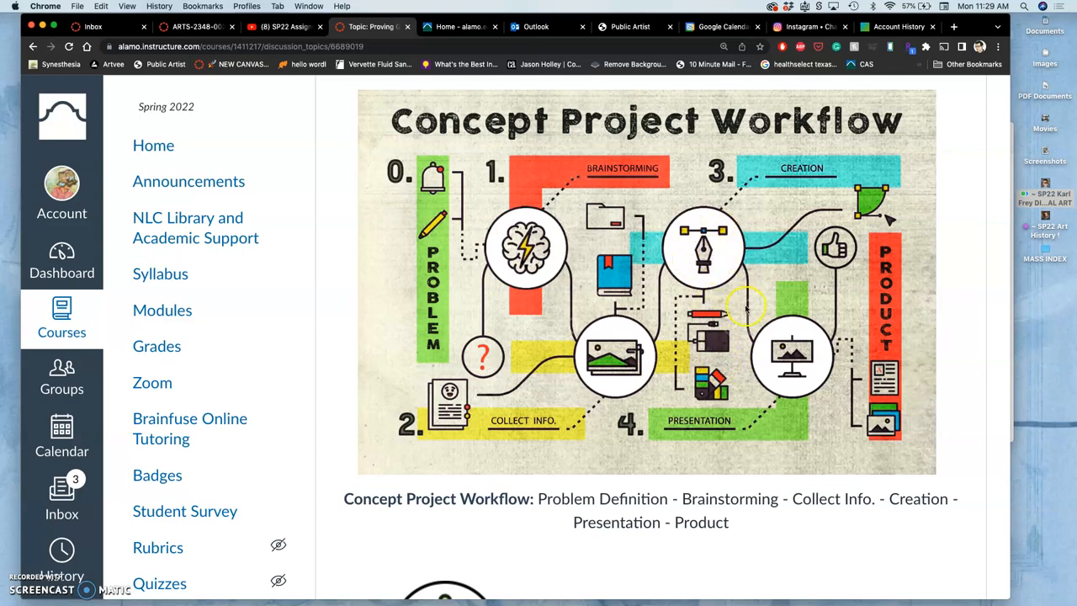
mouse_move(715, 332)
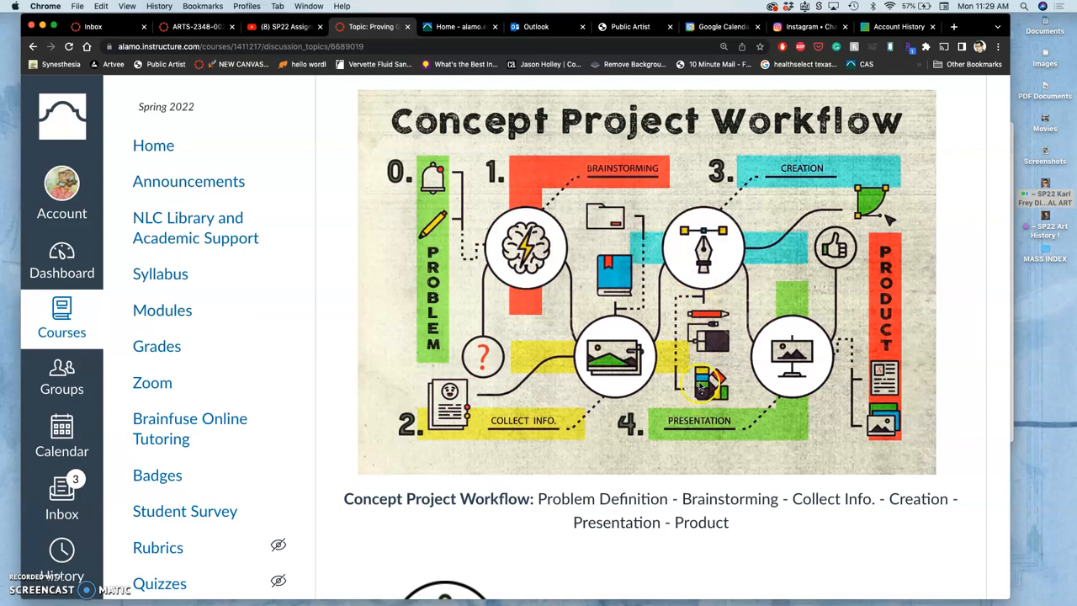
mouse_move(715, 247)
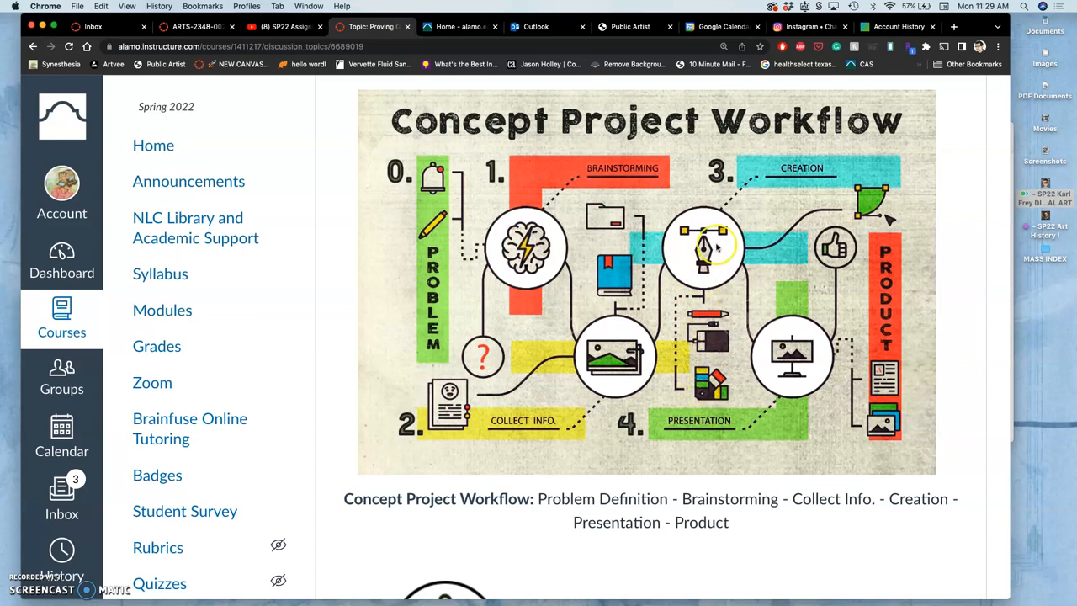
mouse_move(795, 368)
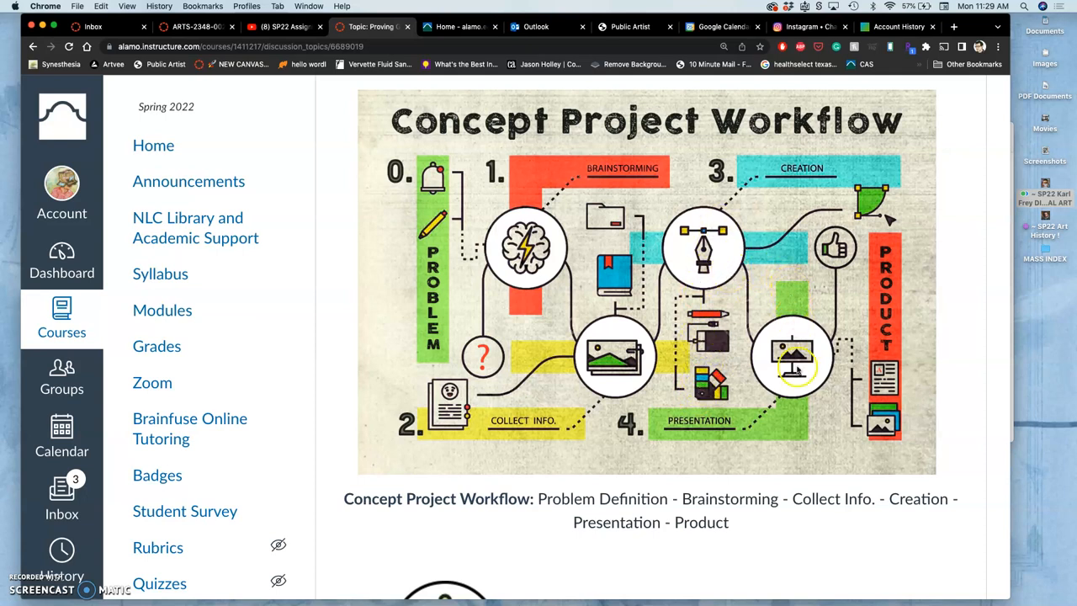
mouse_move(770, 412)
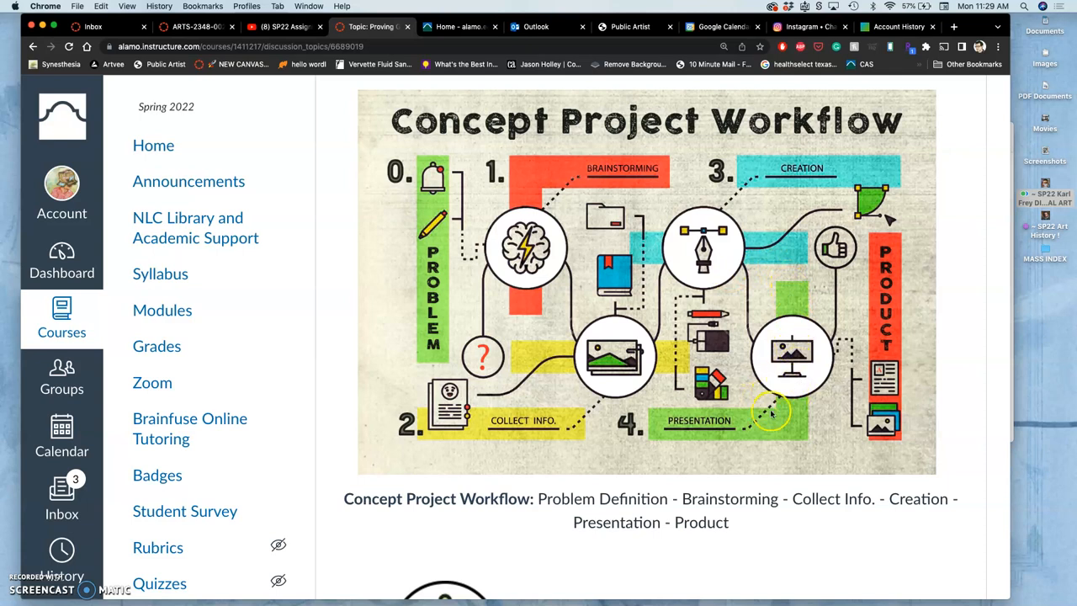
mouse_move(773, 409)
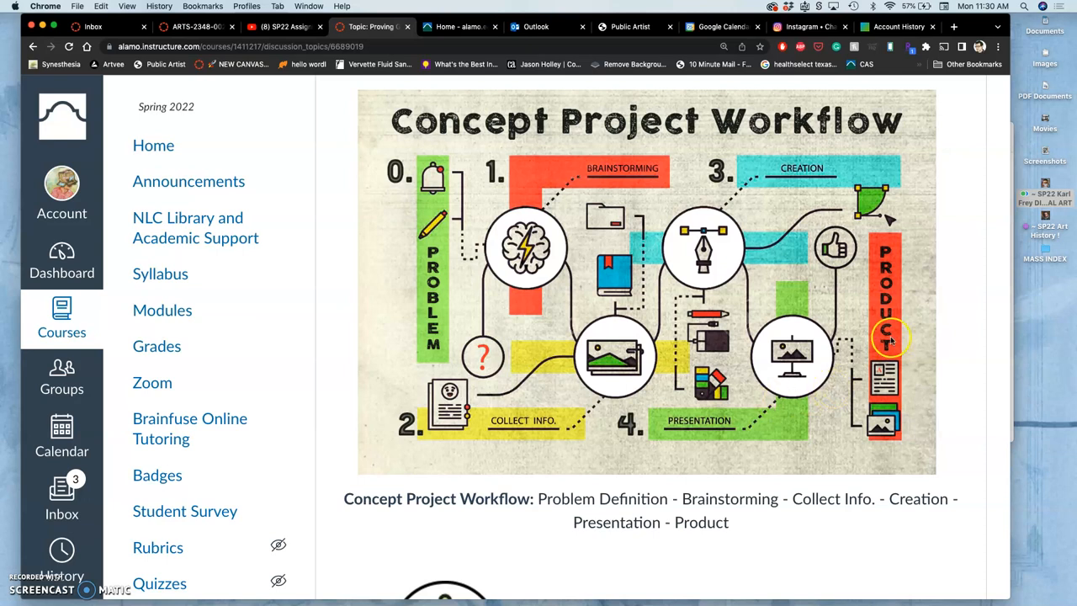
mouse_move(439, 175)
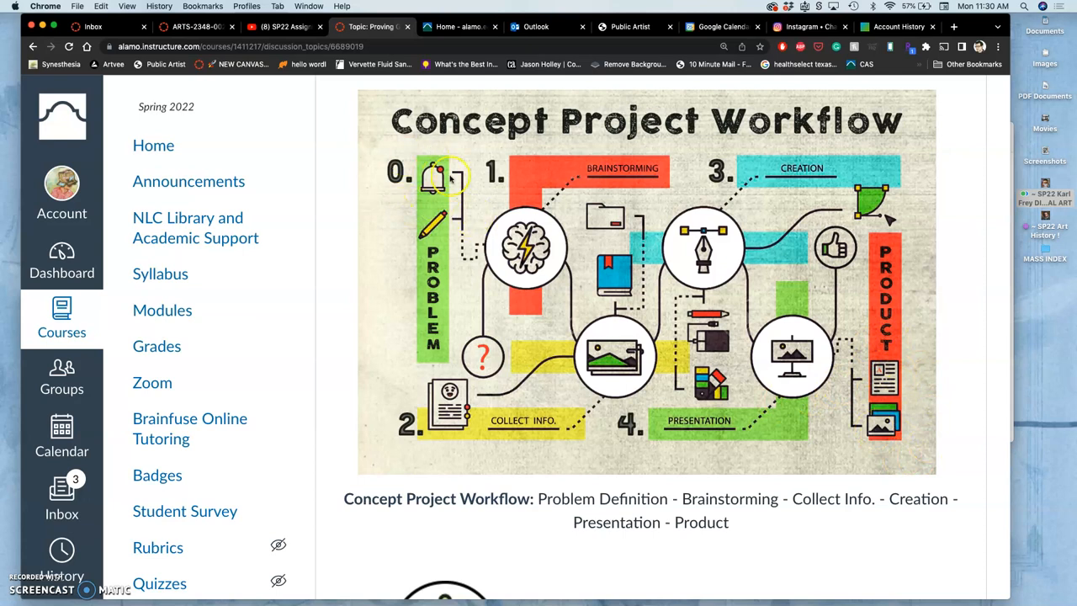
mouse_move(896, 399)
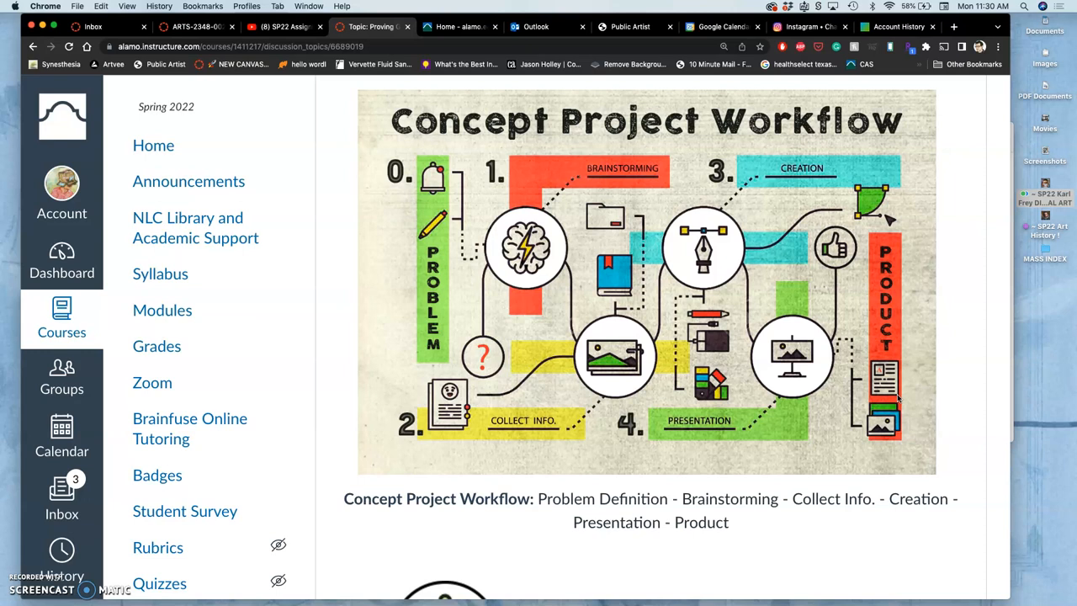
mouse_move(908, 292)
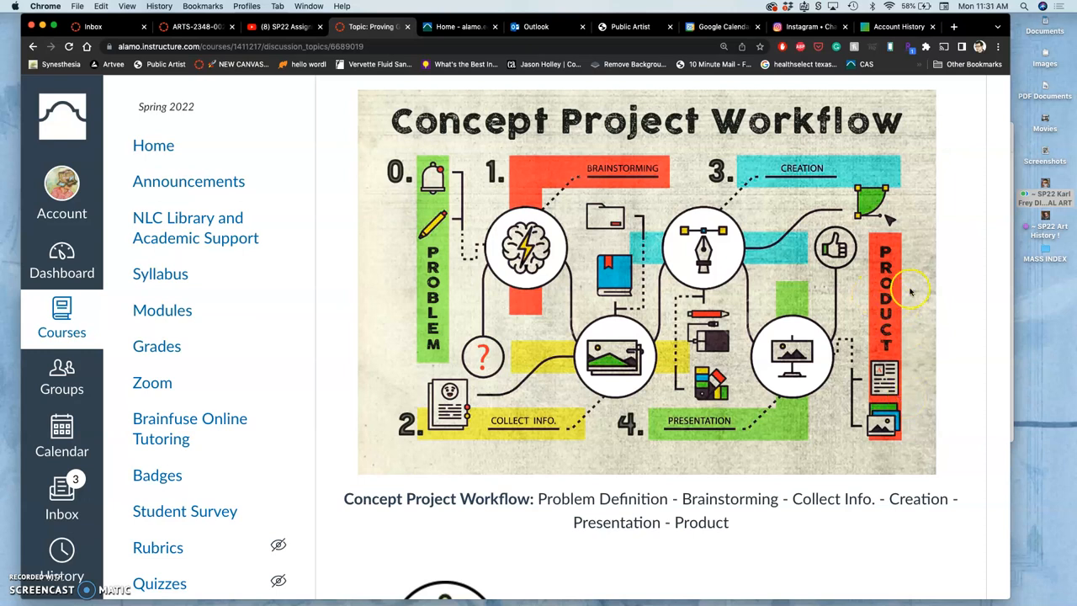
mouse_move(504, 303)
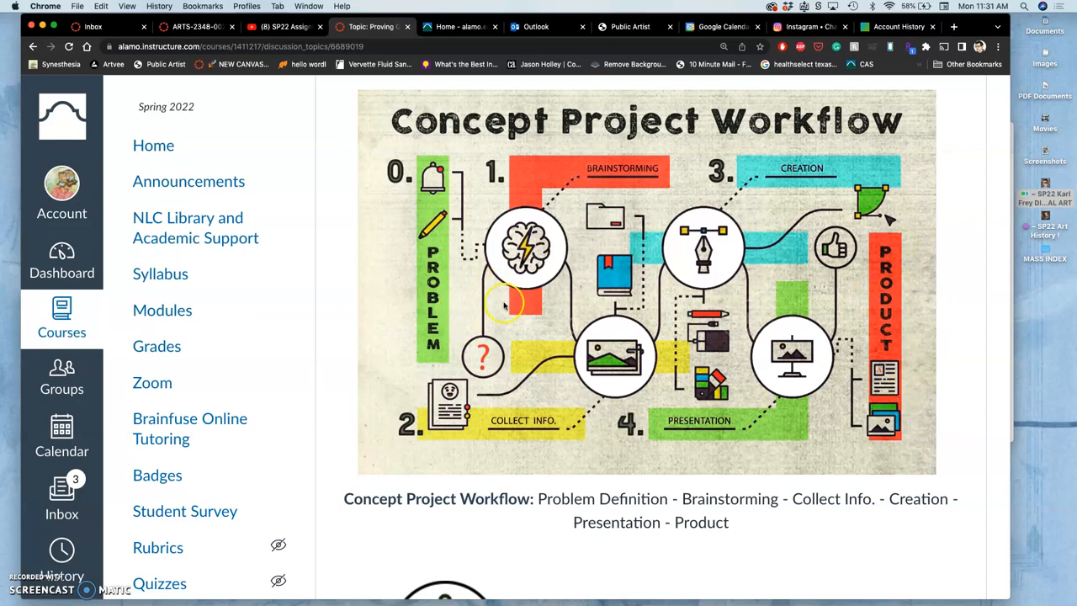
mouse_move(858, 421)
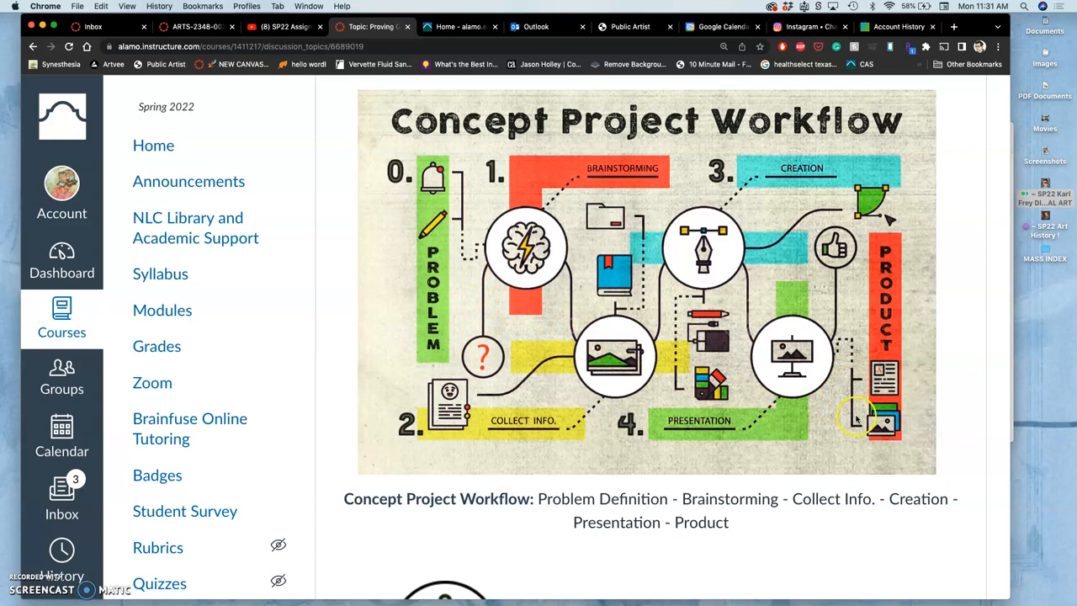
mouse_move(875, 433)
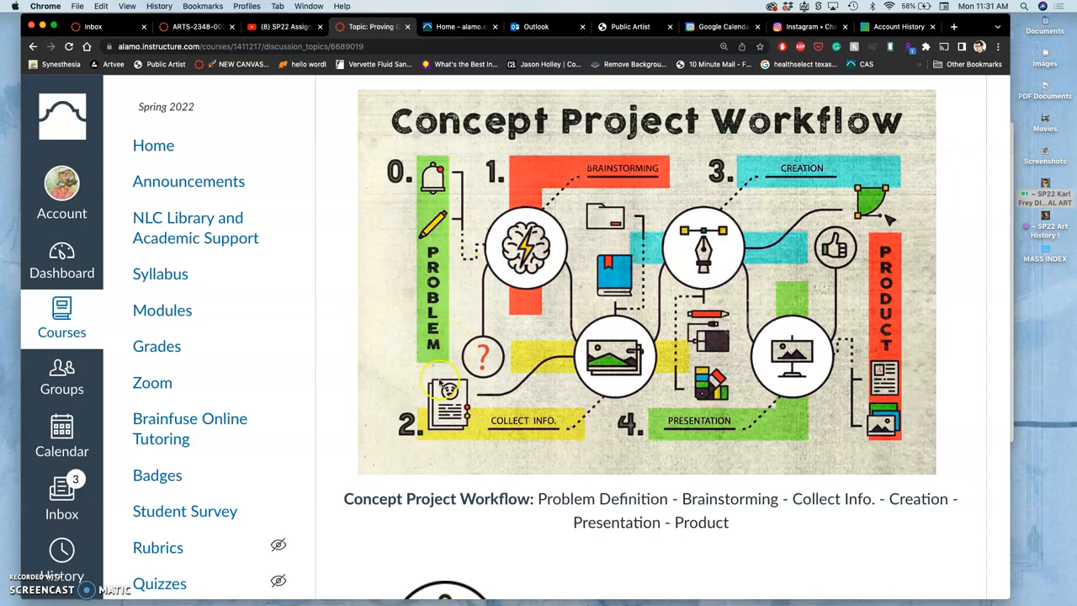
mouse_move(481, 310)
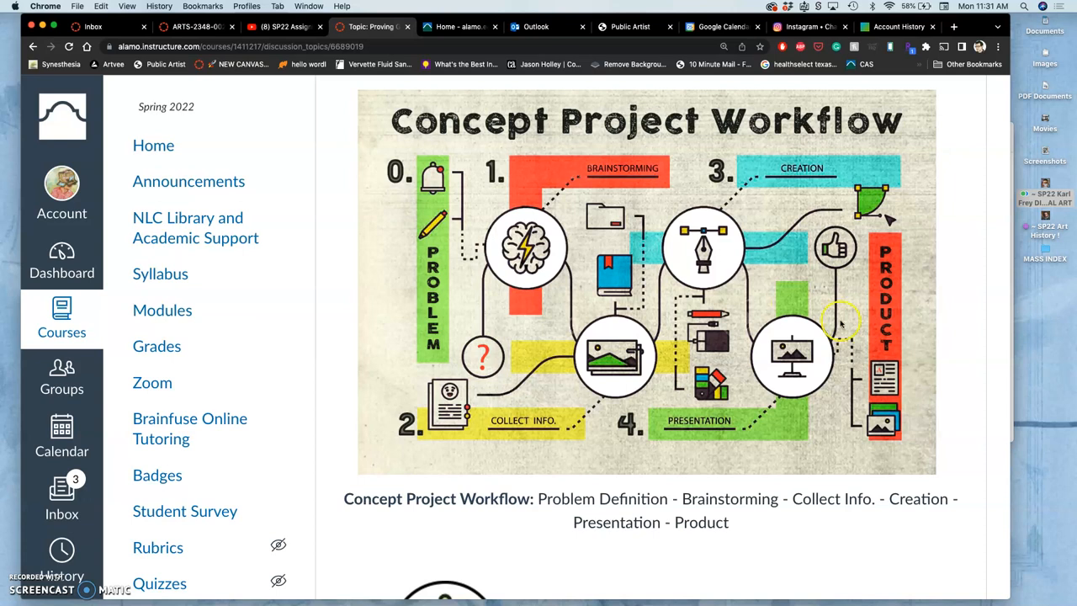
scroll(down, 3)
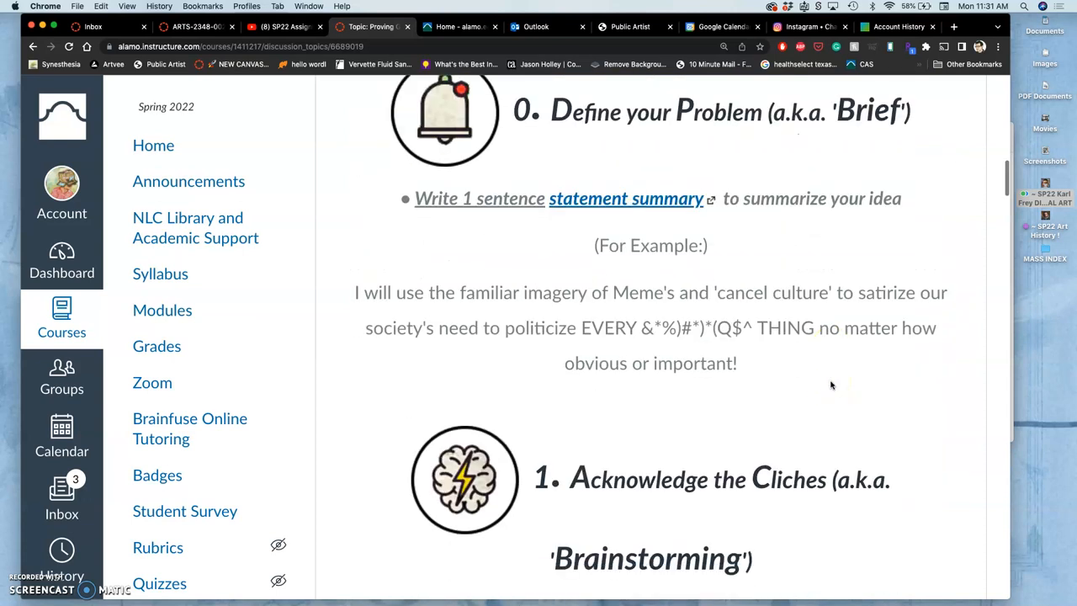
scroll(up, 3)
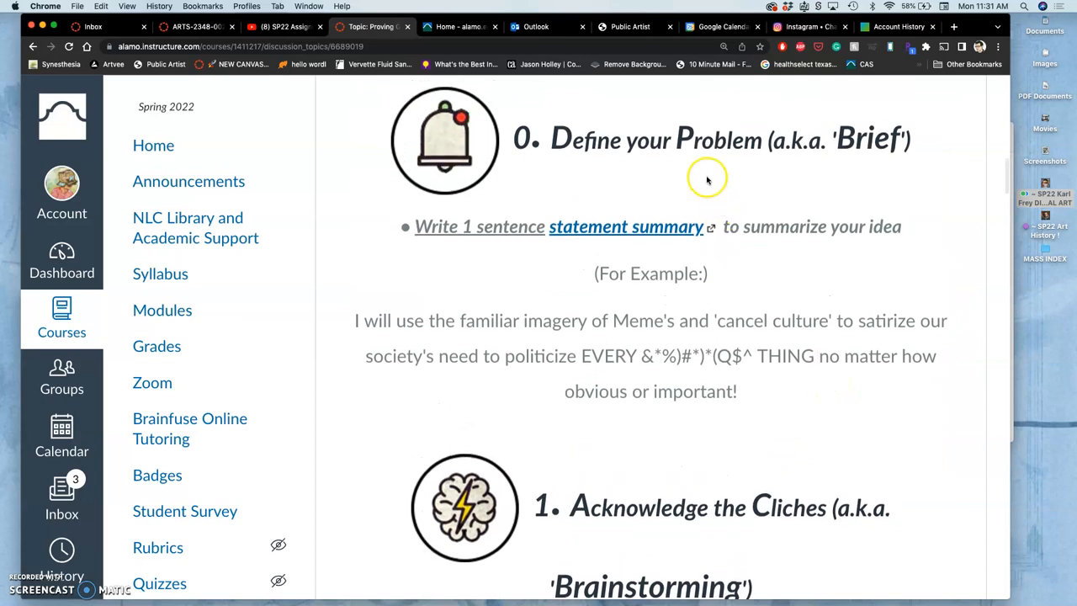
mouse_move(812, 316)
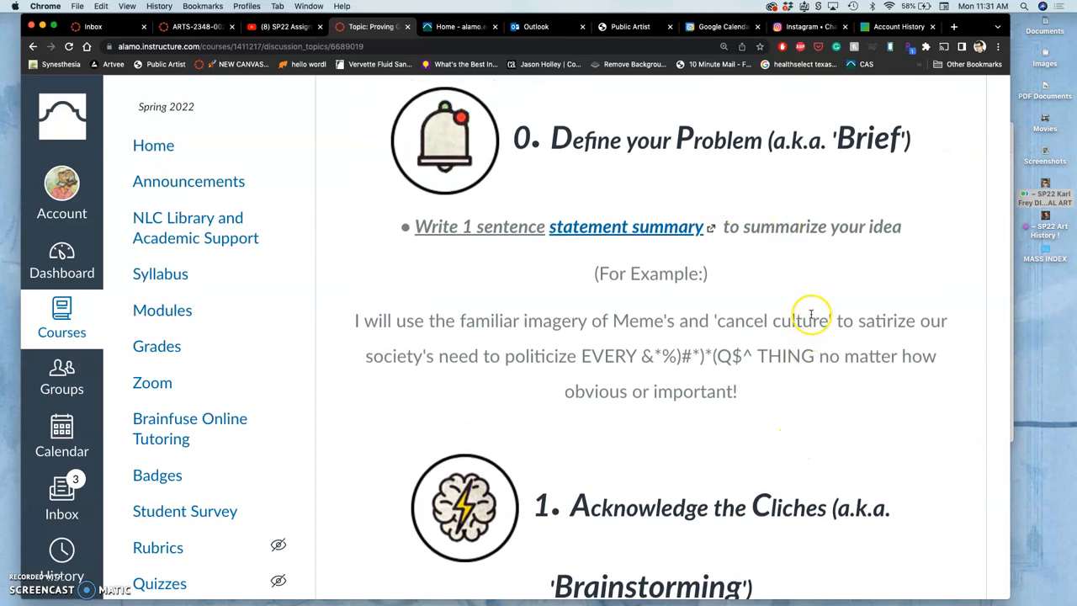
mouse_move(639, 228)
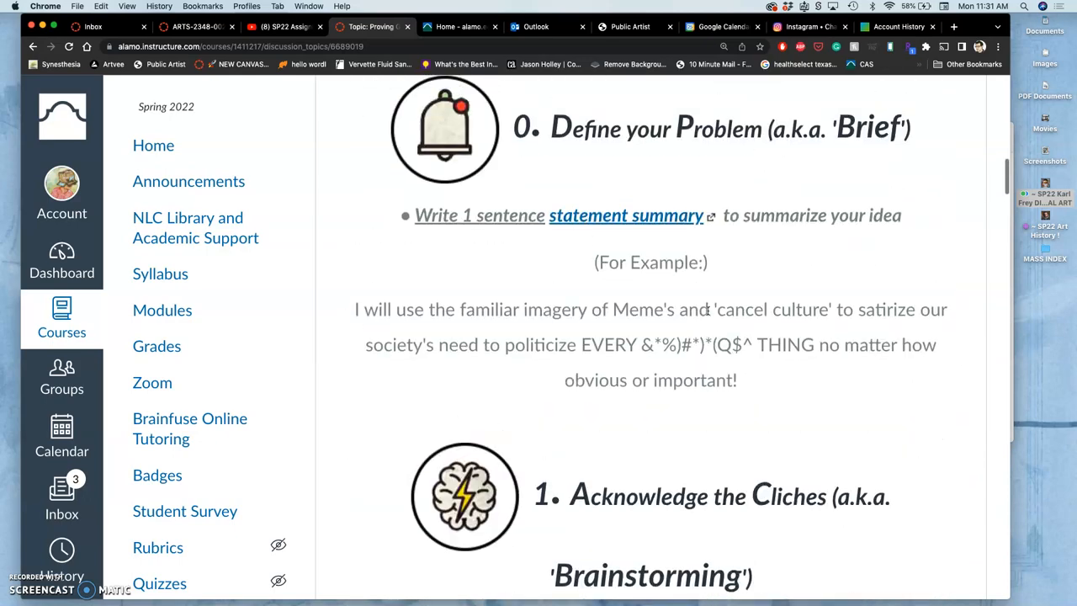
scroll(down, 3)
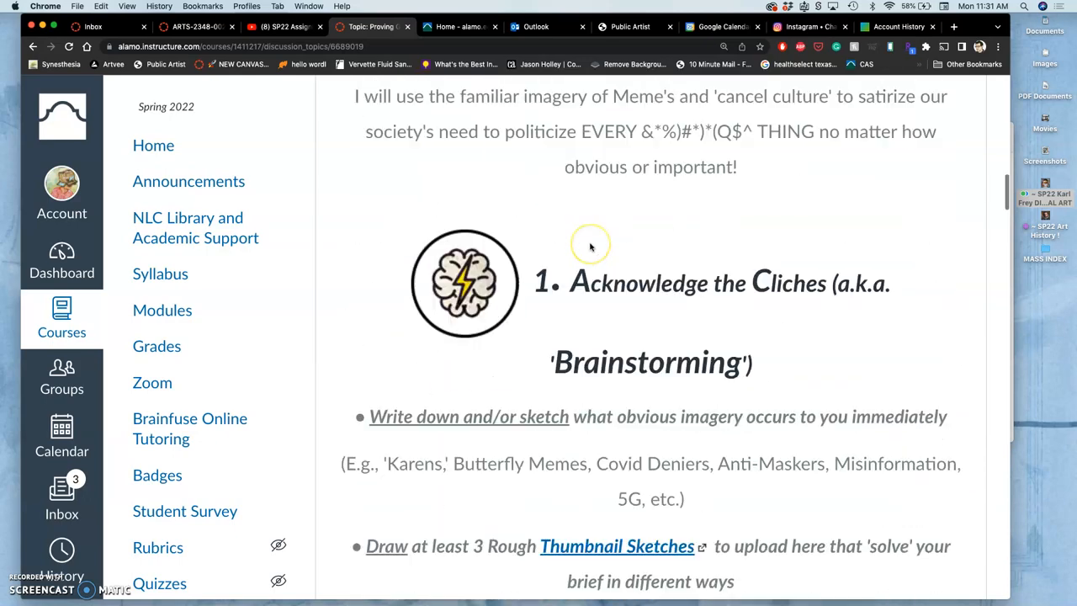
scroll(down, 3)
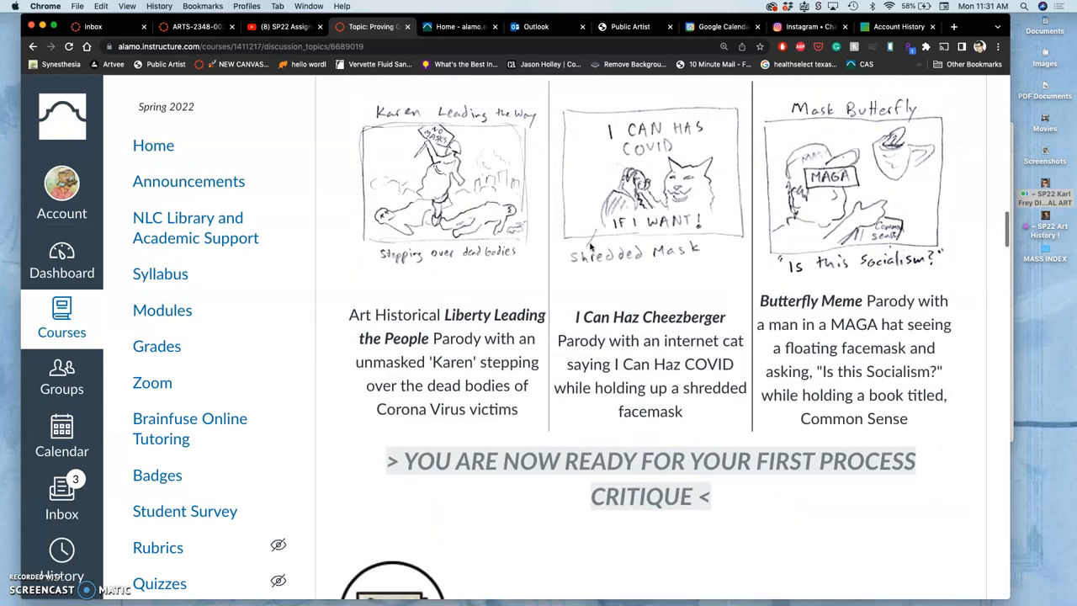
scroll(down, 3)
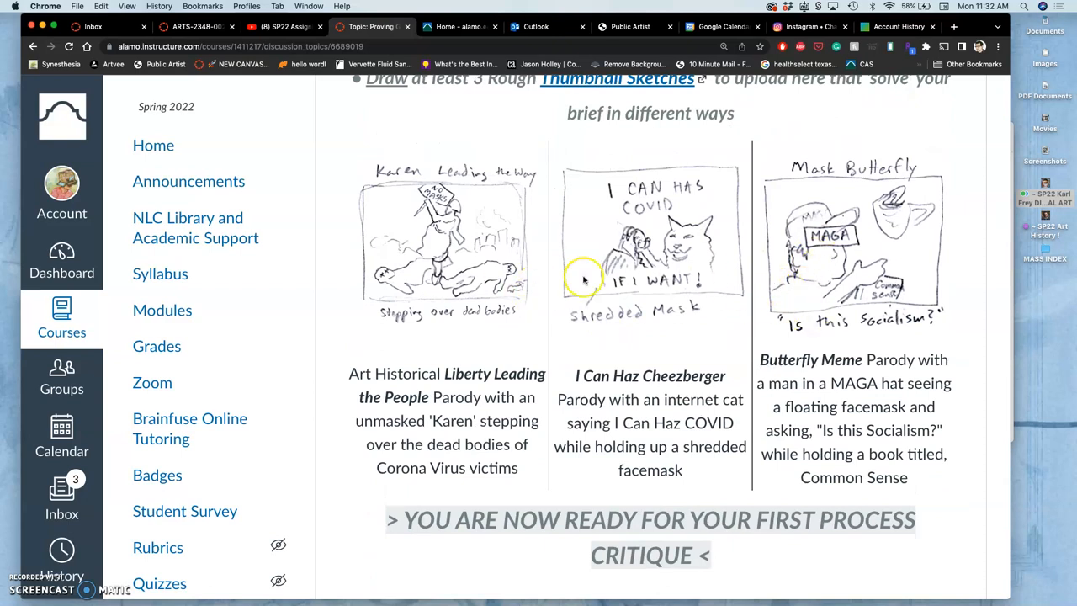
mouse_move(589, 276)
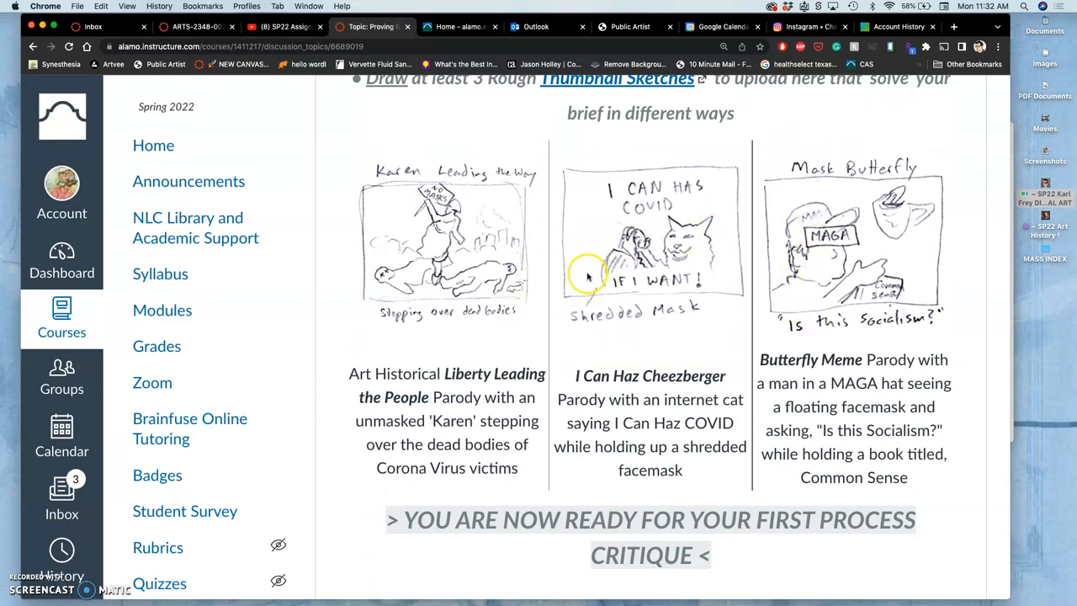
mouse_move(669, 286)
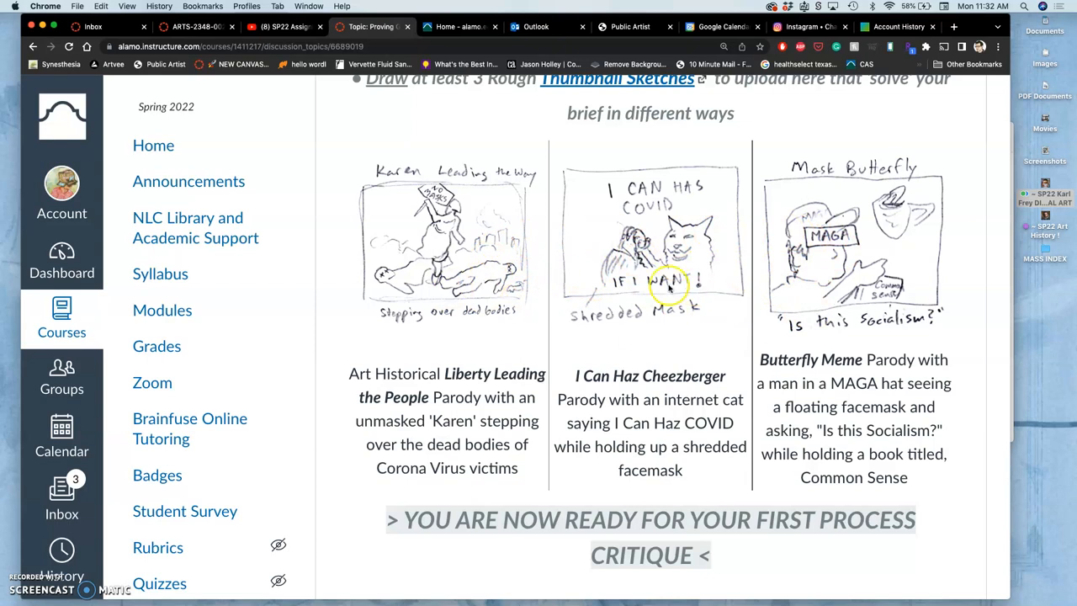
scroll(down, 3)
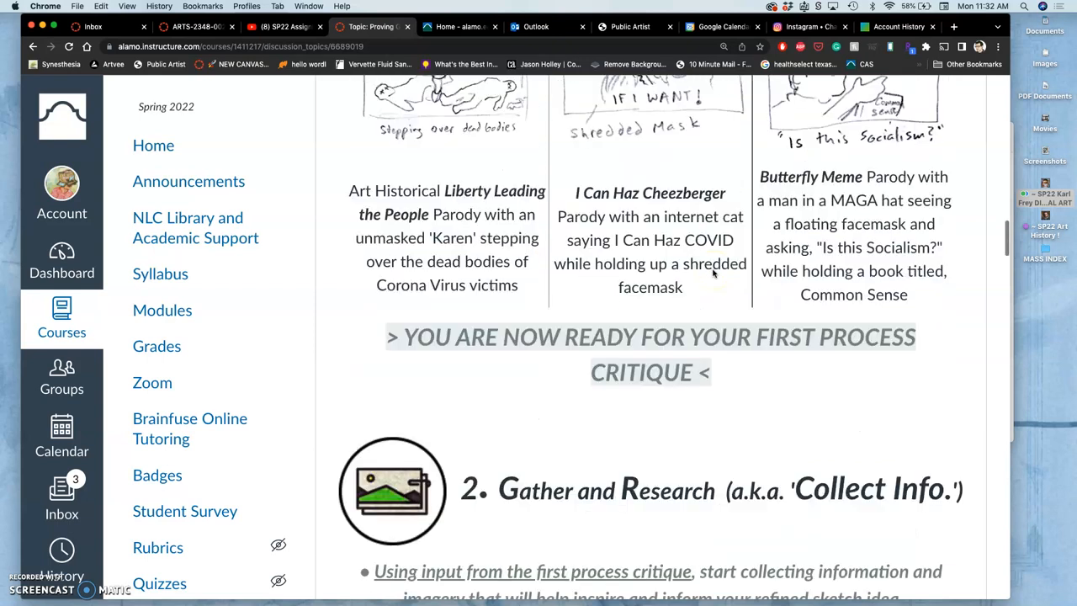
scroll(down, 3)
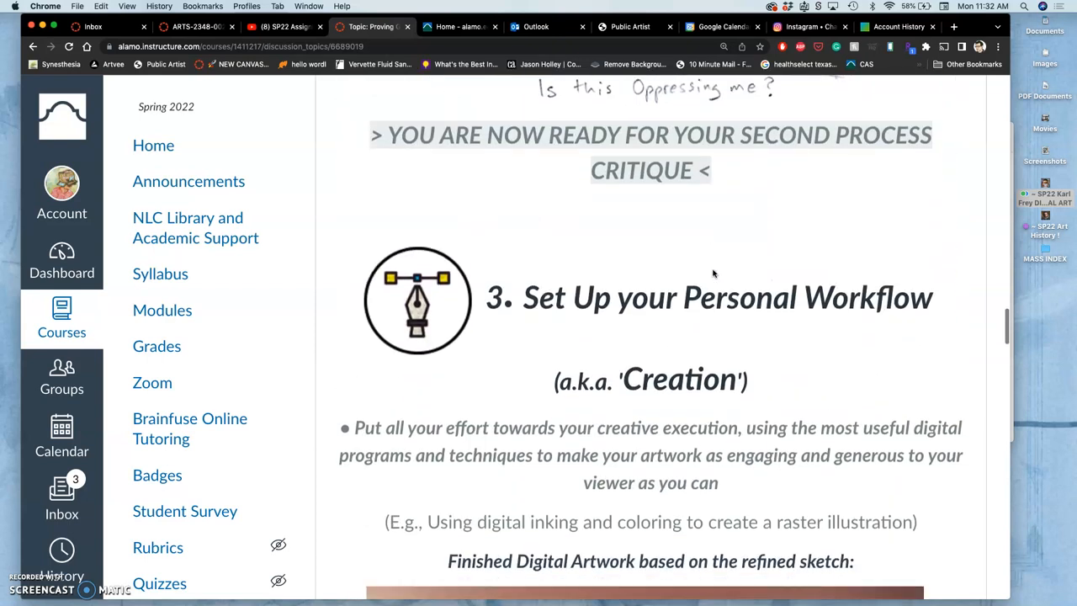
scroll(down, 3)
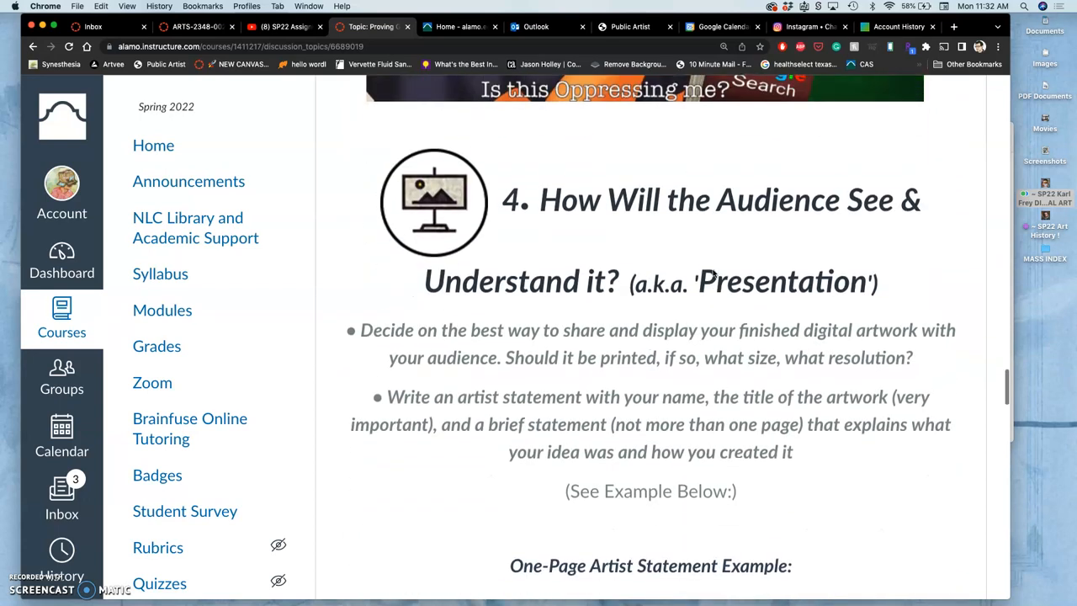
scroll(up, 3)
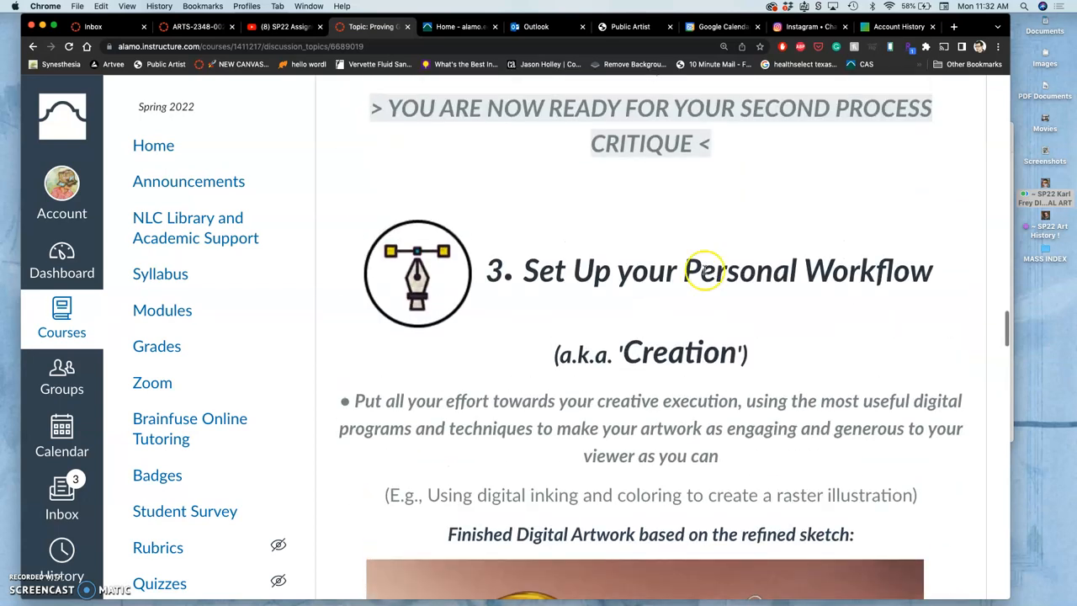
scroll(up, 3)
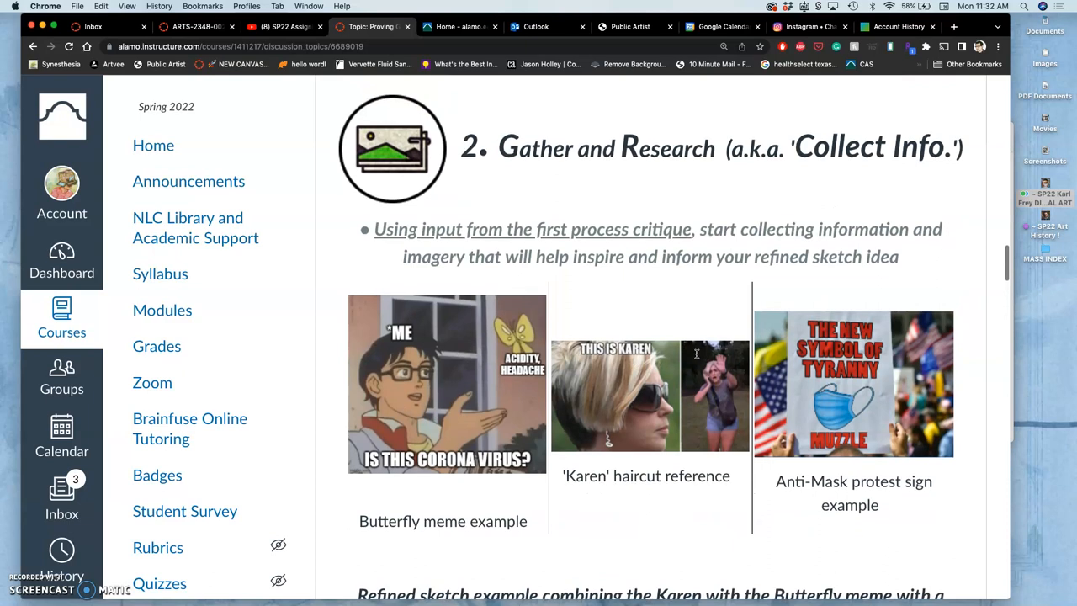
scroll(up, 3)
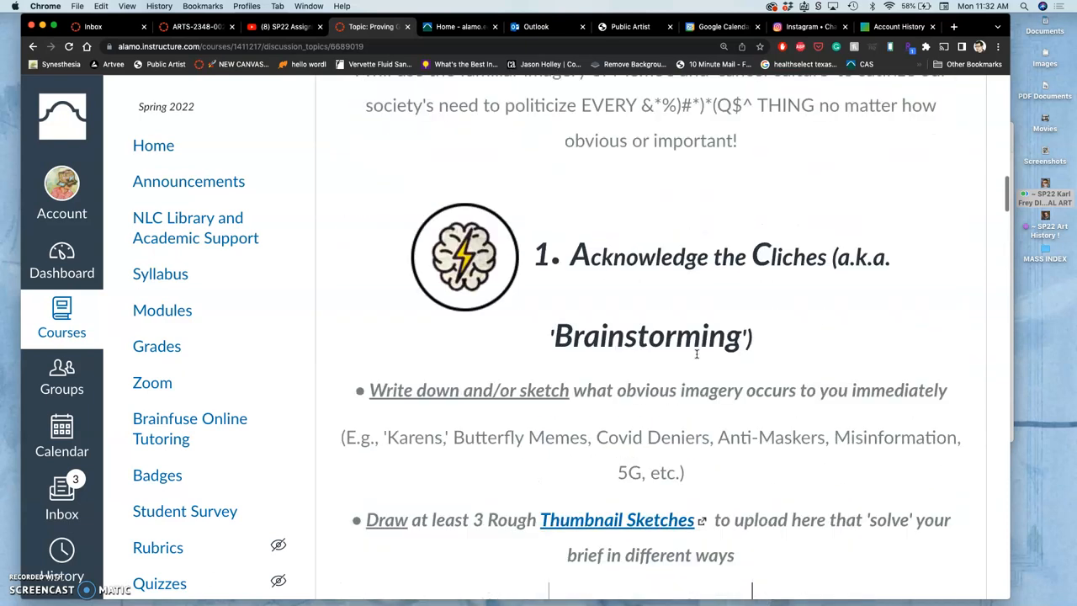
scroll(up, 3)
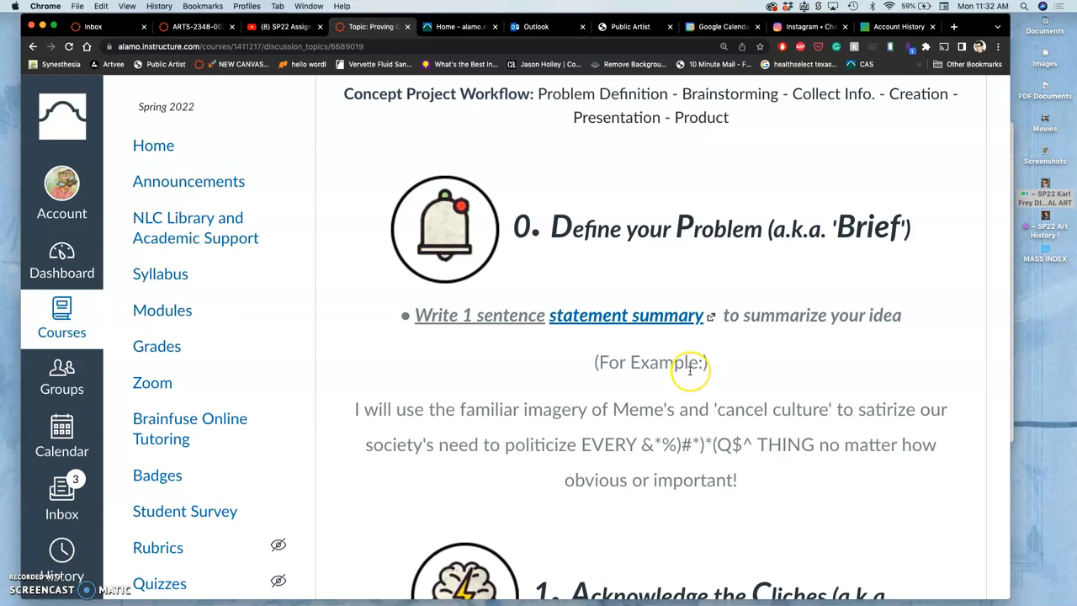
mouse_move(688, 374)
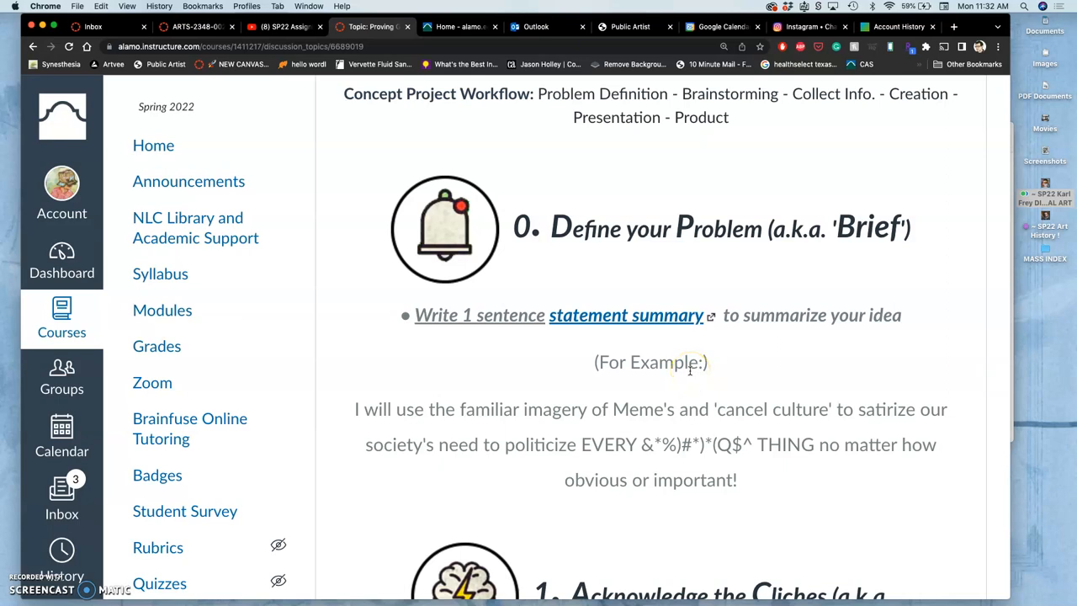
mouse_move(652, 387)
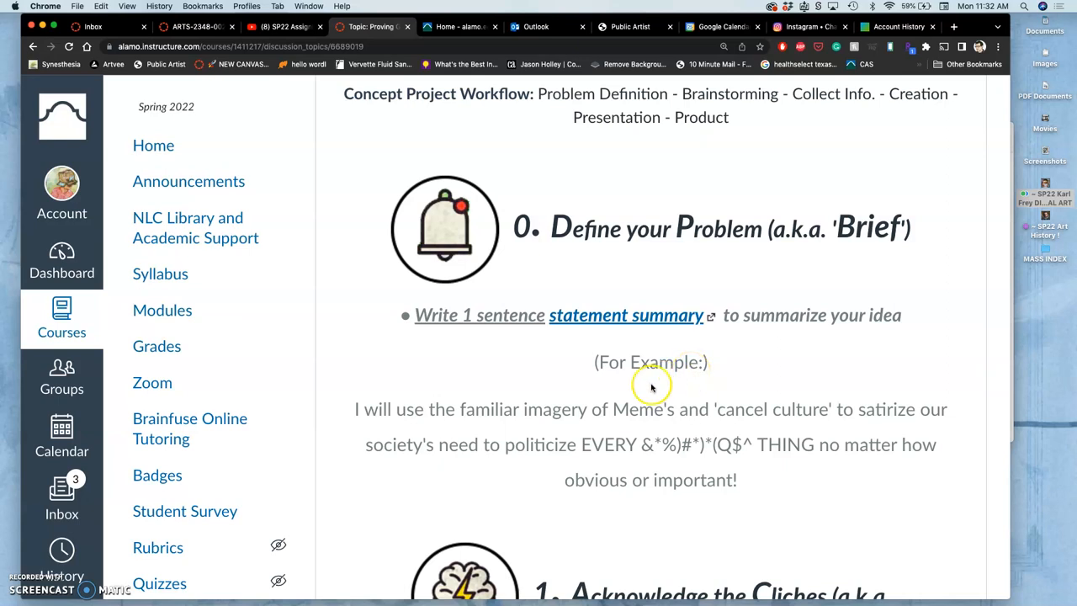
mouse_move(626, 333)
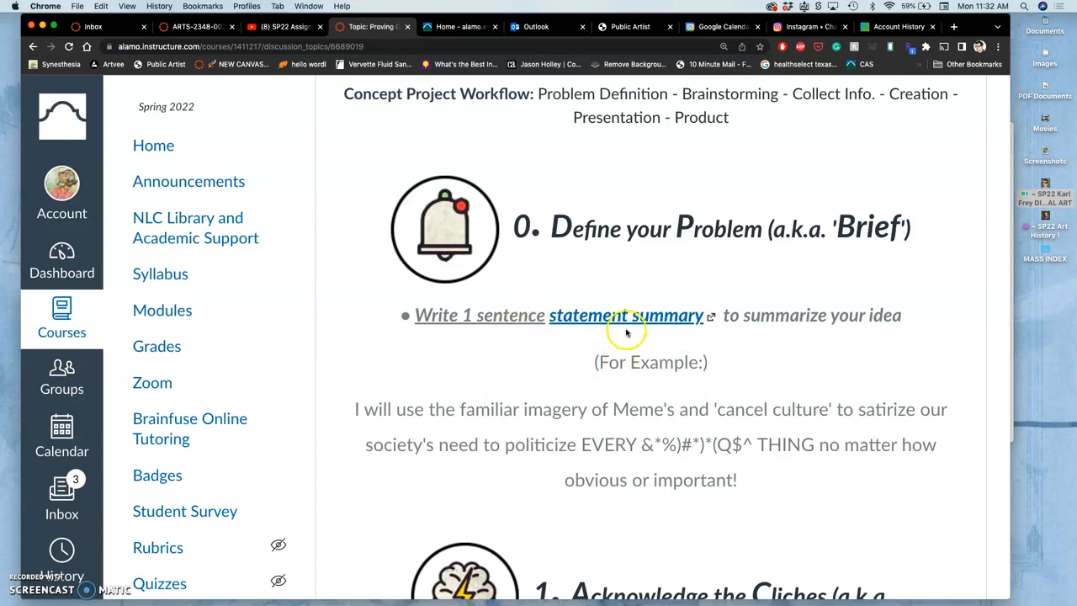
Step: Follow the 'statement summary' link from the Define your Problem step into a new tab
click(626, 315)
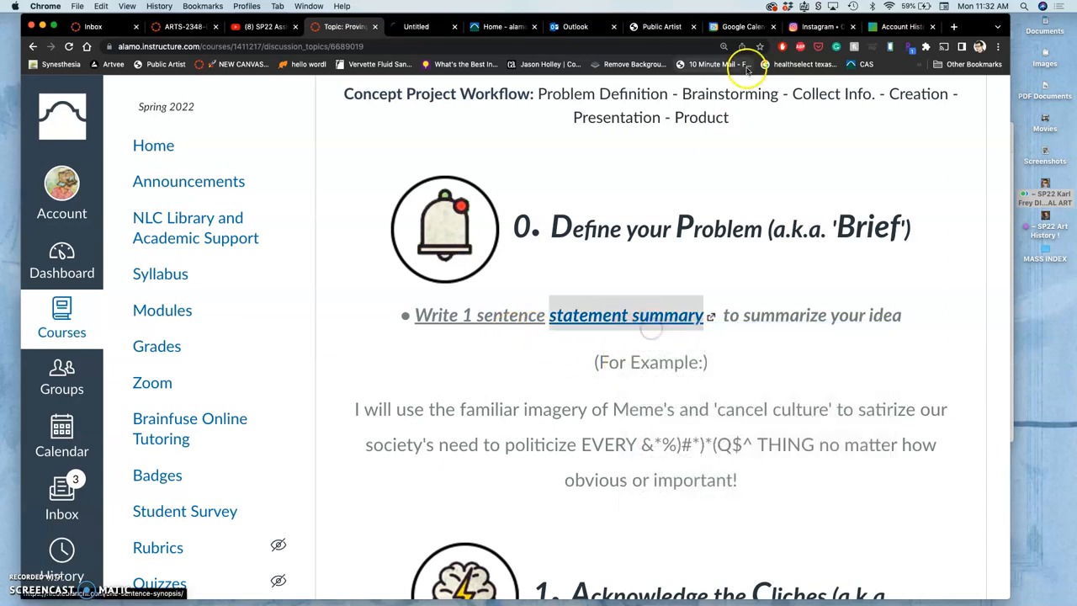
click(417, 26)
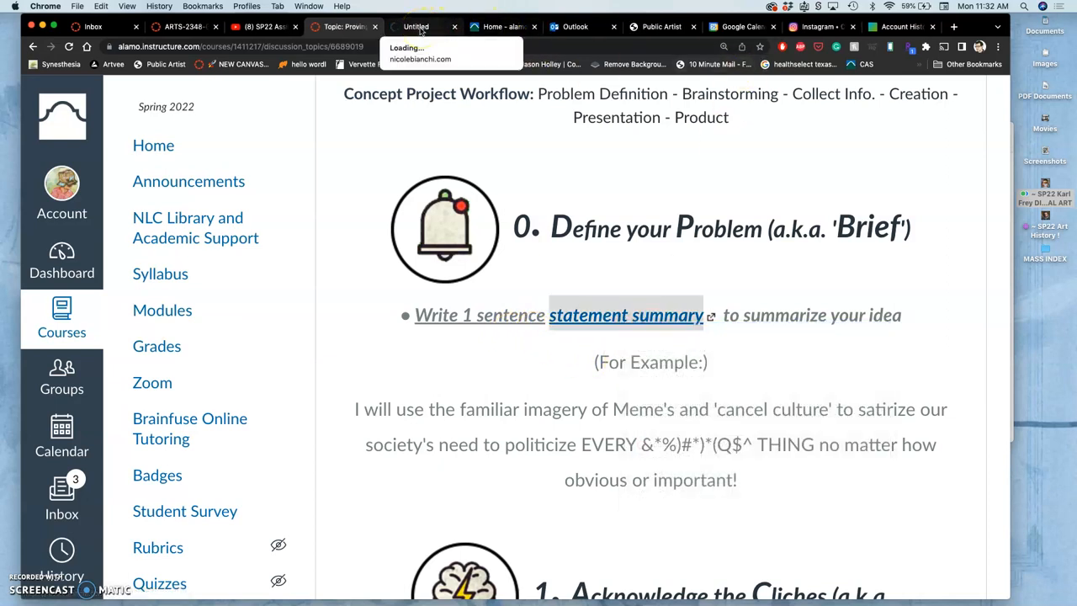
mouse_move(421, 26)
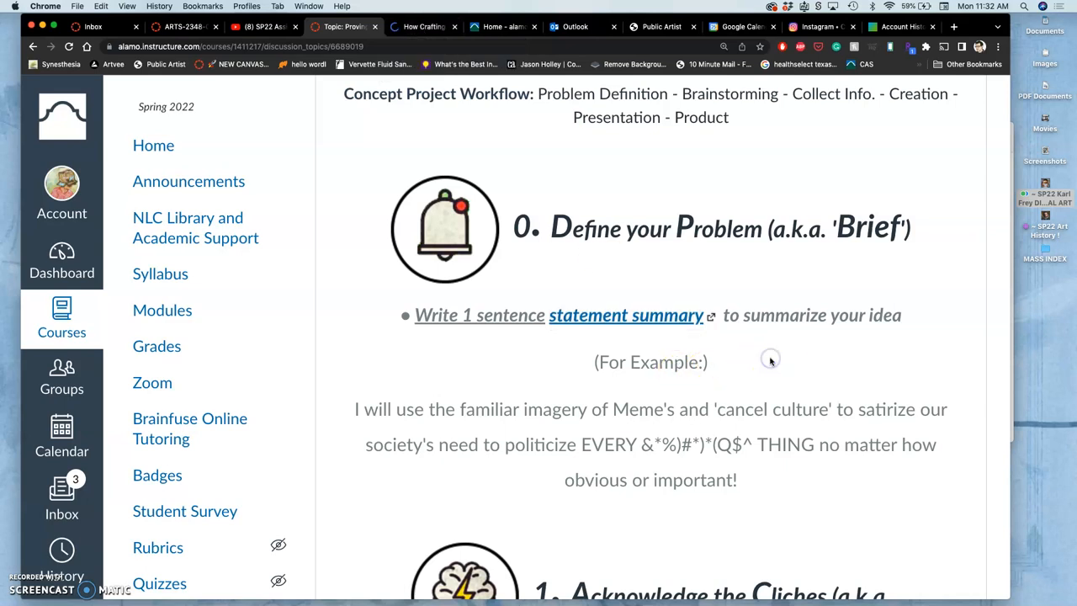
mouse_move(770, 360)
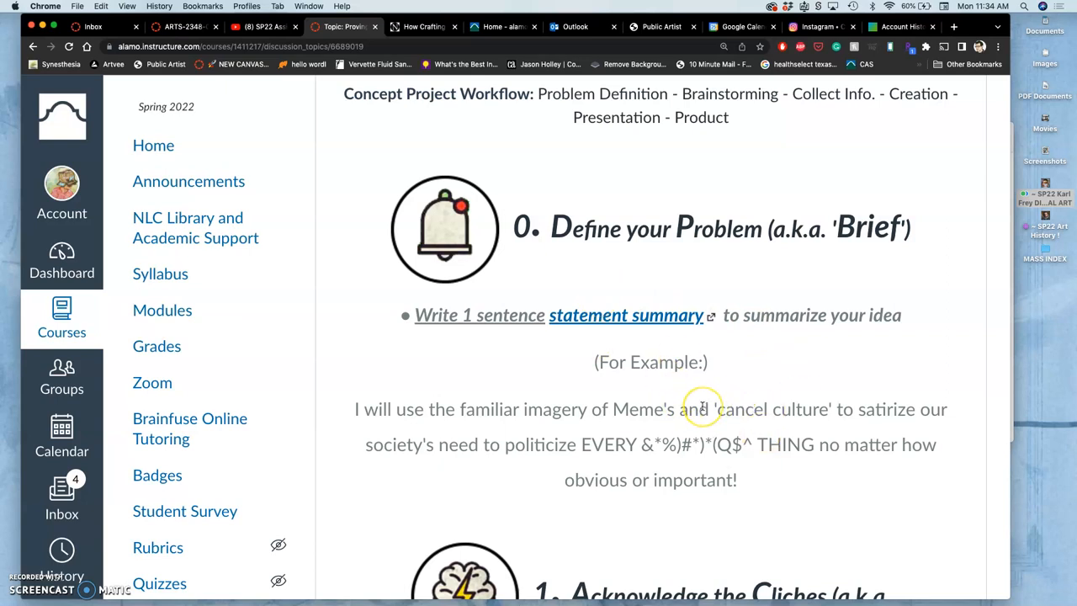
mouse_move(701, 409)
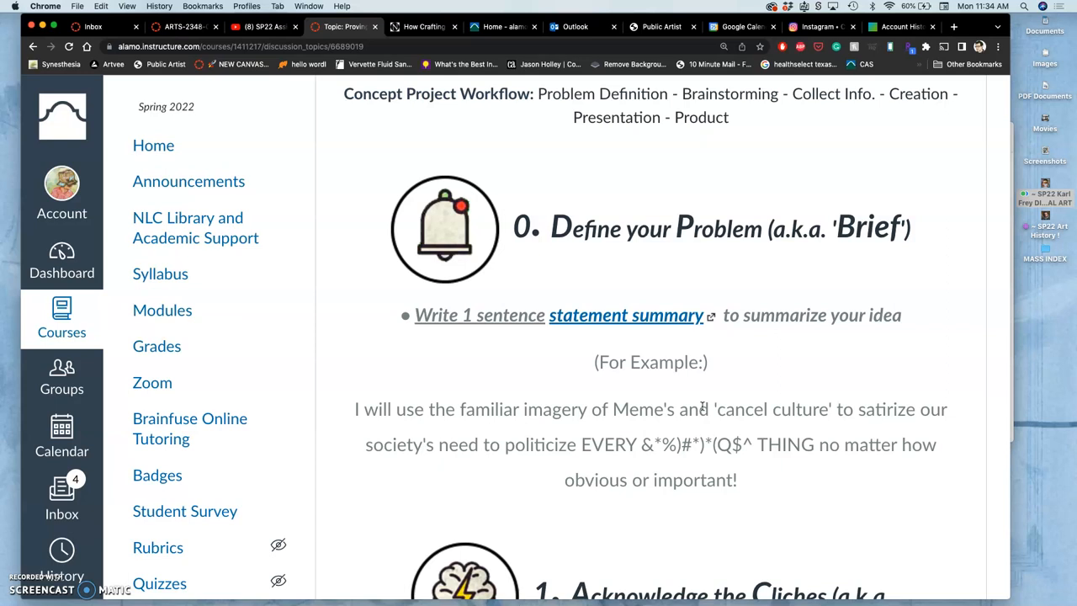
scroll(down, 3)
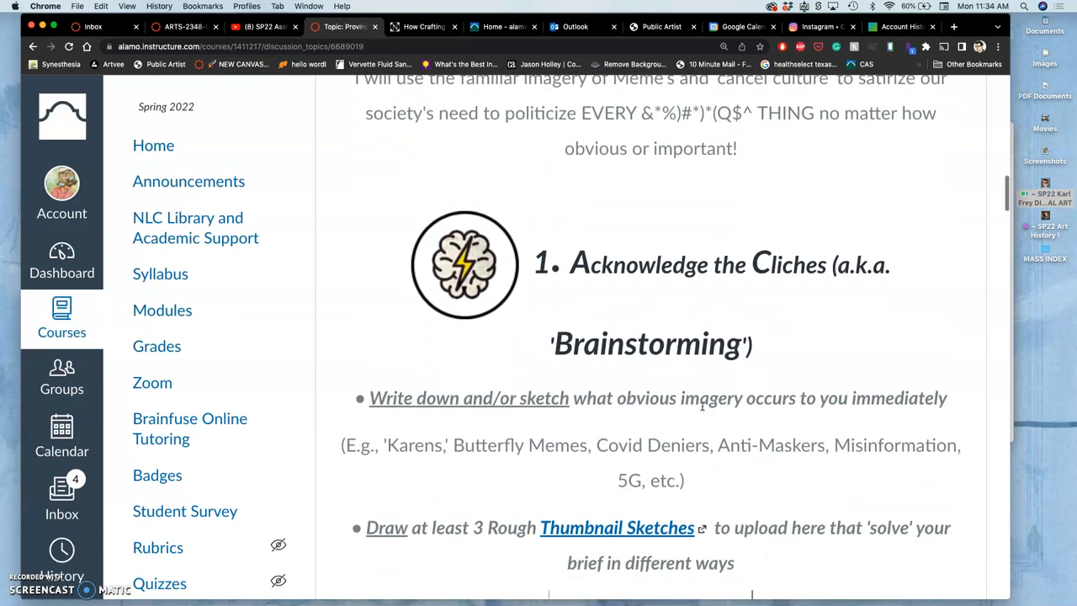
scroll(down, 3)
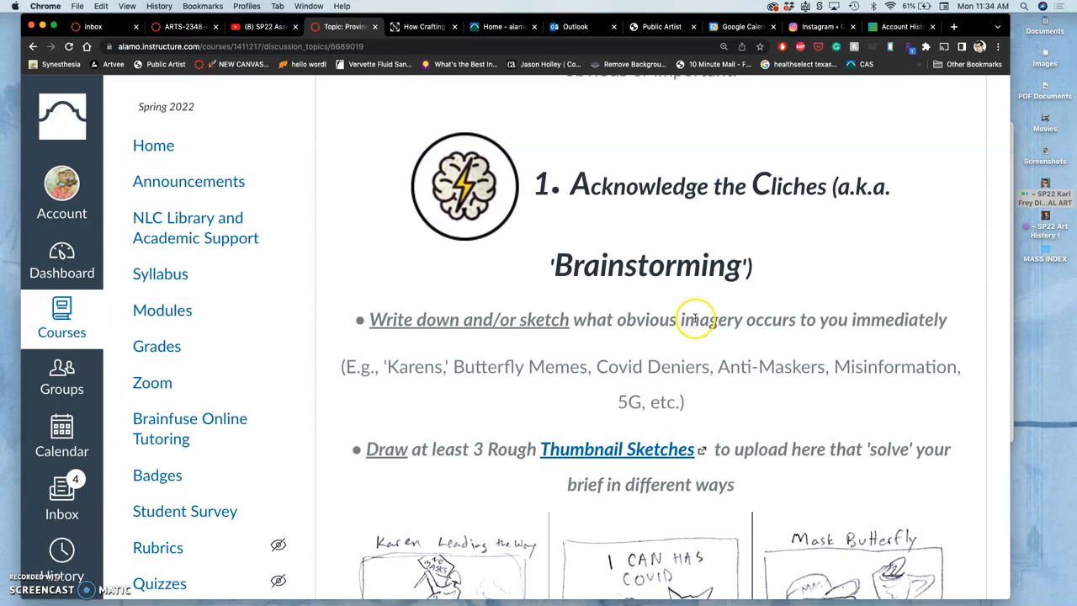
mouse_move(694, 320)
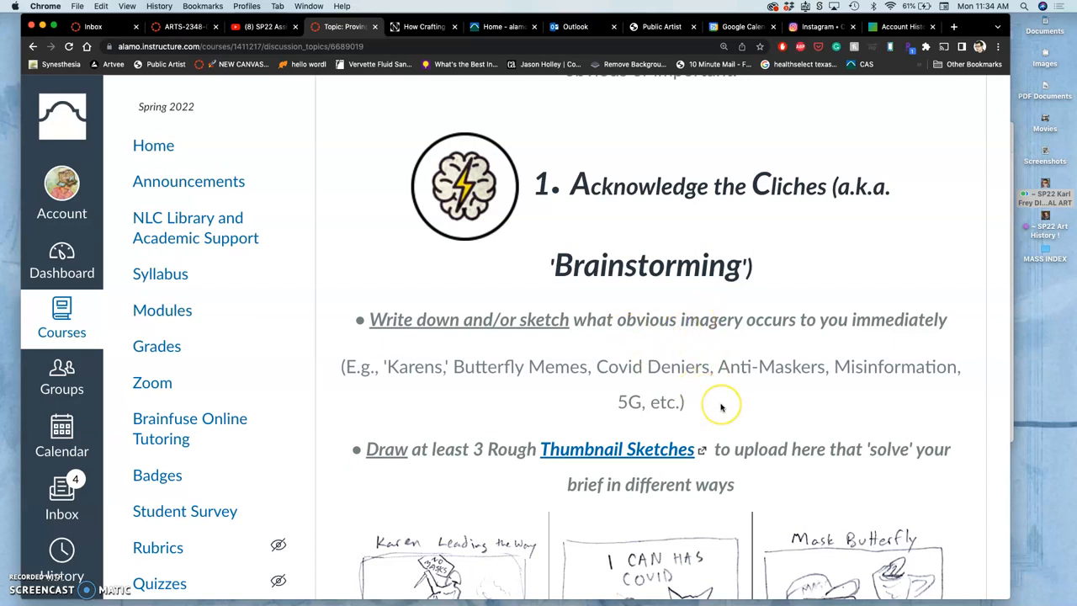
scroll(up, 3)
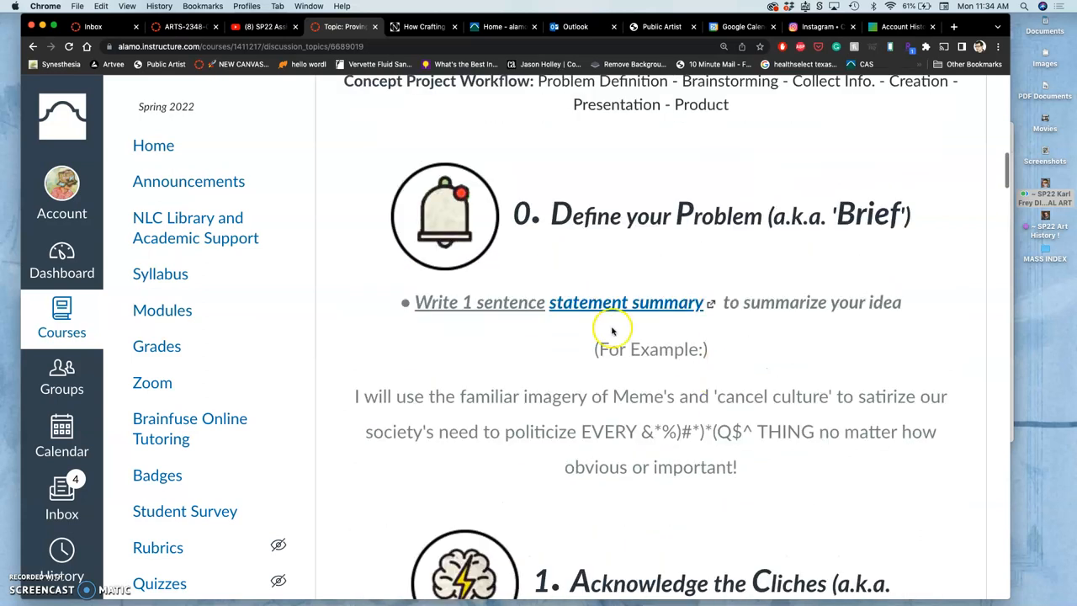
mouse_move(528, 400)
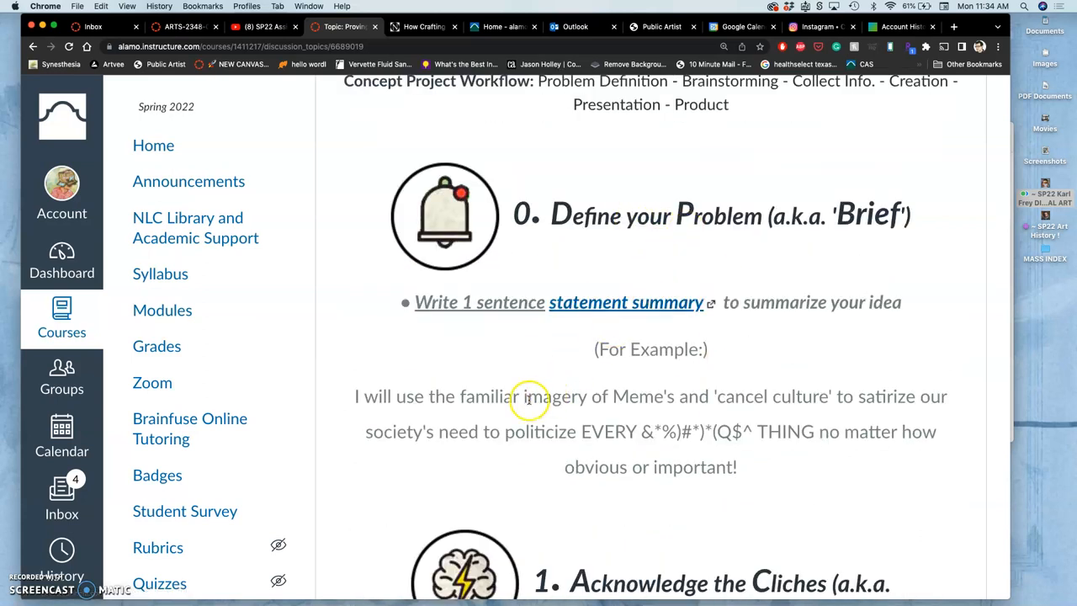
mouse_move(615, 412)
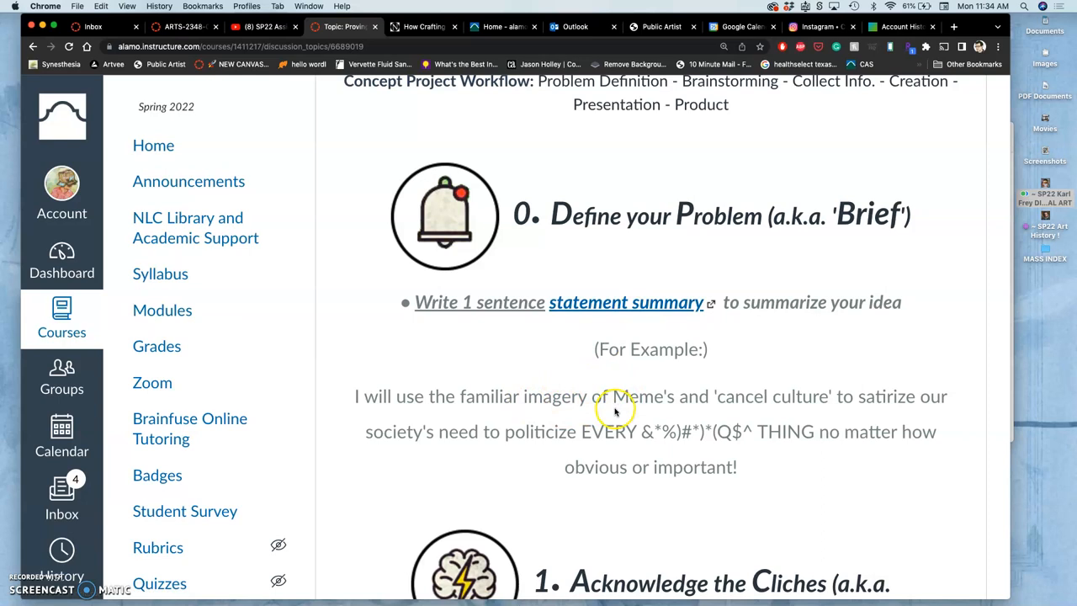
mouse_move(662, 415)
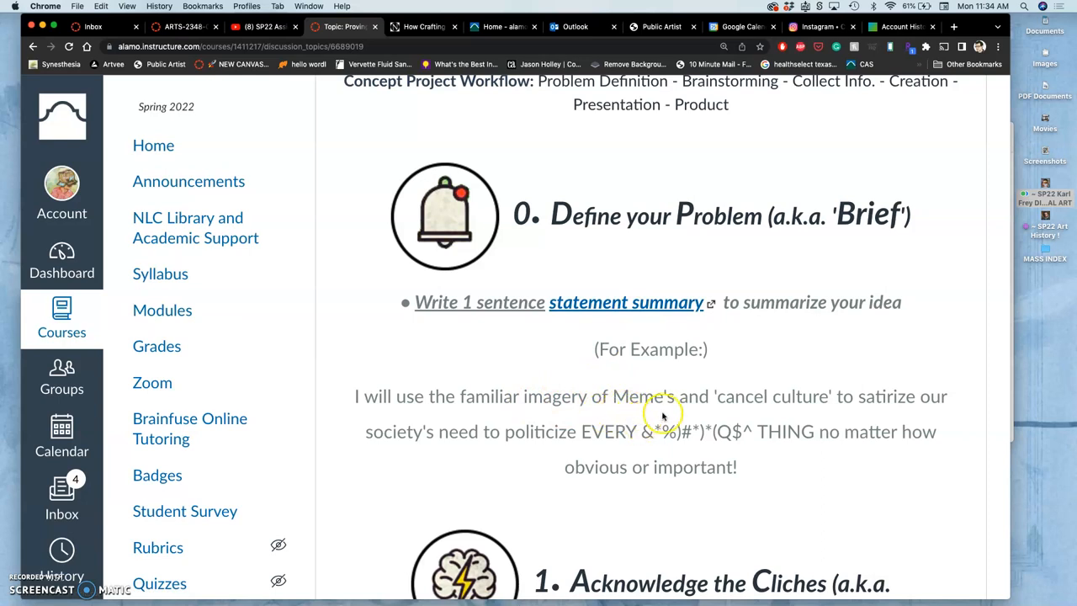
mouse_move(700, 421)
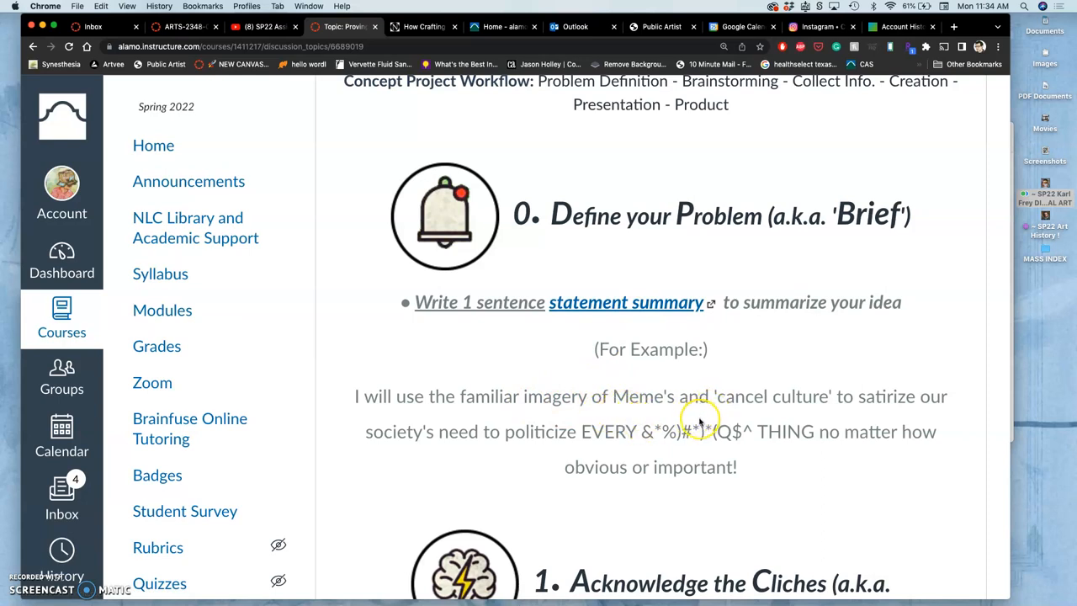
mouse_move(698, 425)
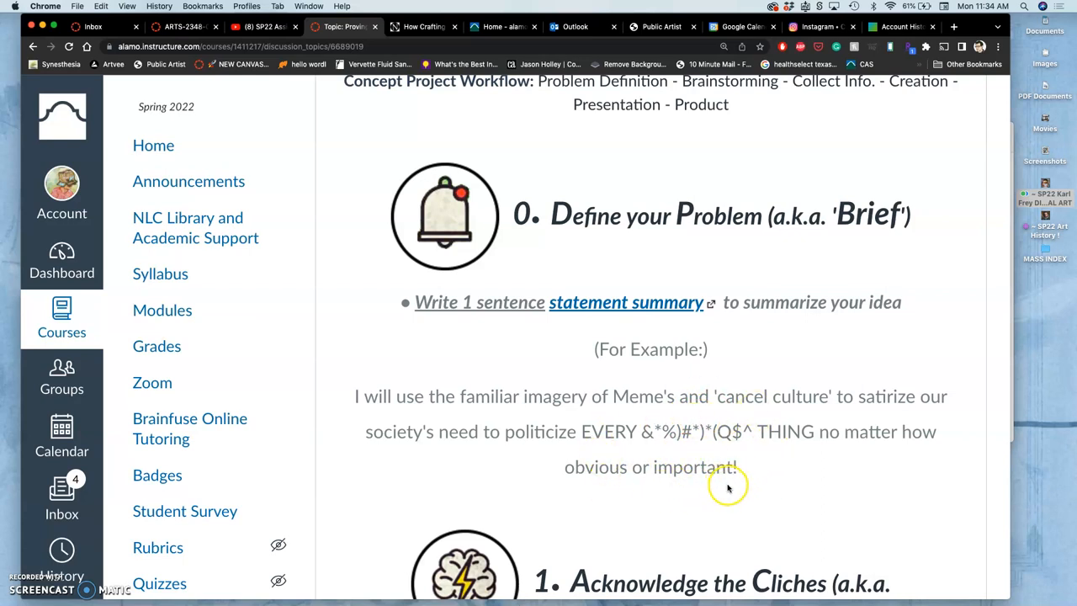
mouse_move(729, 488)
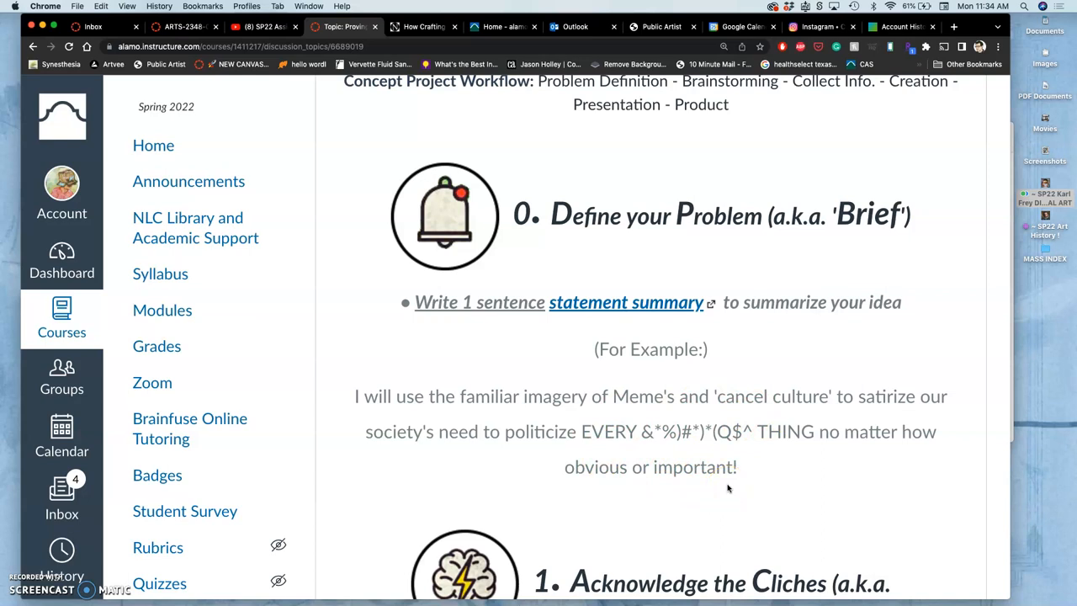
mouse_move(764, 469)
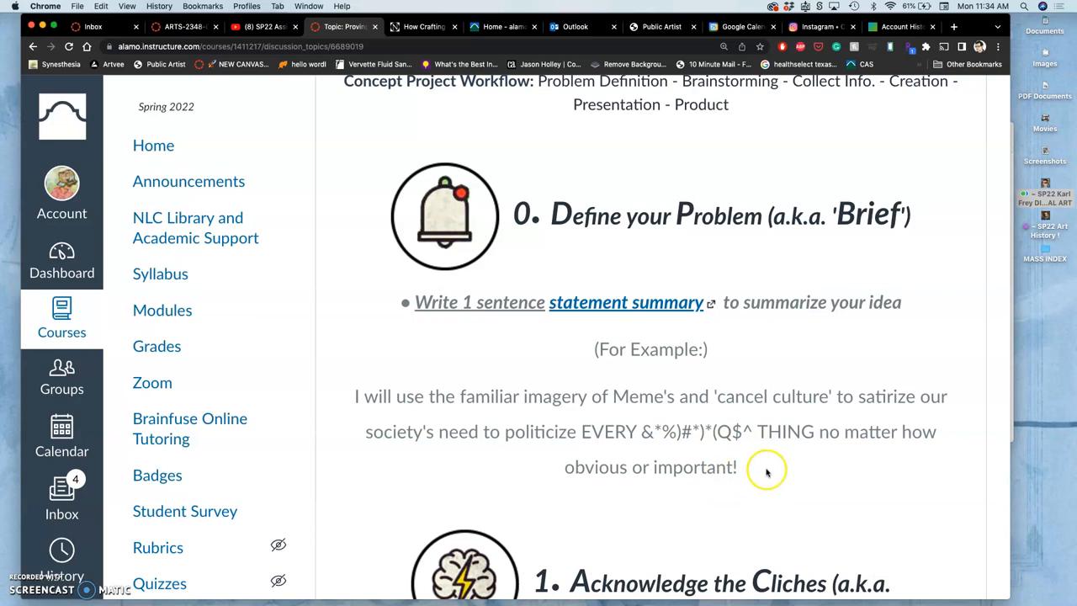
mouse_move(766, 470)
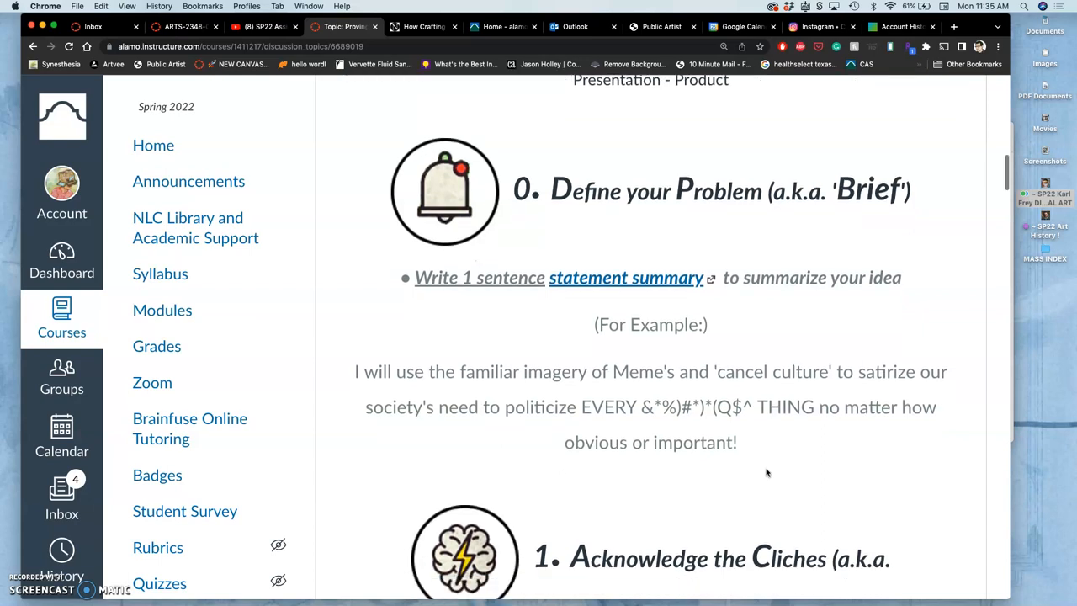
Step: Show step 1, 'Acknowledge the Cliches (Brainstorming)', with its example imagery and sketches
scroll(down, 3)
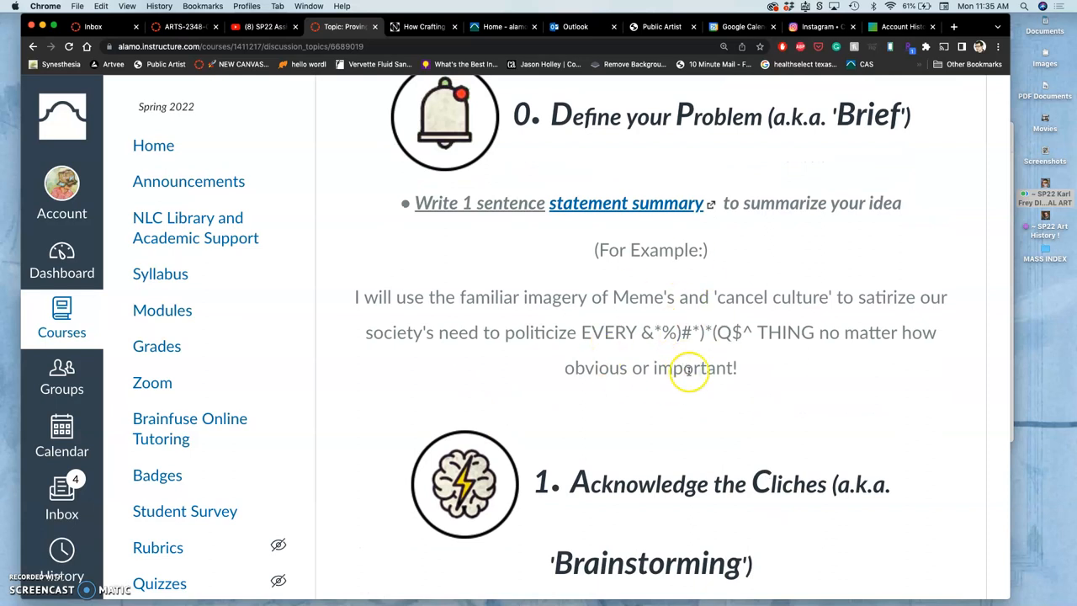
mouse_move(669, 391)
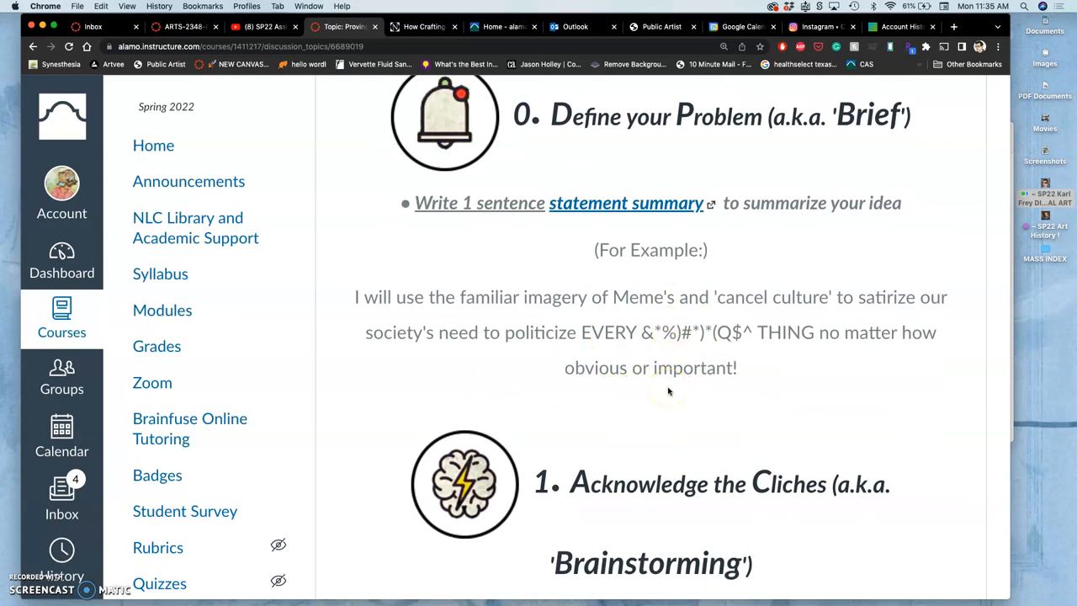
scroll(down, 3)
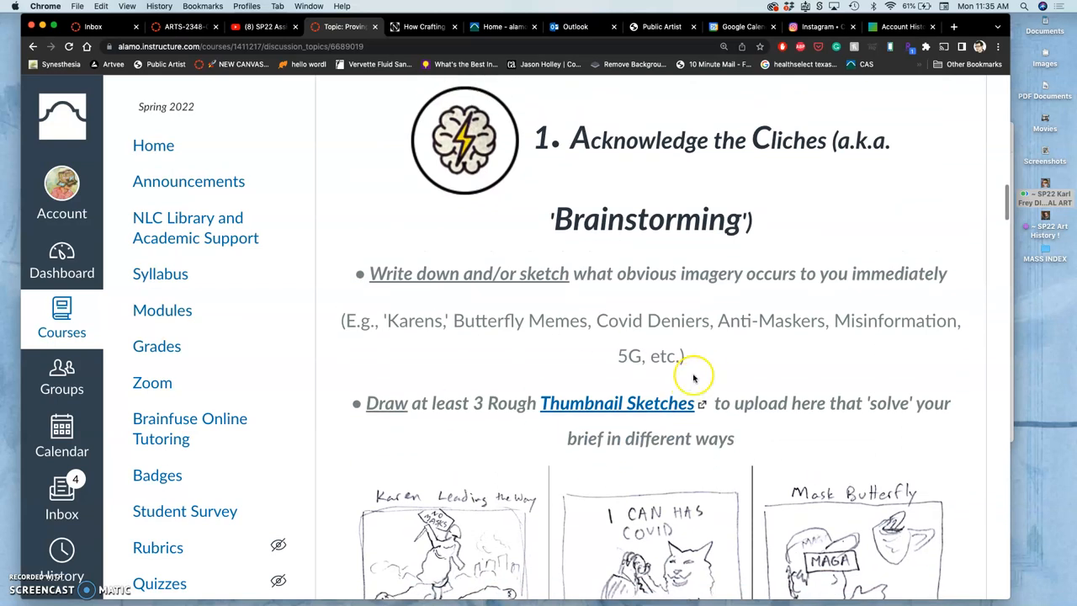
mouse_move(671, 425)
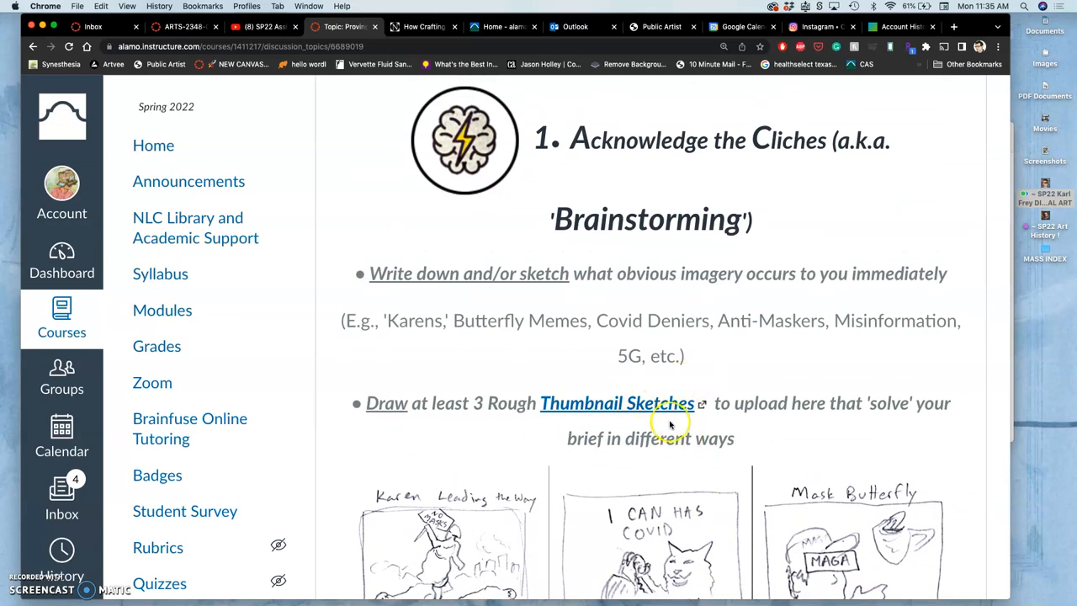
mouse_move(648, 328)
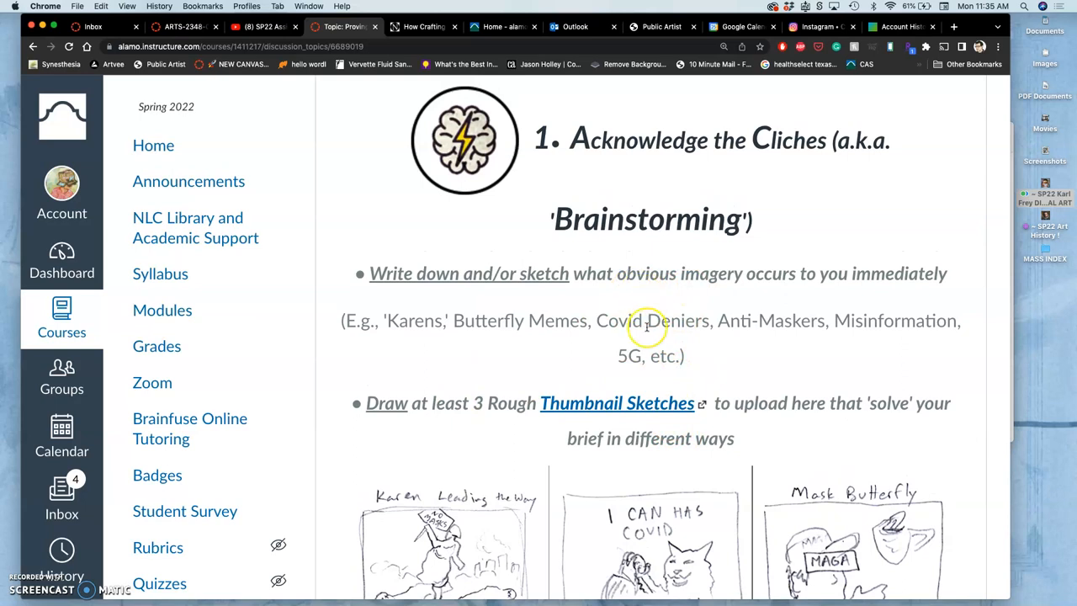
mouse_move(646, 327)
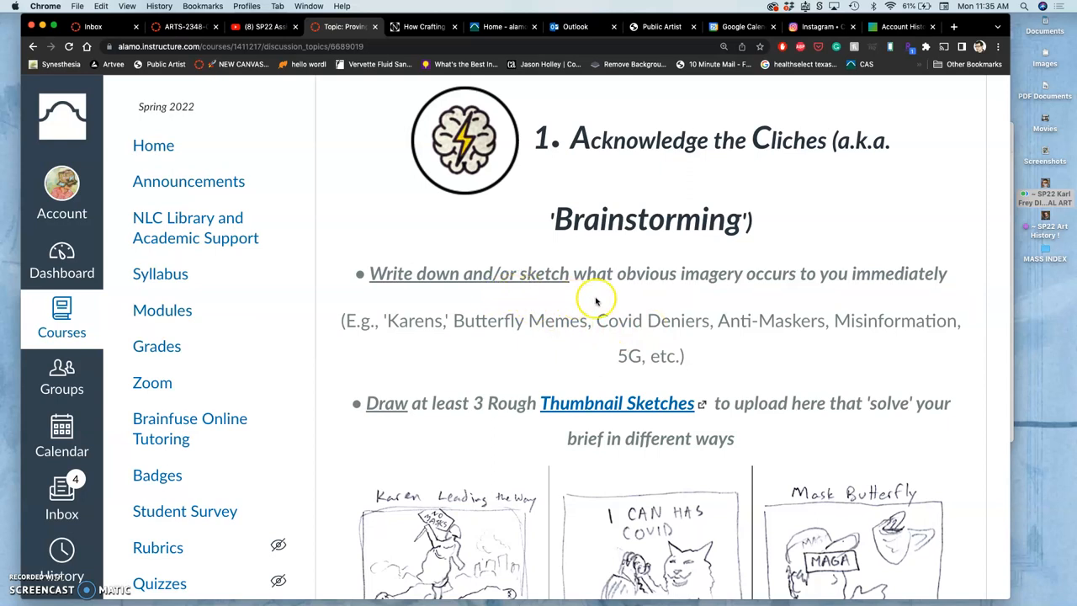
mouse_move(795, 303)
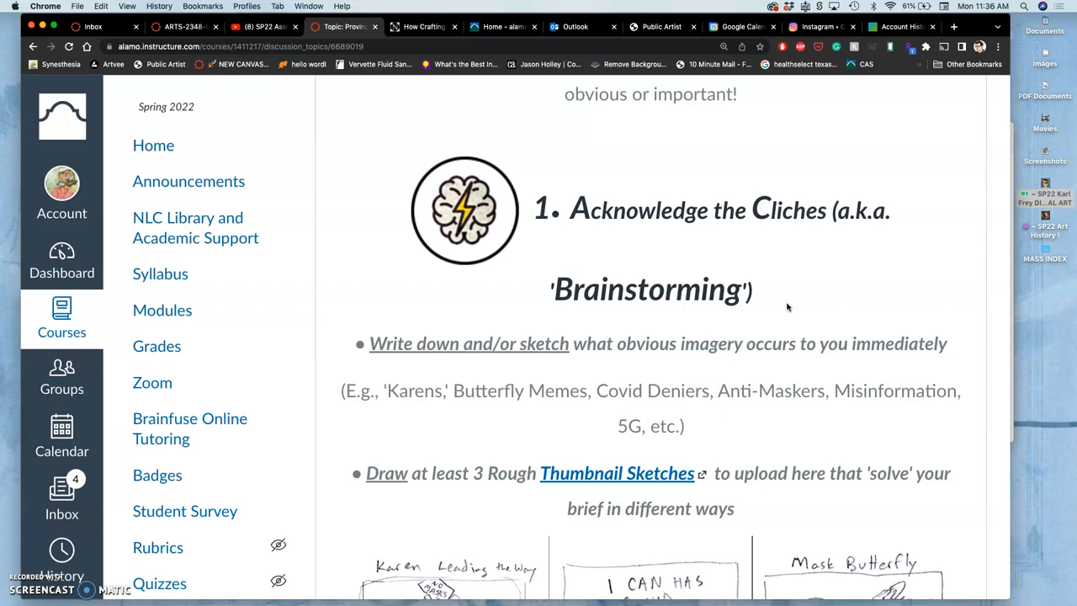
mouse_move(719, 267)
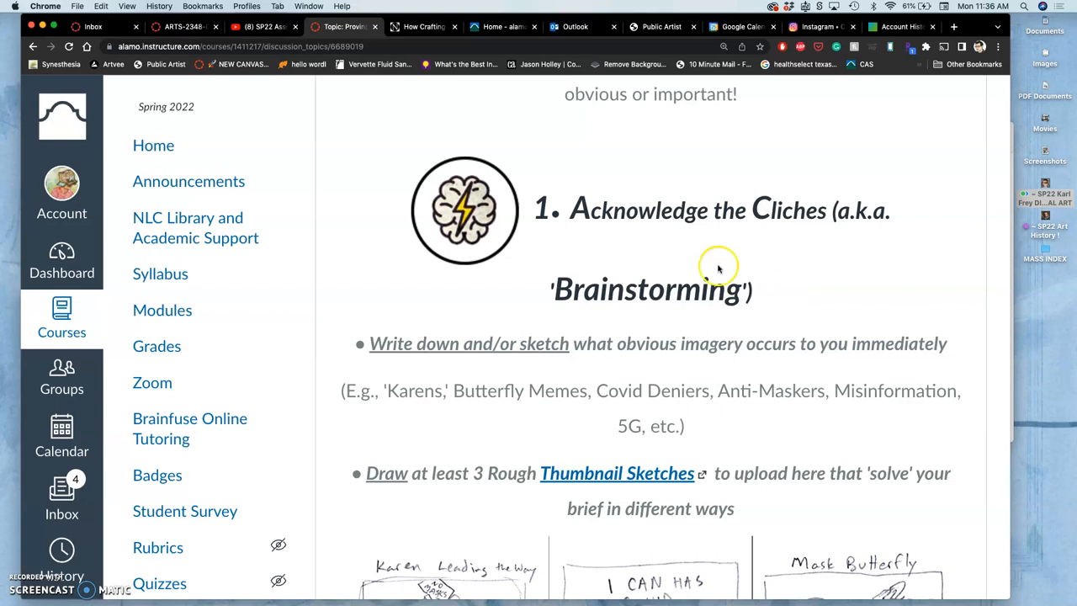
Step: Show the three step 1 thumbnail sketches and their parody captions, including Liberty Leading the People
scroll(down, 3)
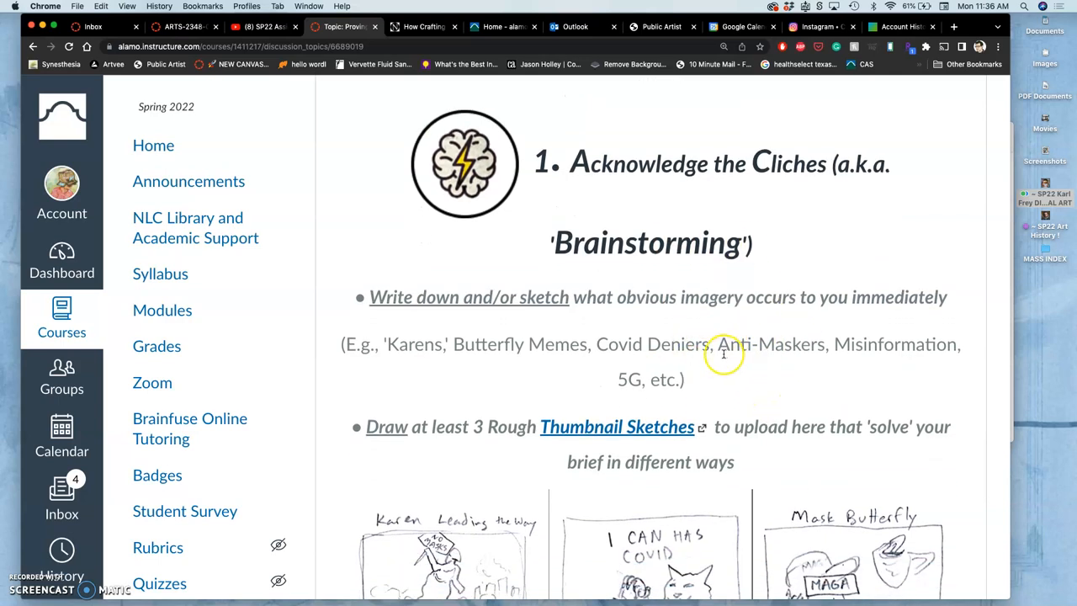
scroll(up, 3)
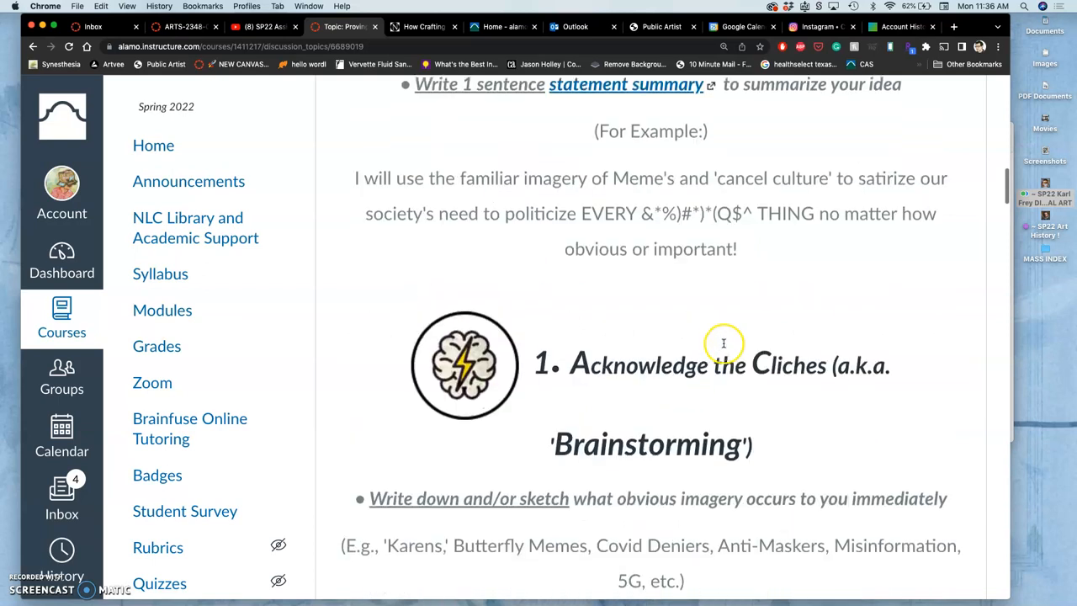
scroll(down, 3)
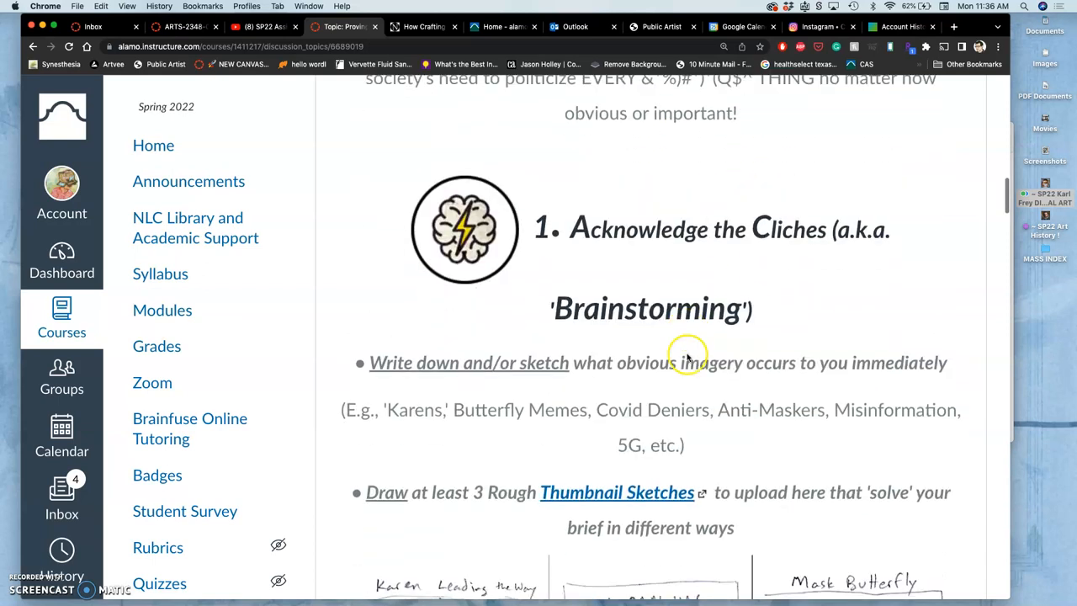
mouse_move(477, 423)
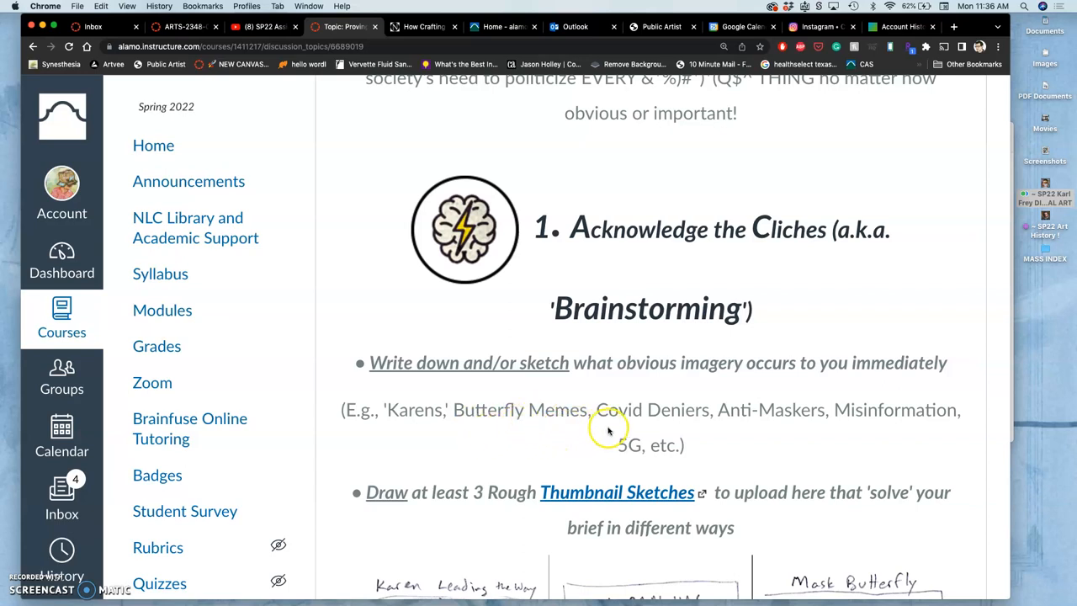
mouse_move(762, 447)
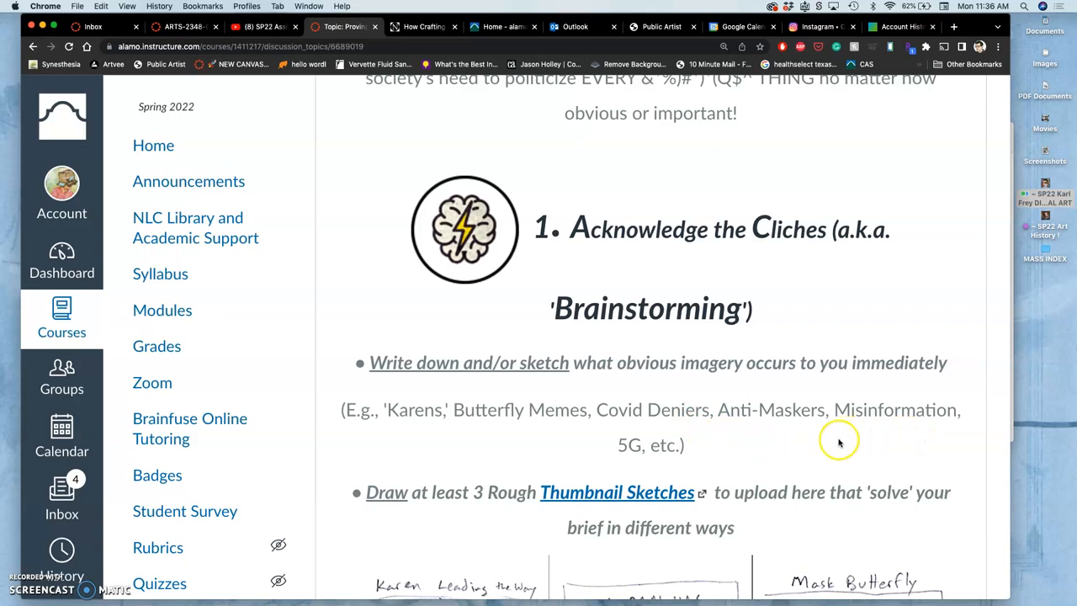
mouse_move(642, 454)
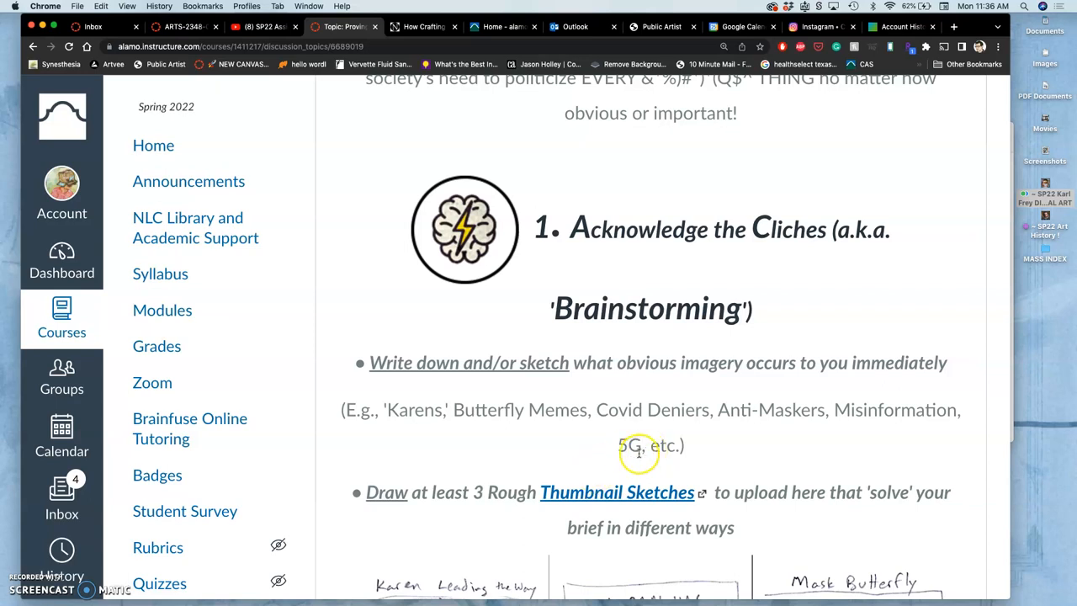
scroll(down, 3)
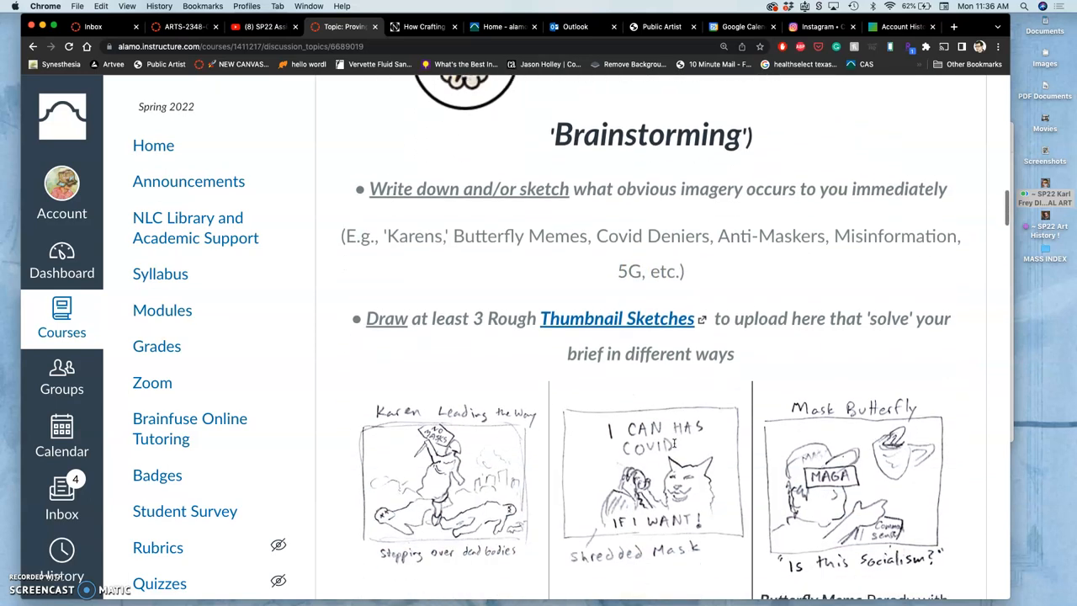
scroll(down, 3)
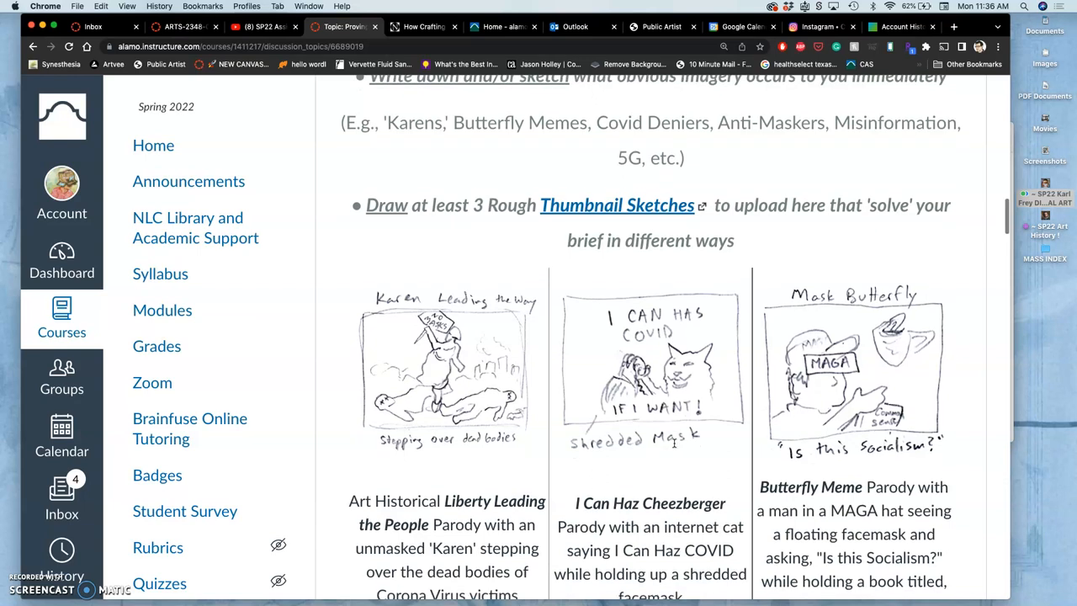
scroll(up, 3)
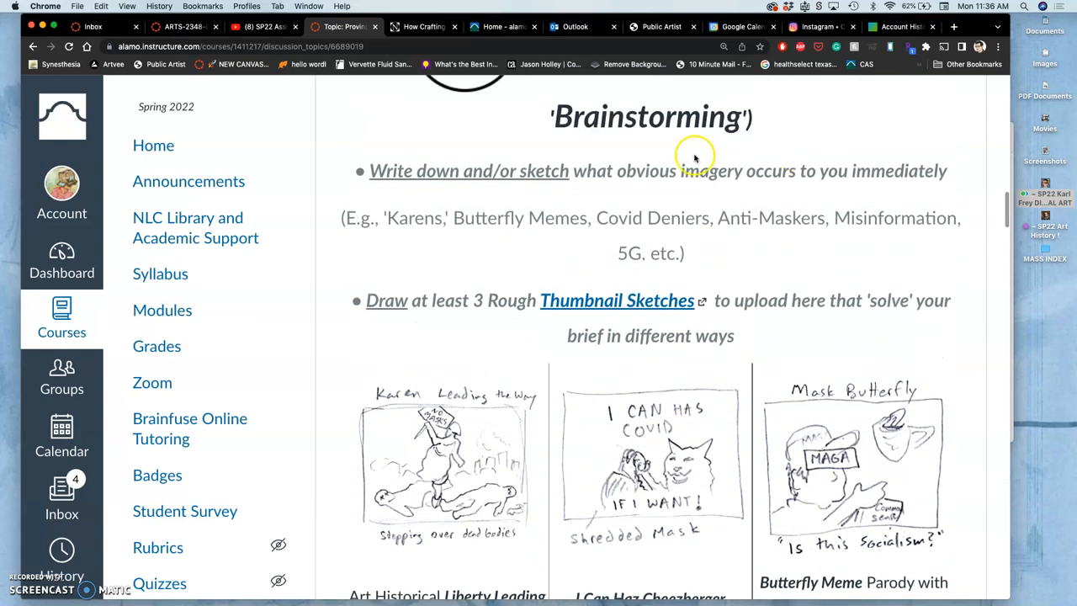
mouse_move(500, 322)
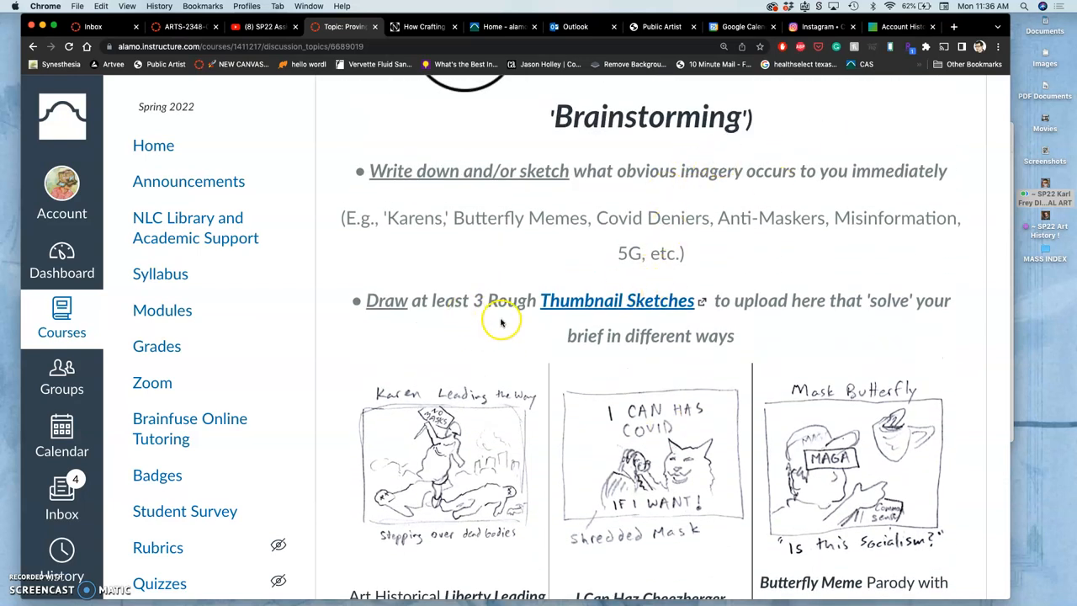
mouse_move(553, 327)
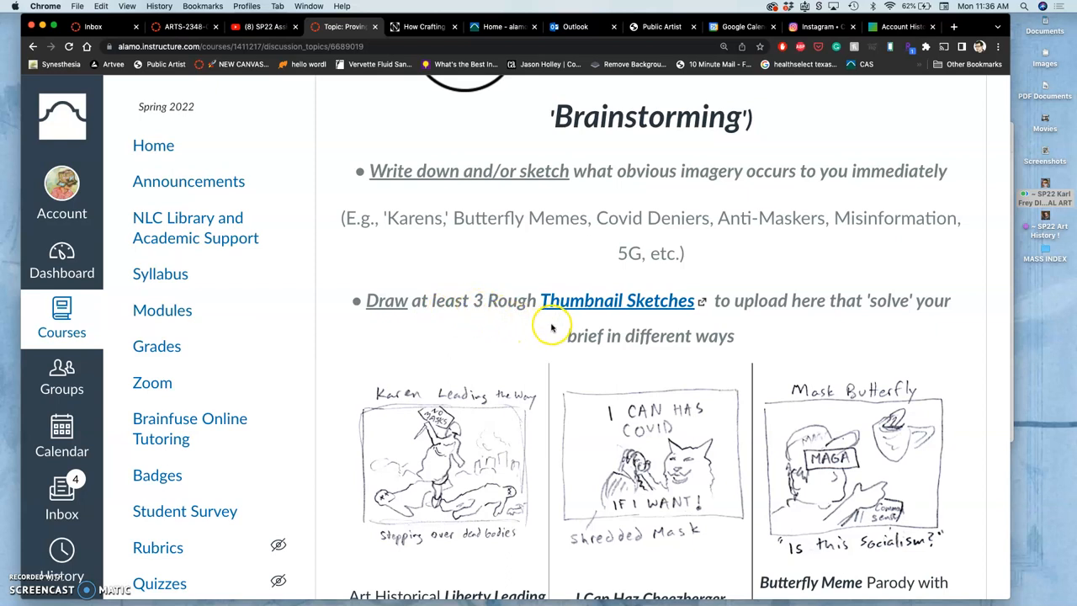